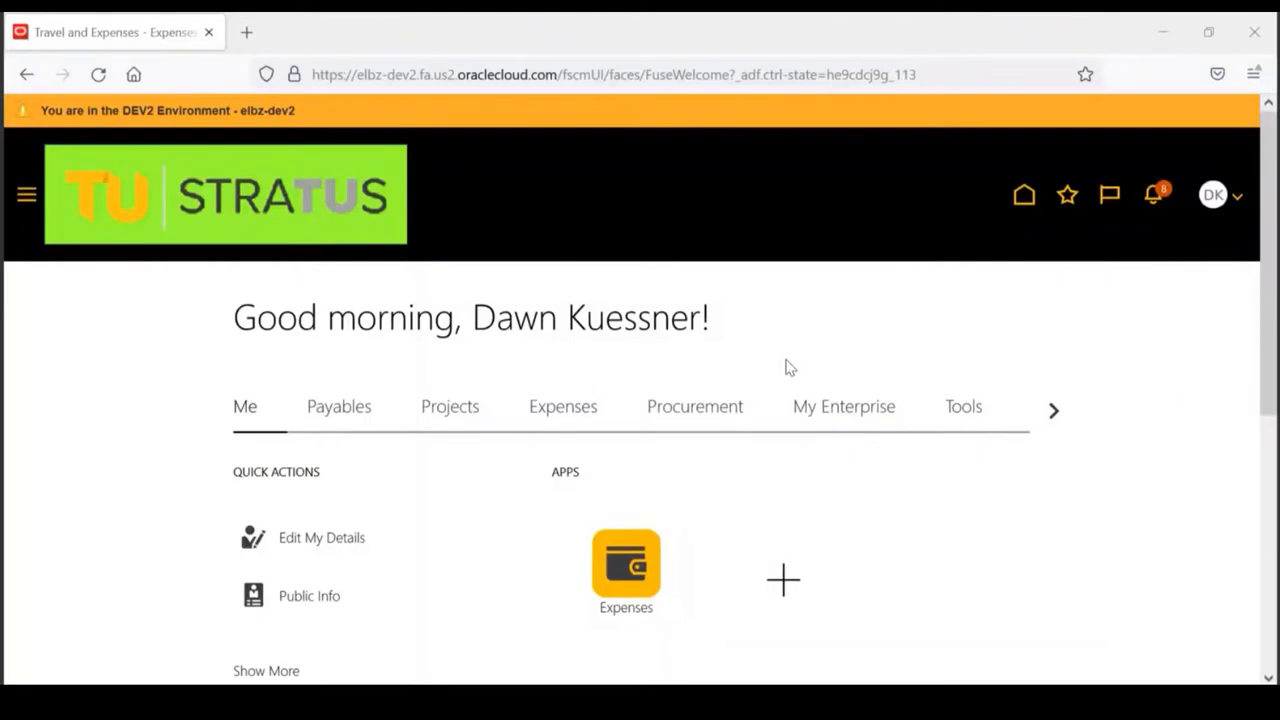
mouse_move(625, 565)
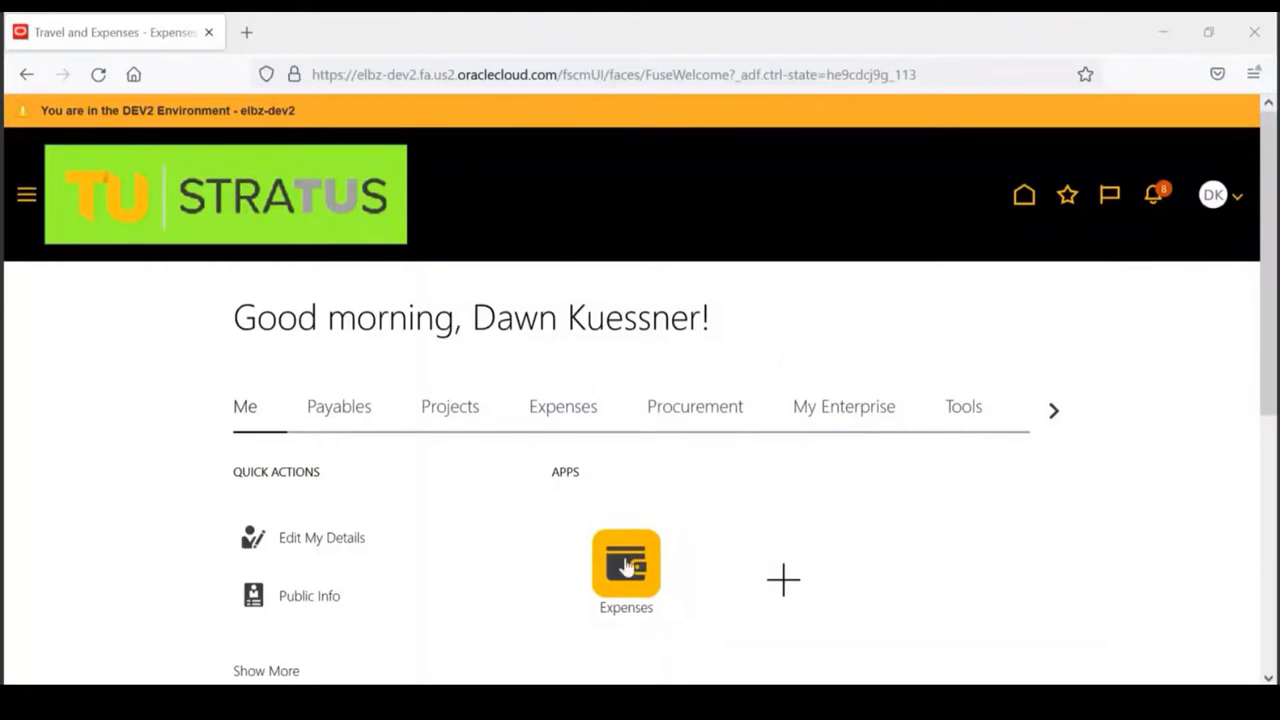
mouse_move(625, 565)
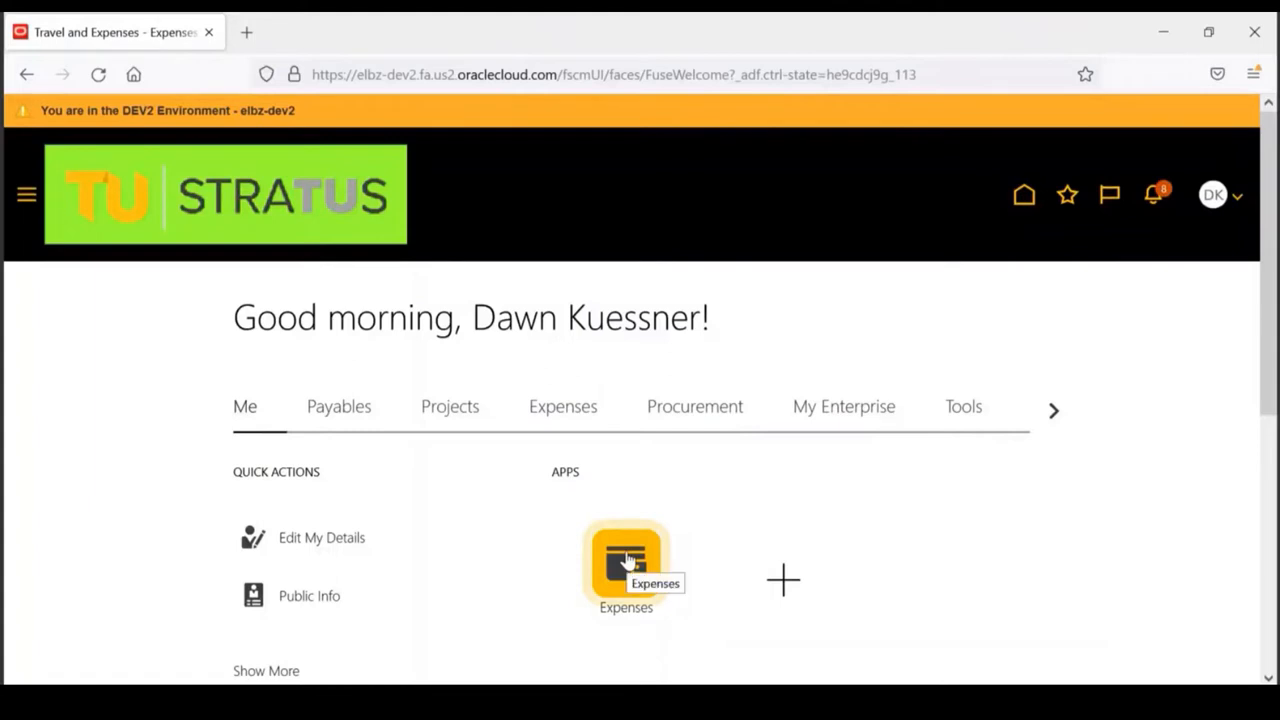
Open the Expenses app from the home page to reach Travel and Expenses
click(625, 560)
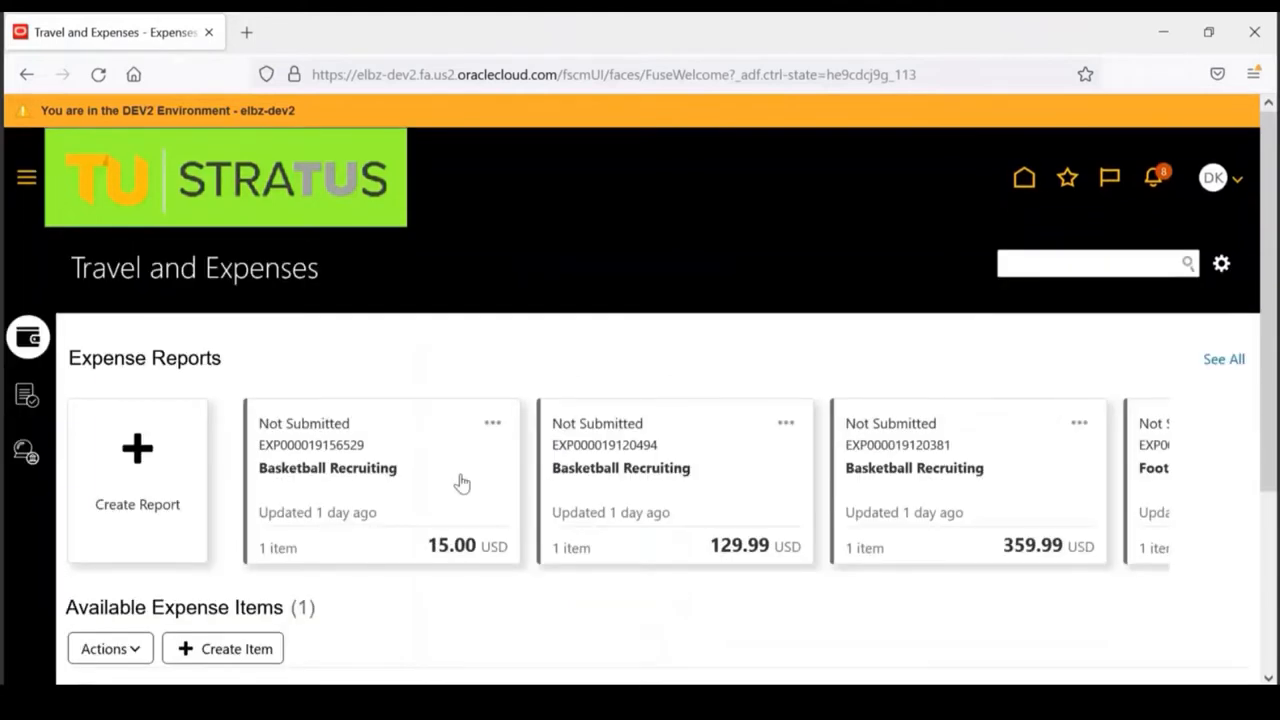
mouse_move(510, 438)
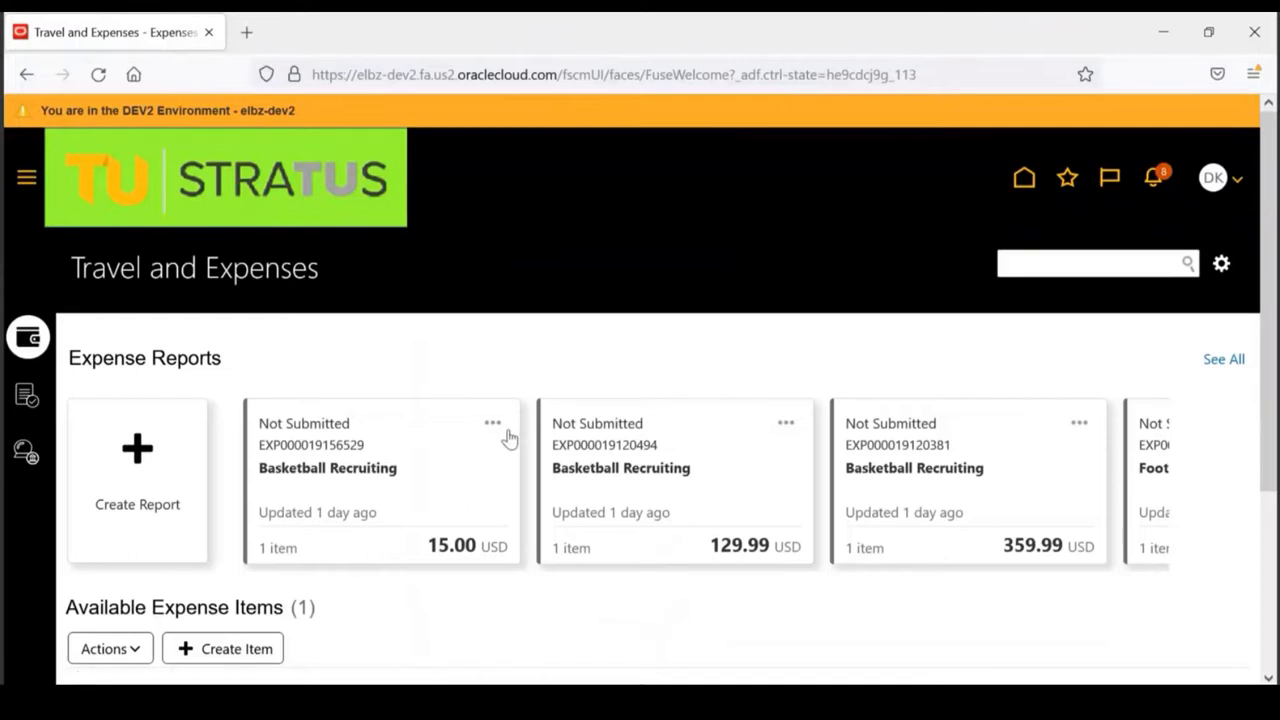
mouse_move(545, 450)
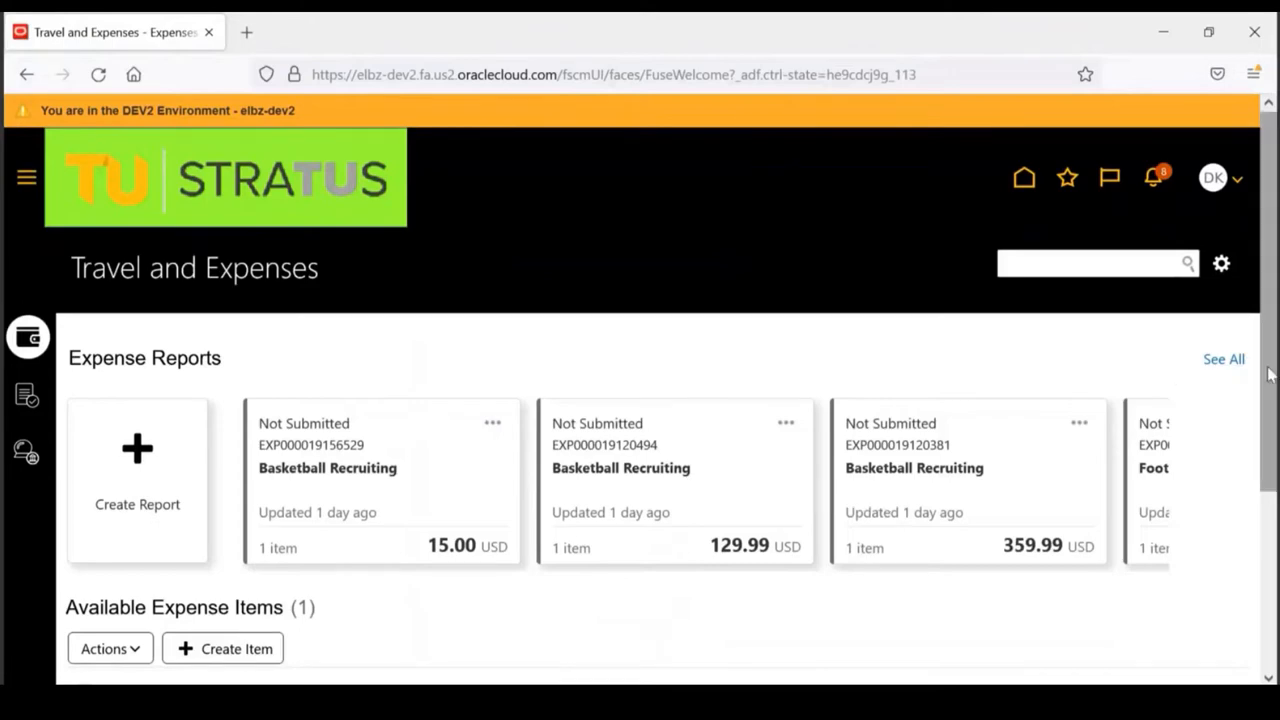
scroll(down, 3)
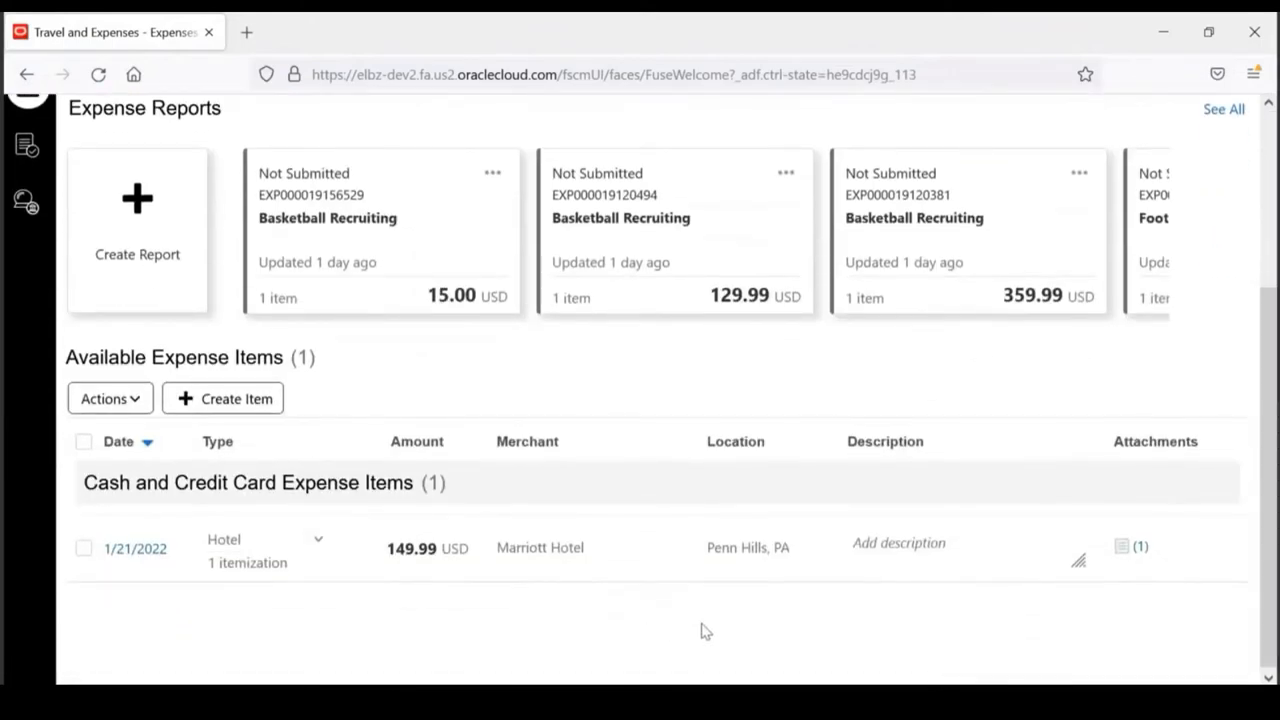
mouse_move(795, 631)
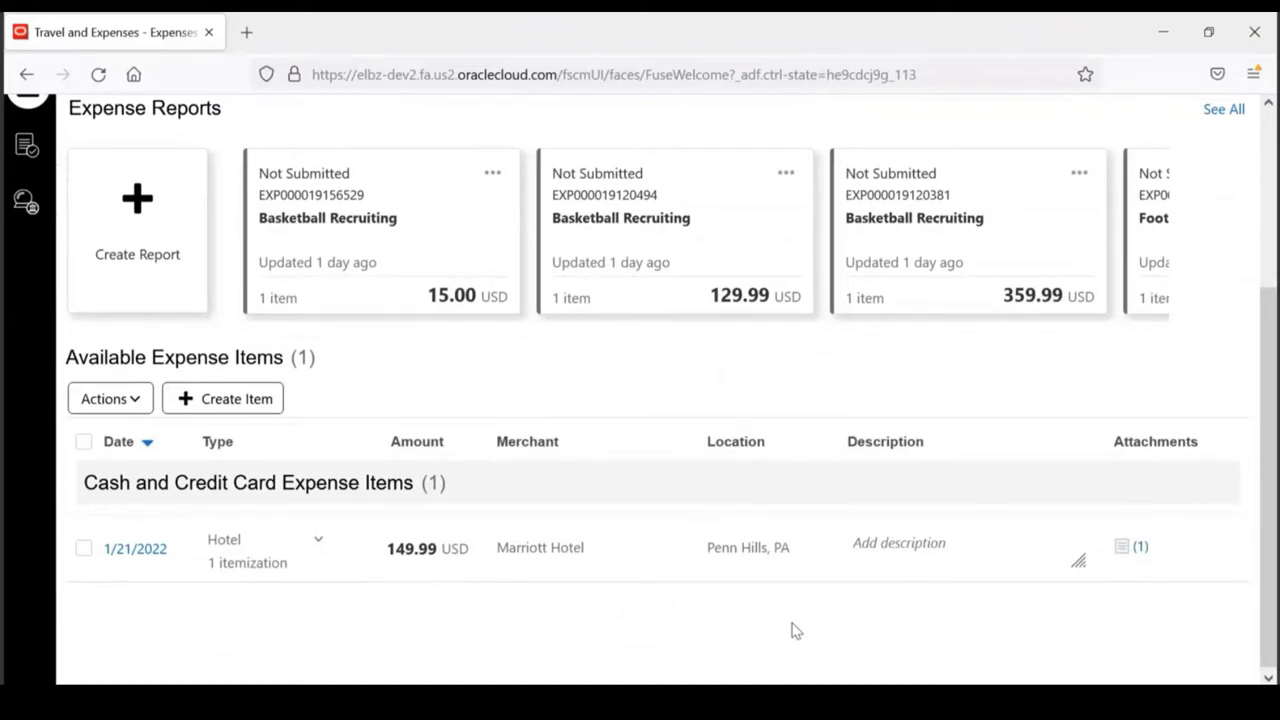
mouse_move(495, 525)
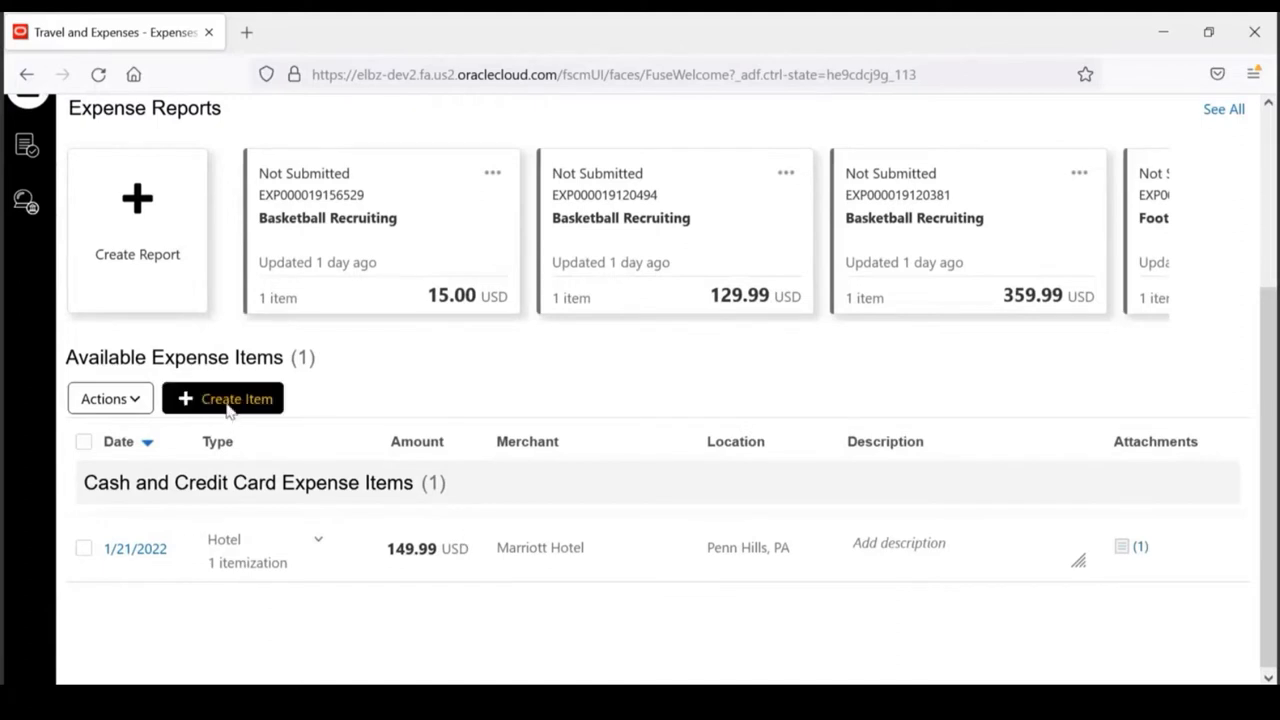
mouse_move(227, 360)
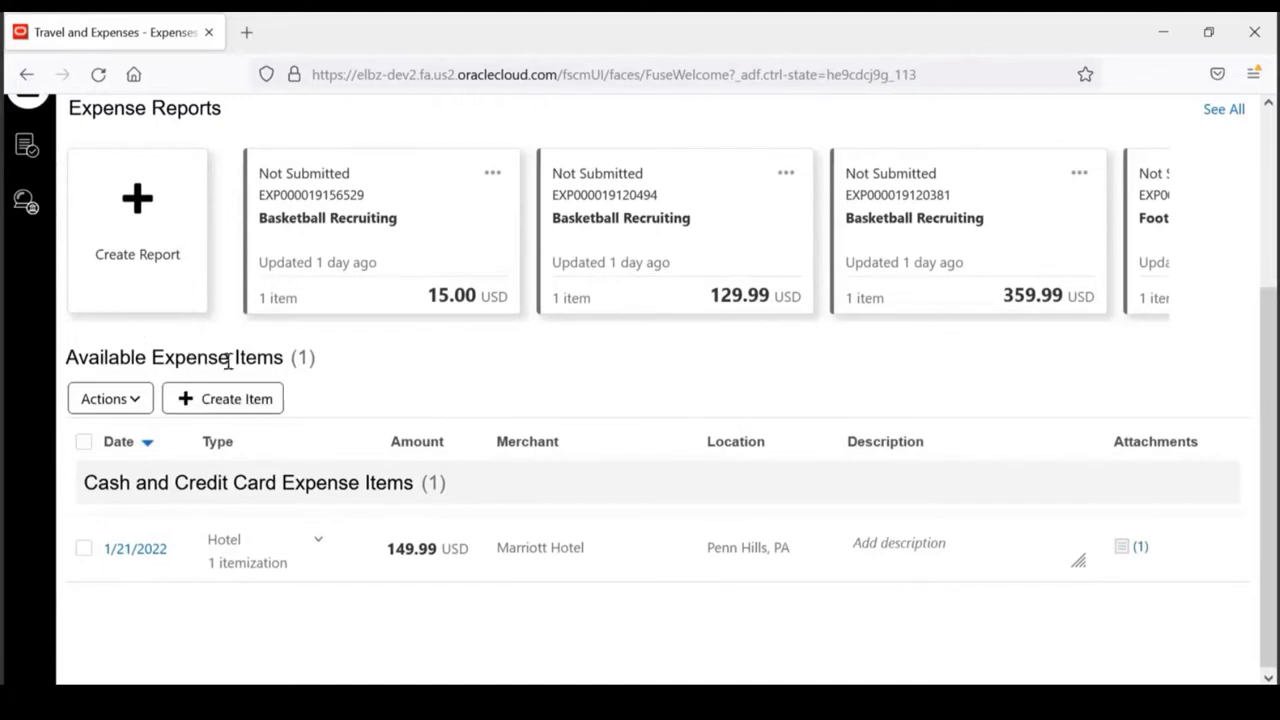
mouse_move(234, 398)
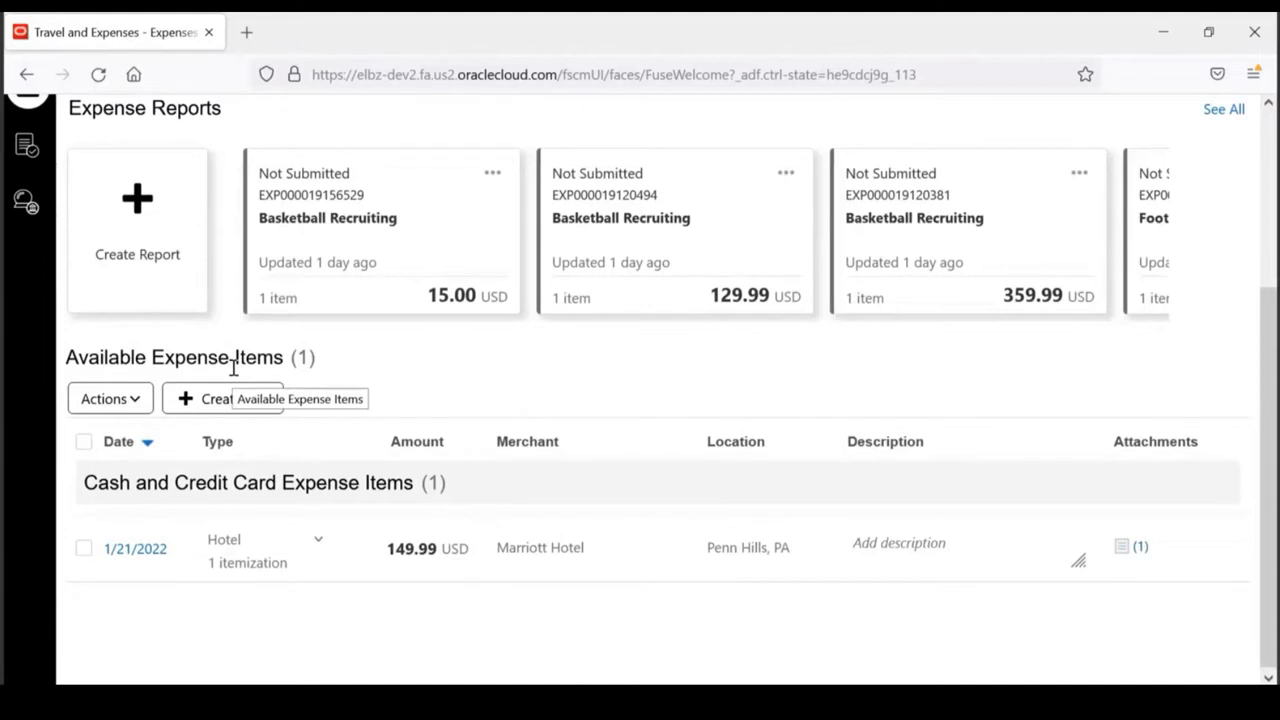
mouse_move(263, 477)
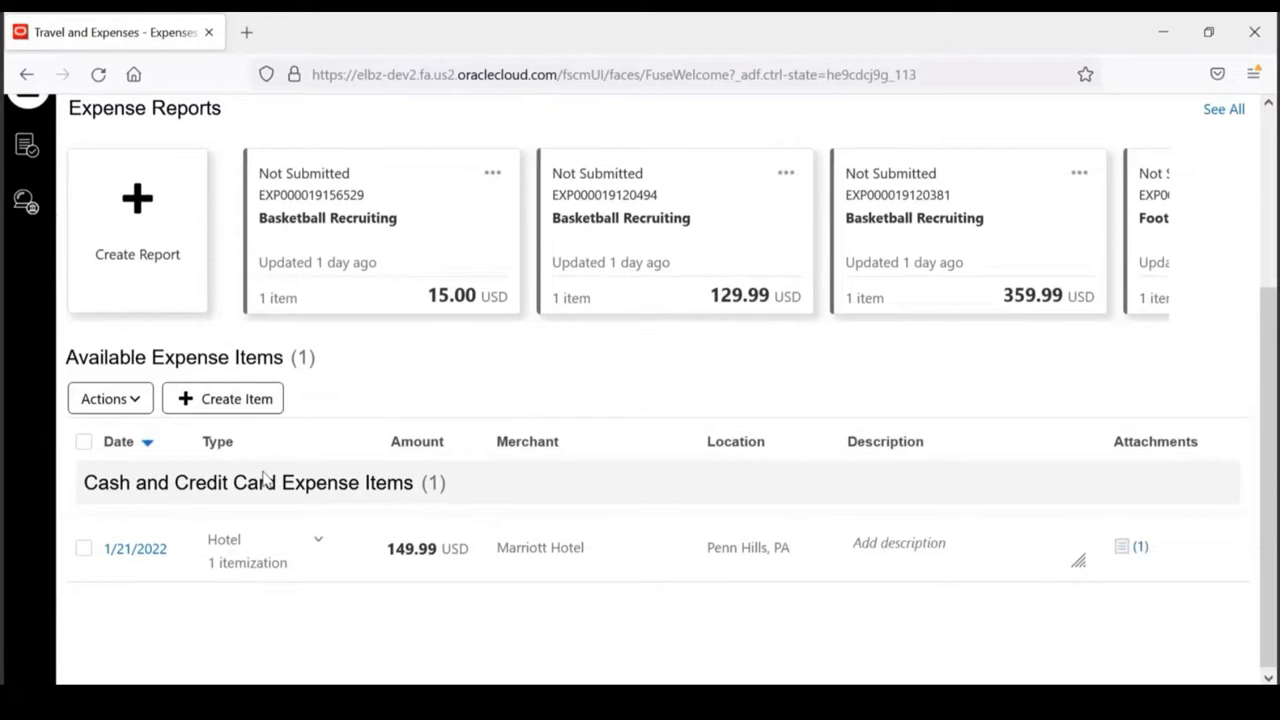
mouse_move(265, 475)
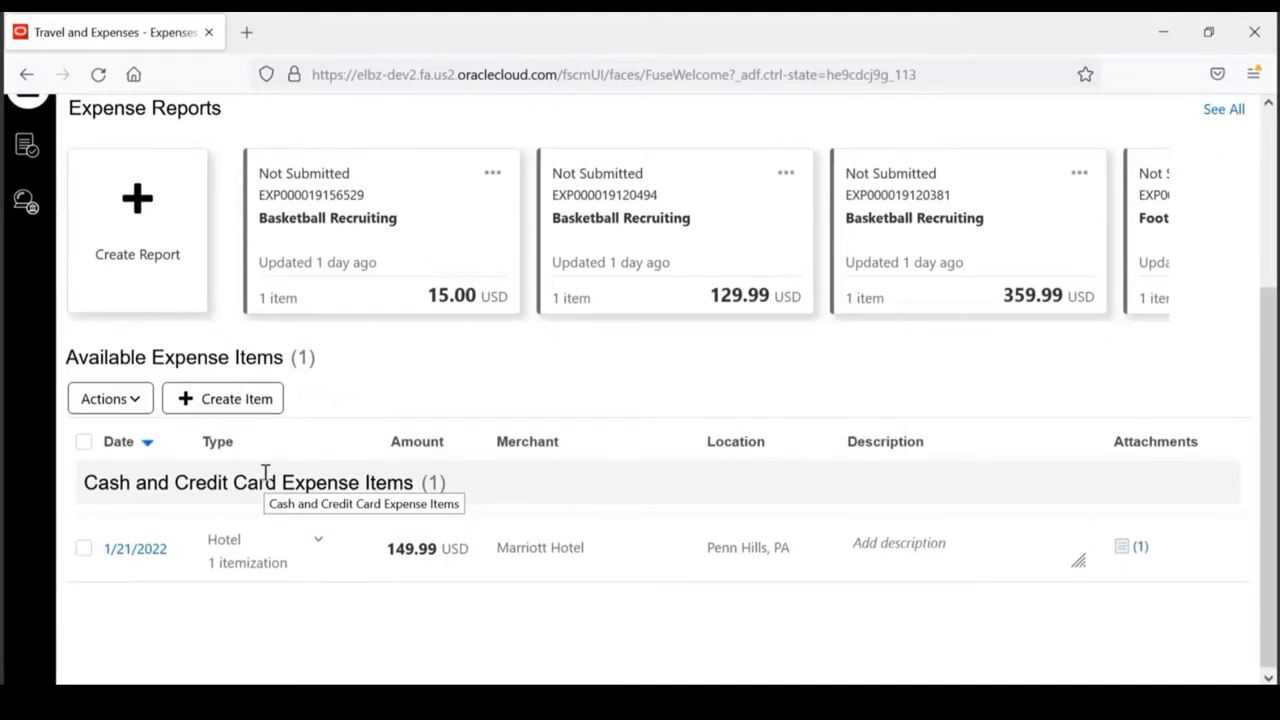
mouse_move(312, 474)
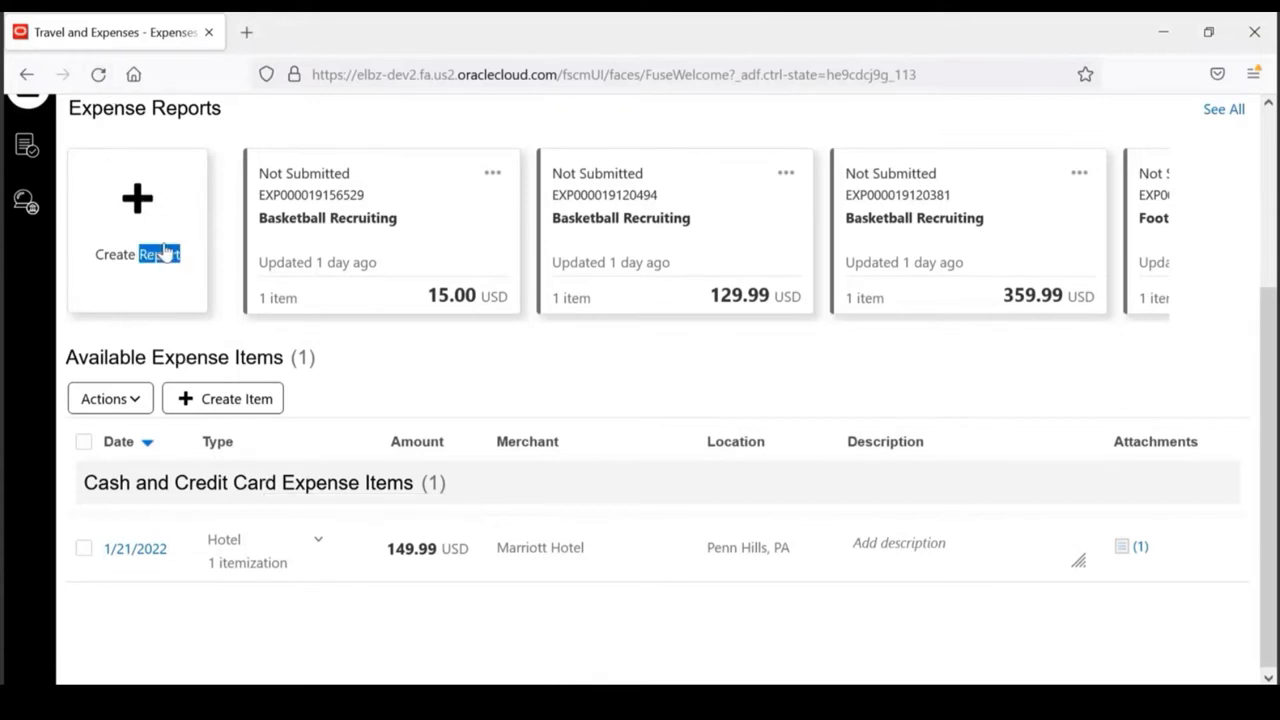
mouse_move(165, 252)
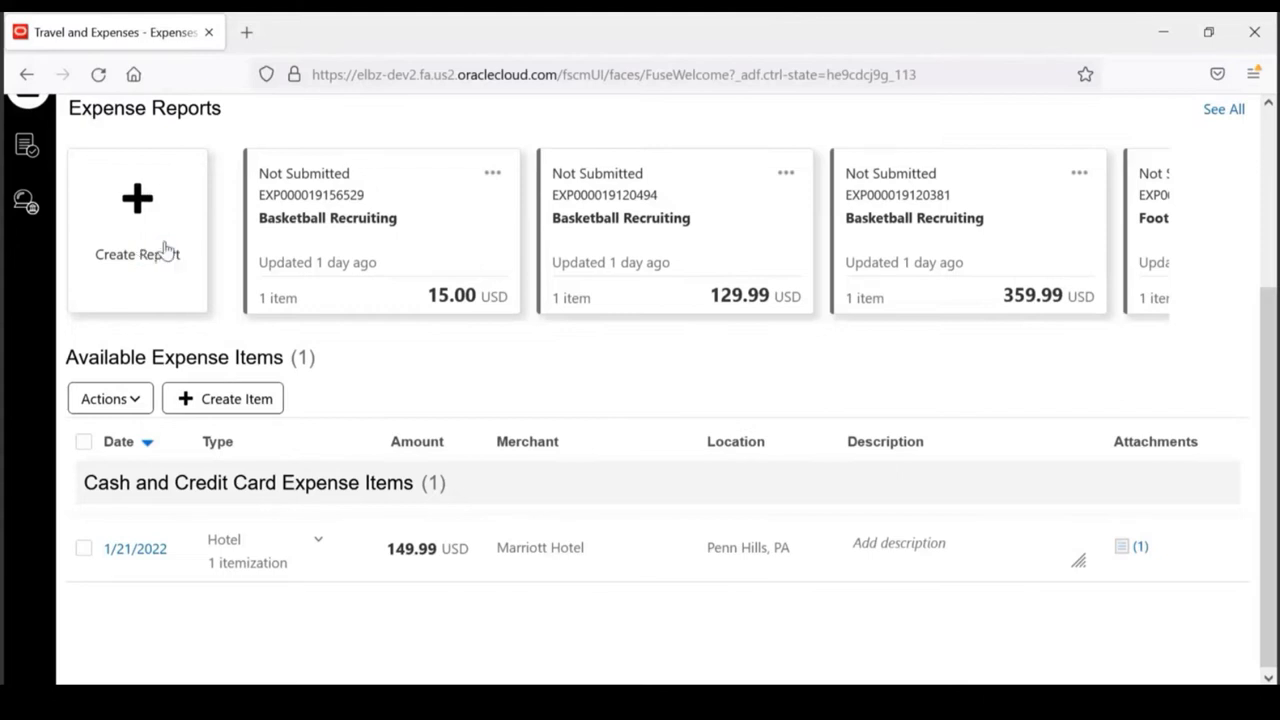
Start a new expense report with purpose Basketball Recruiting
click(137, 215)
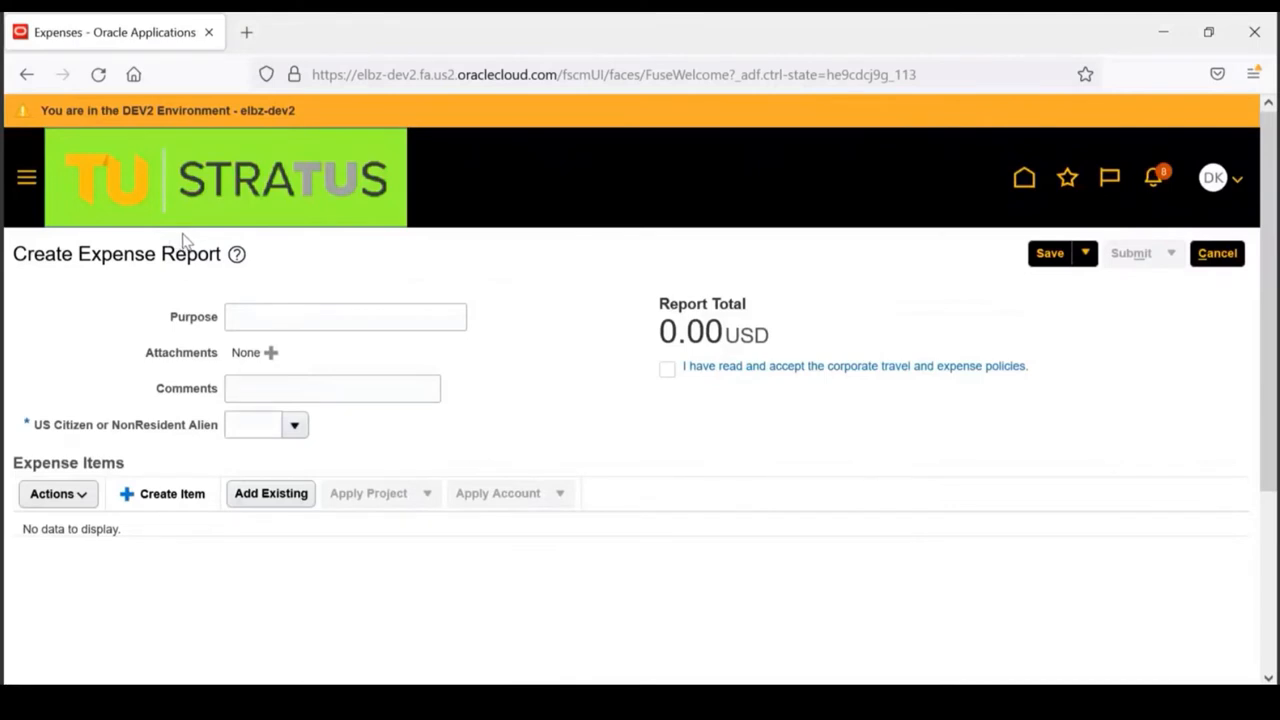
click(345, 316)
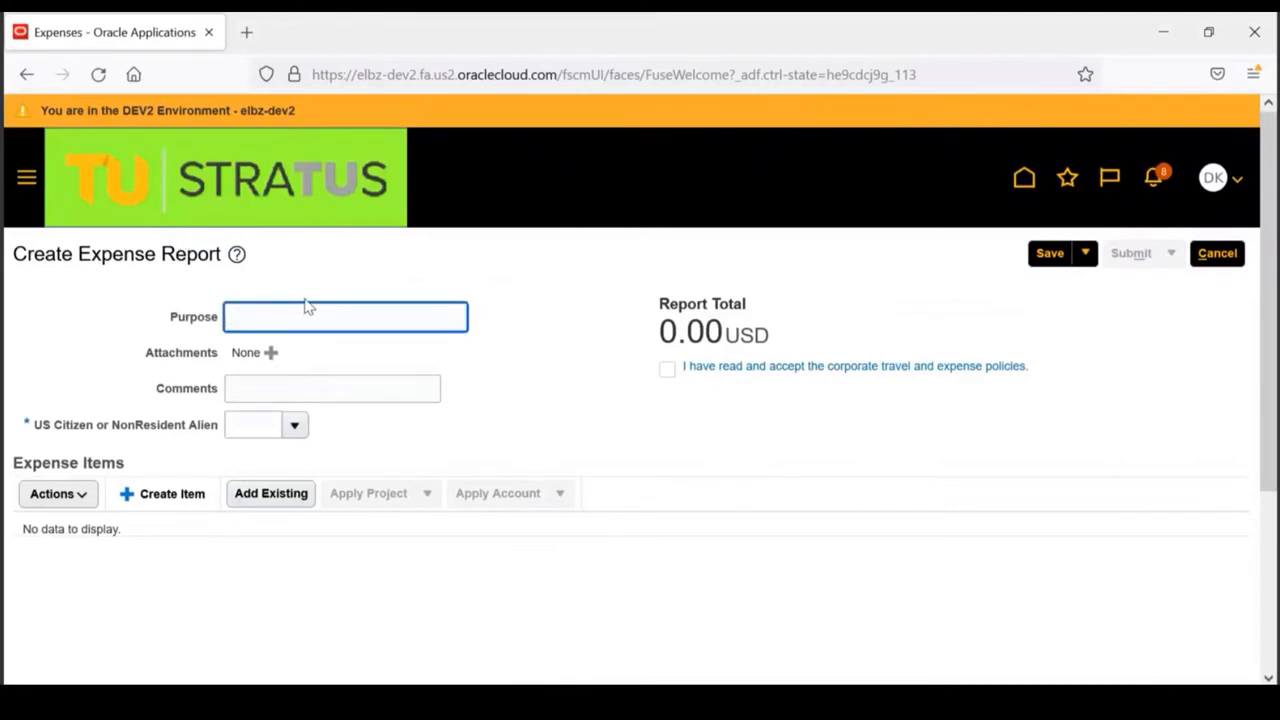
text(Bas)
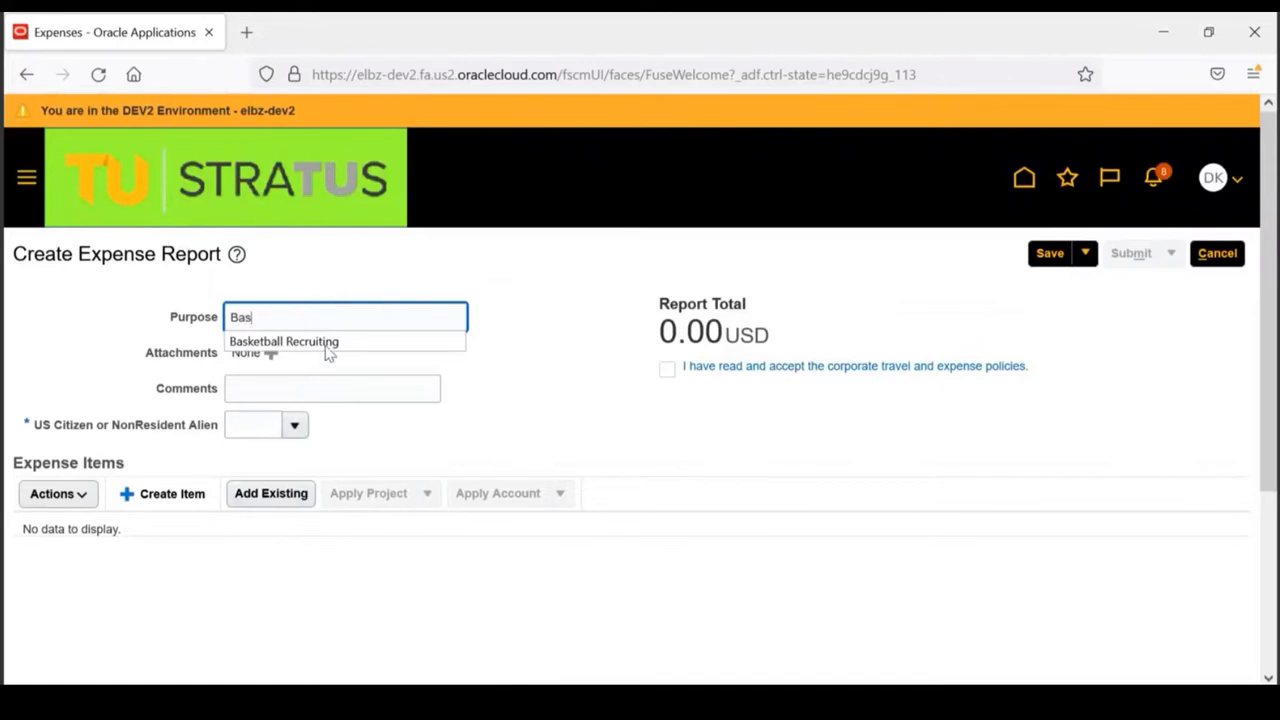
click(284, 341)
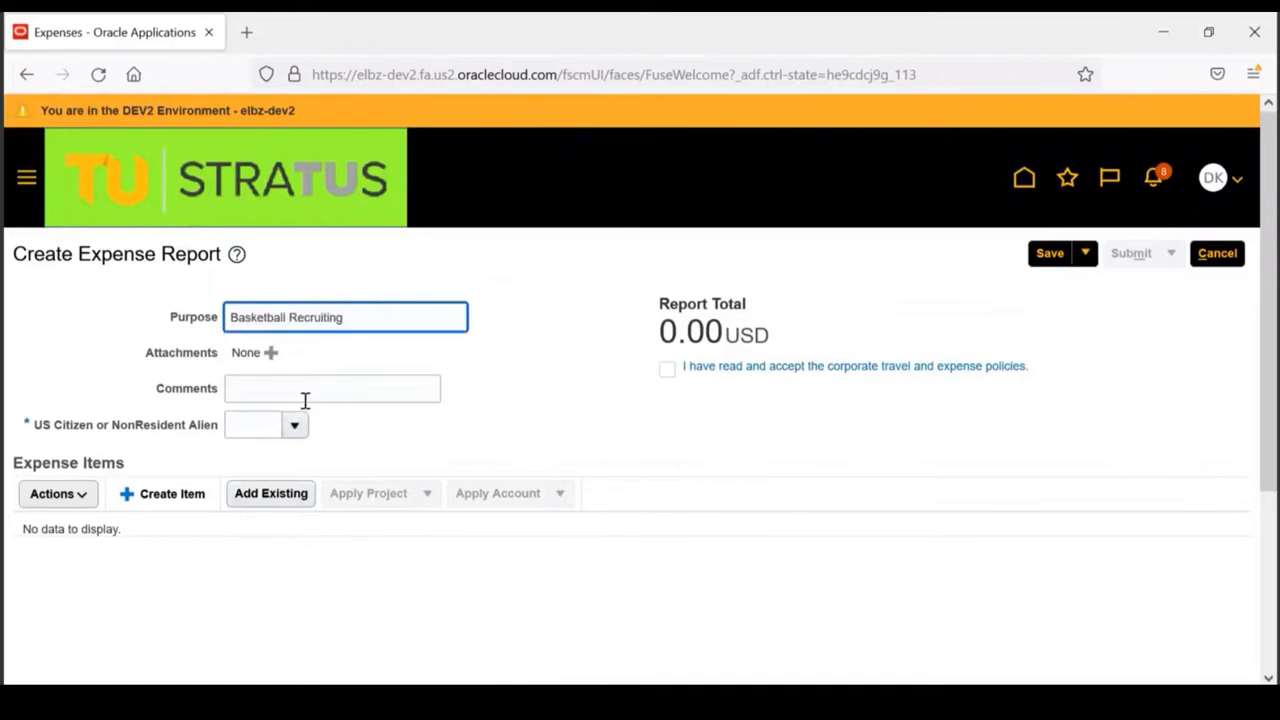
Answer Yes for US Citizen or NonResident Alien on the report
click(332, 388)
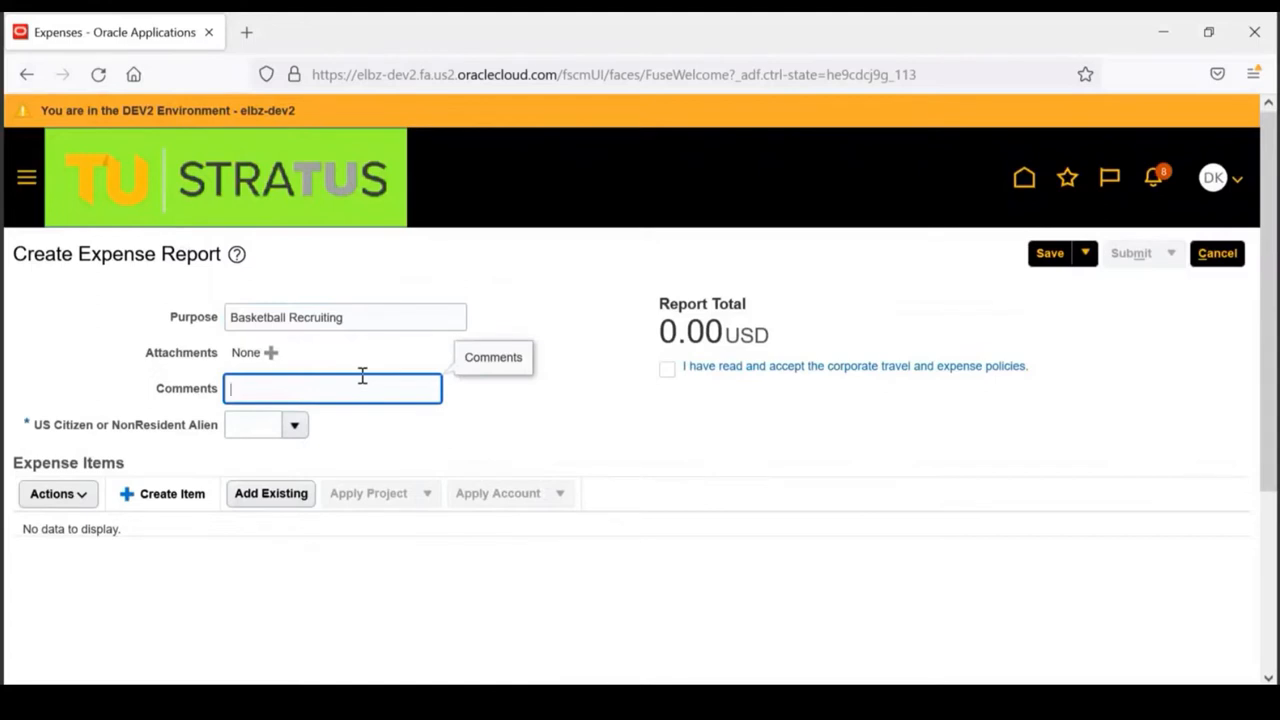
mouse_move(607, 352)
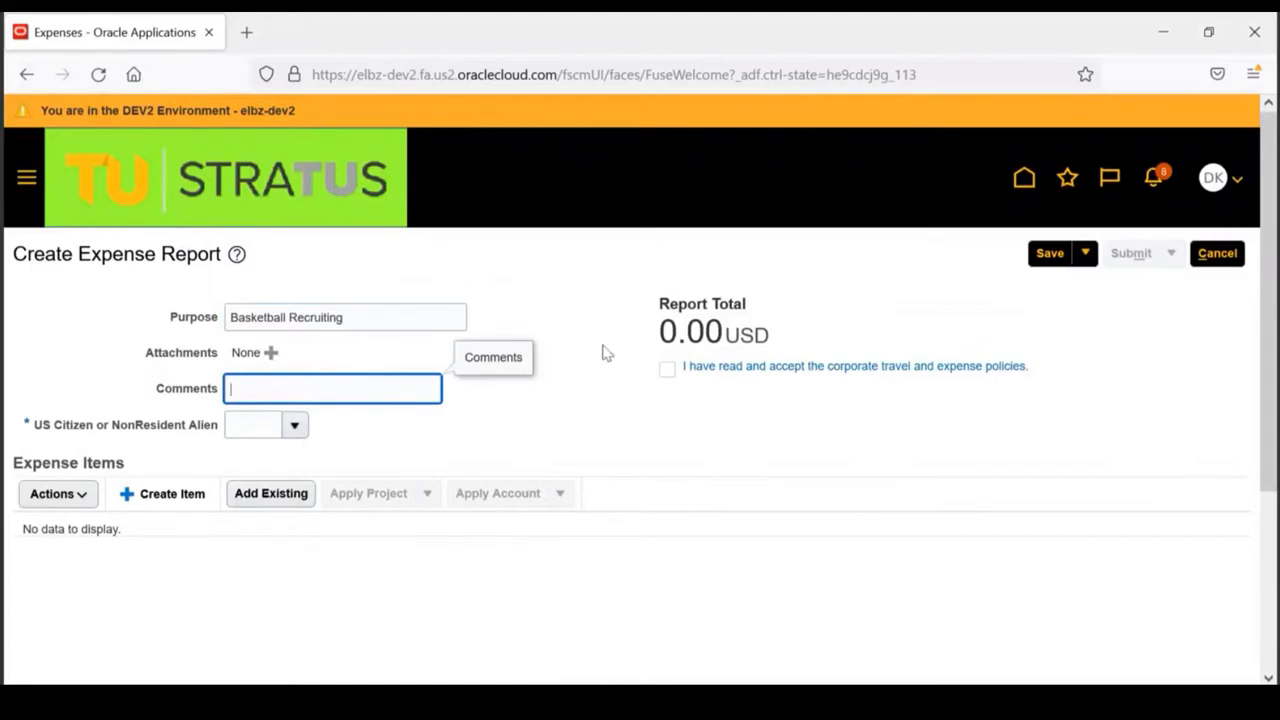
click(294, 424)
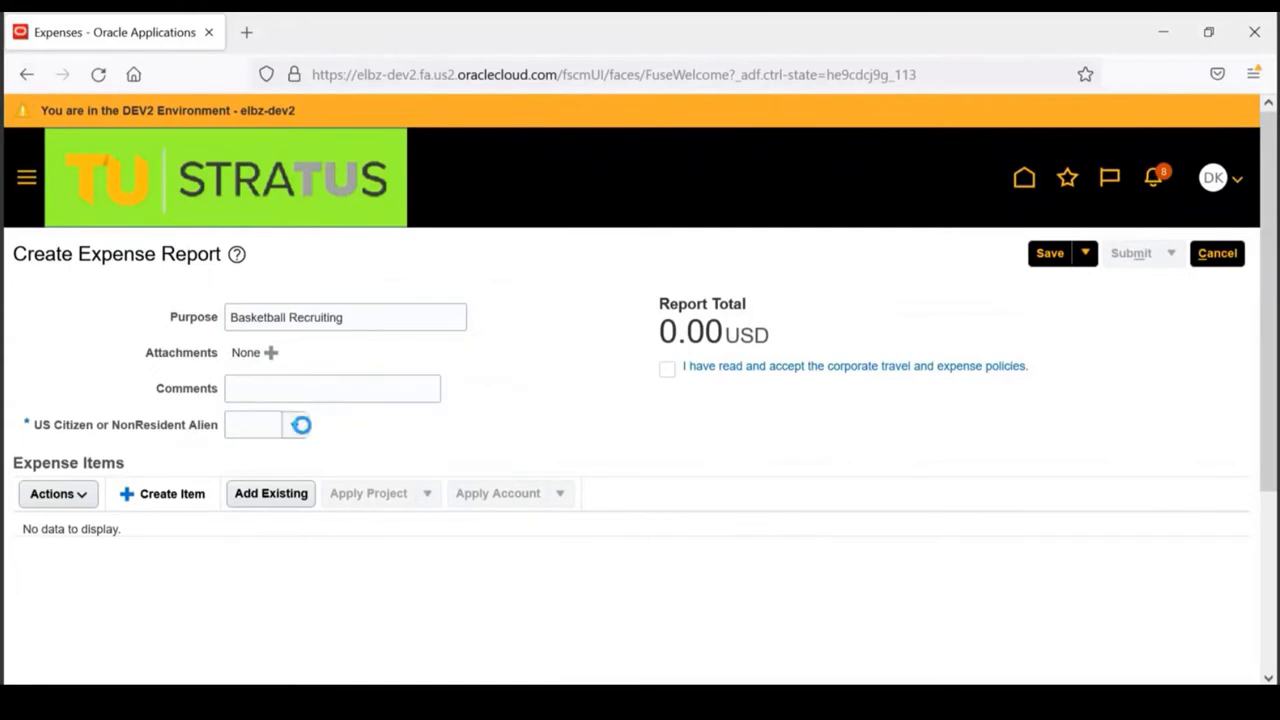
click(294, 424)
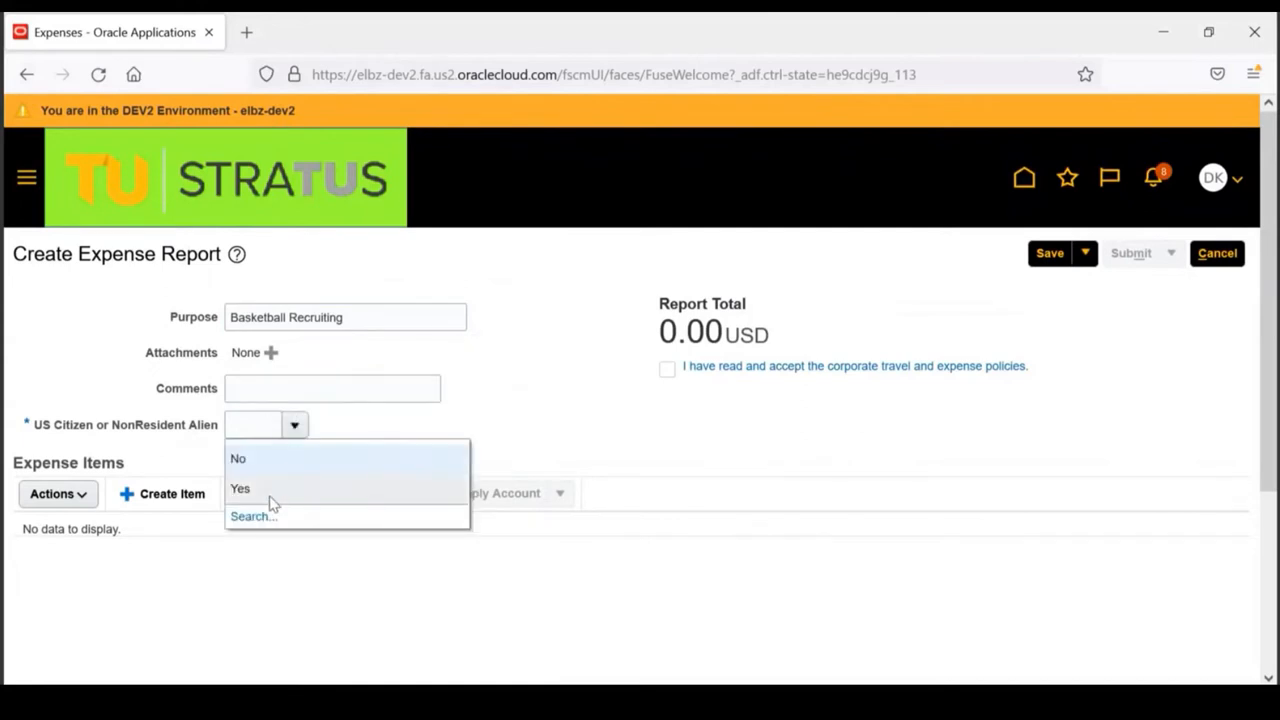
click(240, 488)
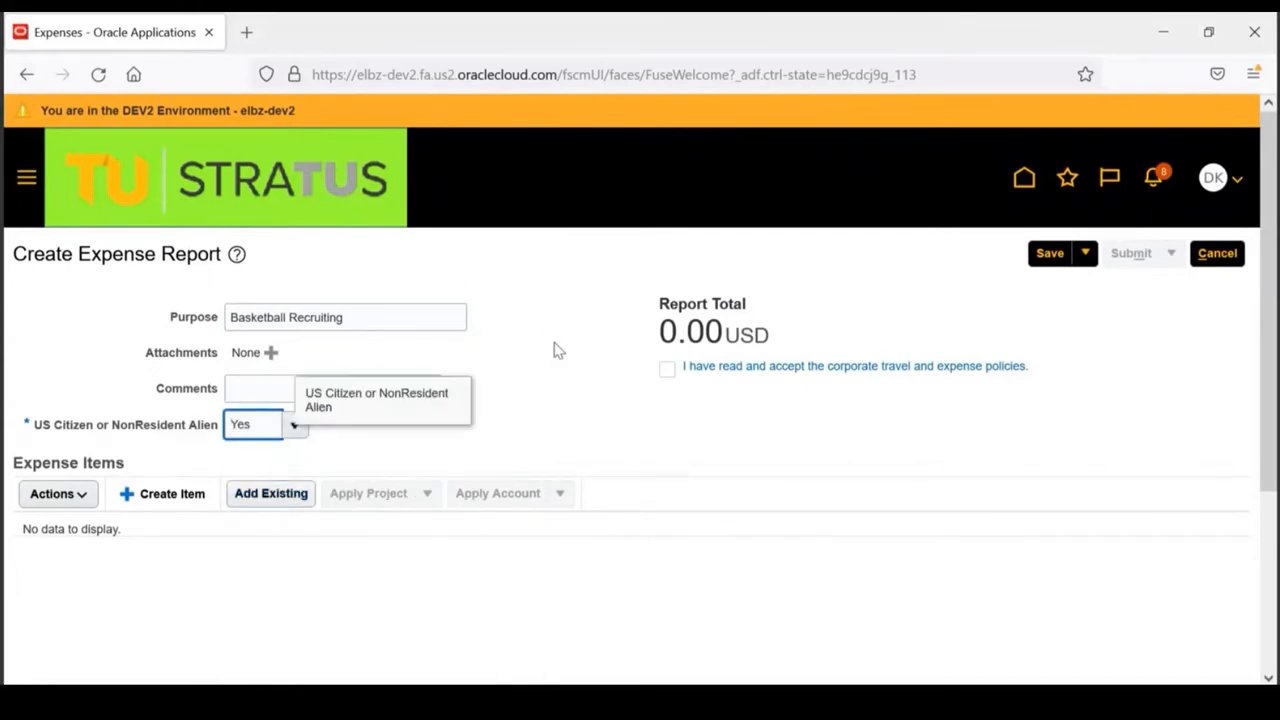
mouse_move(353, 634)
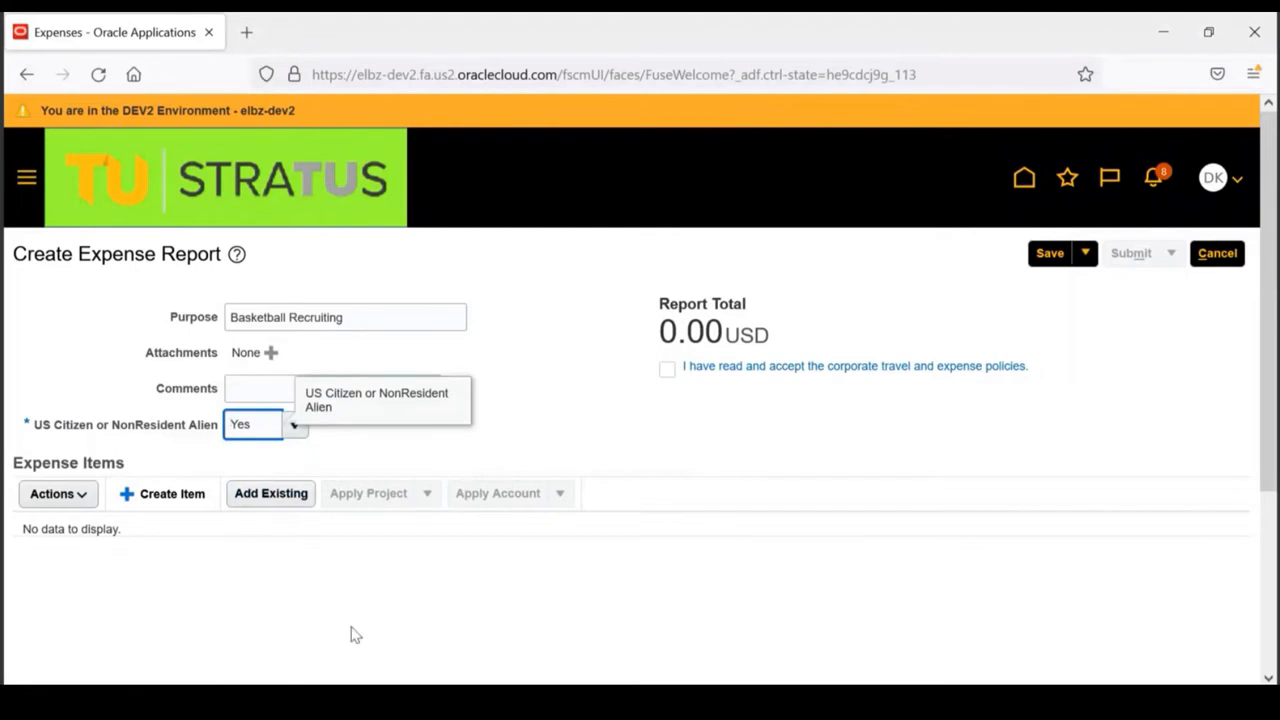
mouse_move(370, 641)
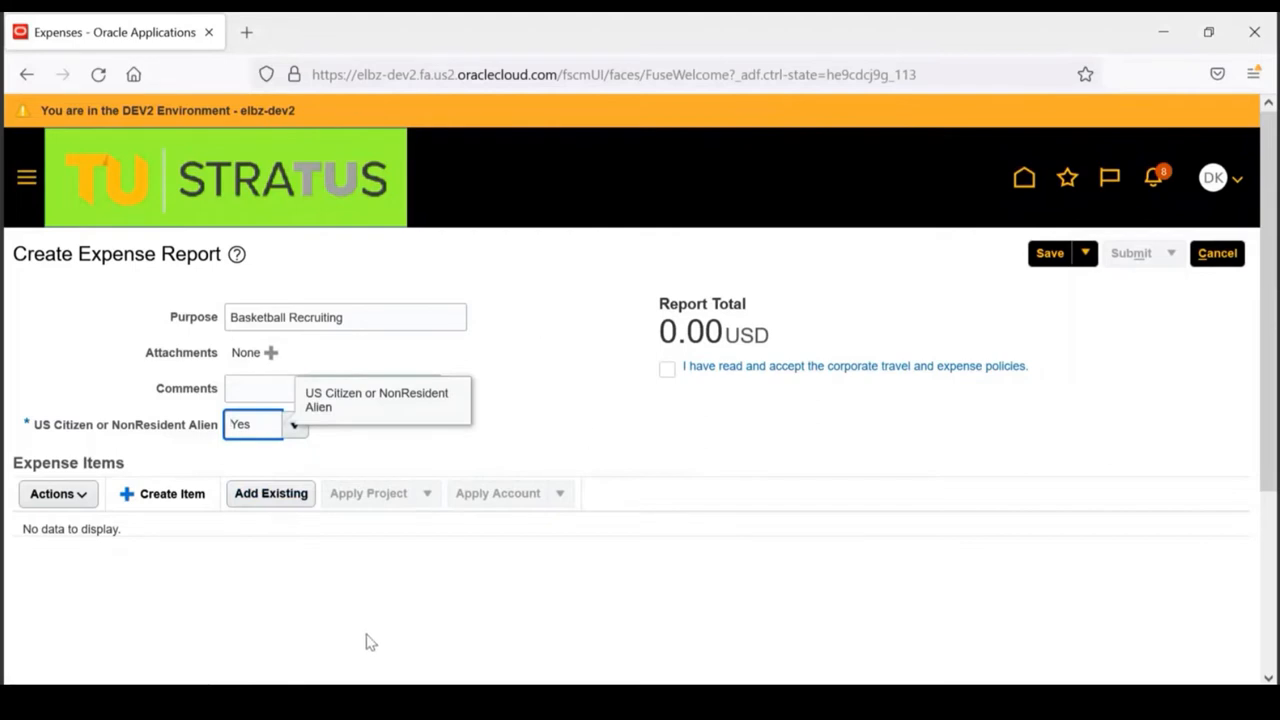
mouse_move(65, 560)
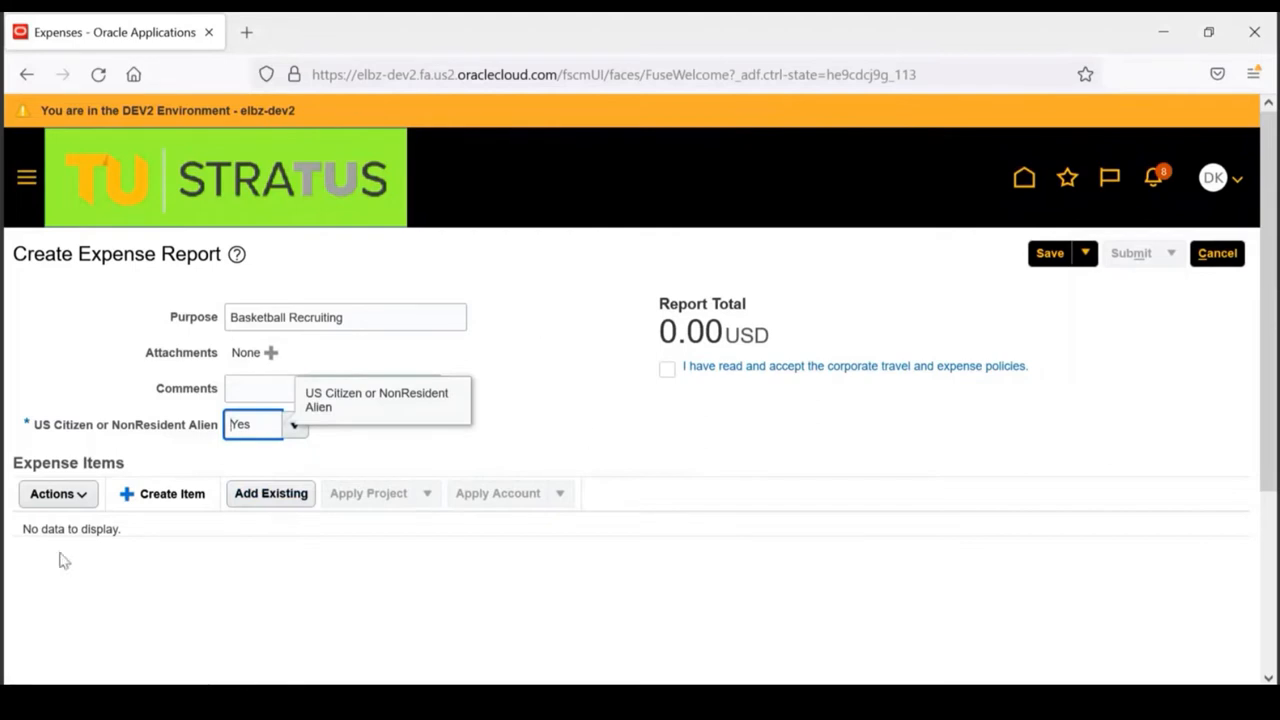
mouse_move(163, 505)
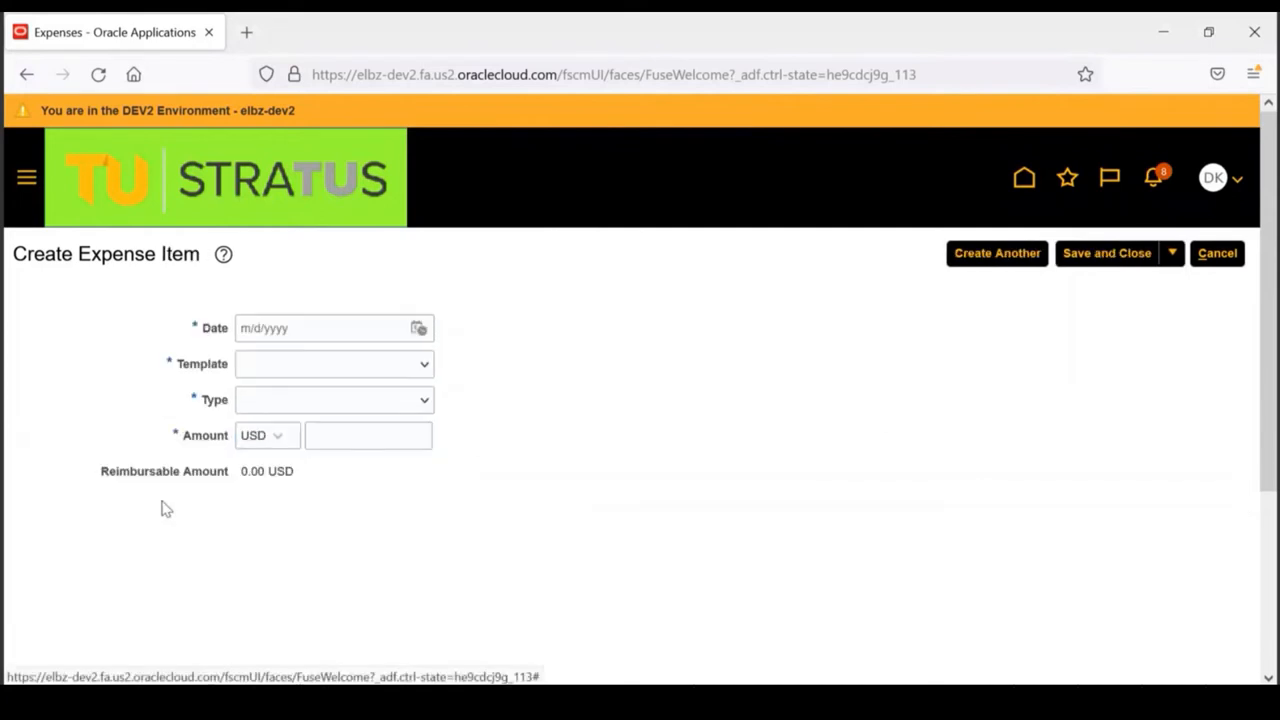
Date the item January 3, 2022, using Out of State Travel template and Gasoline (Rental Only) type
click(418, 328)
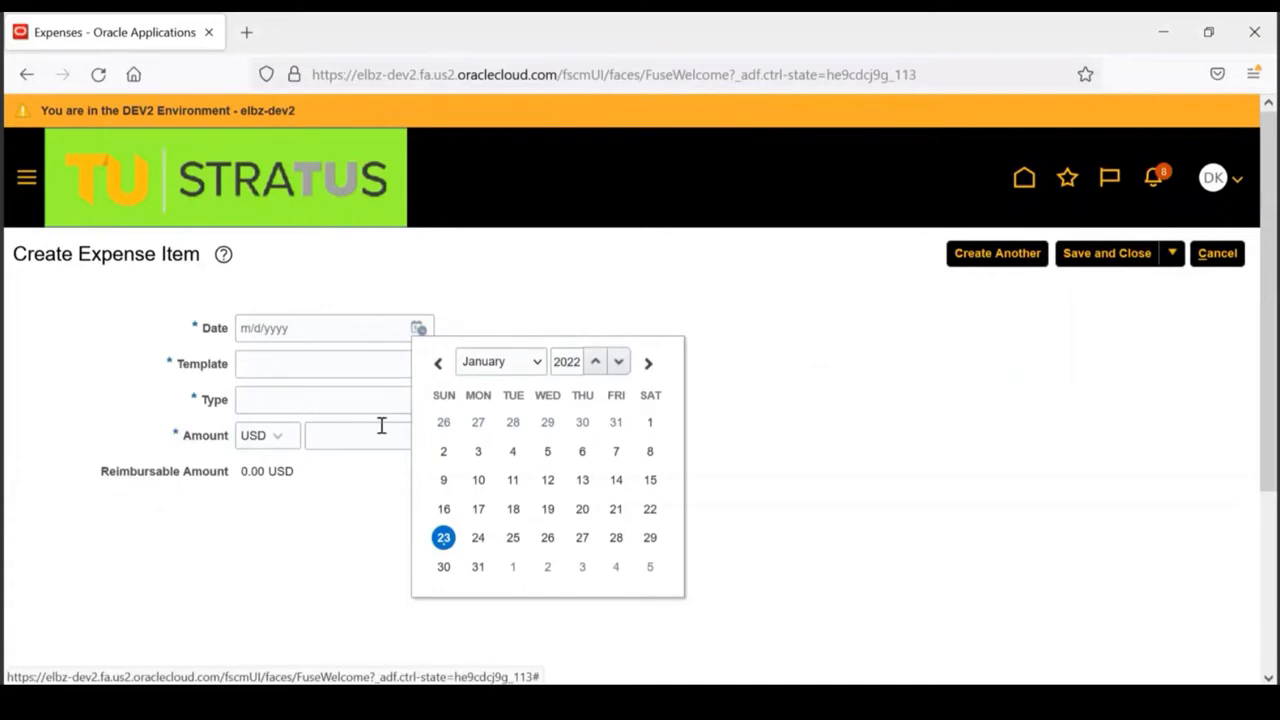
click(478, 451)
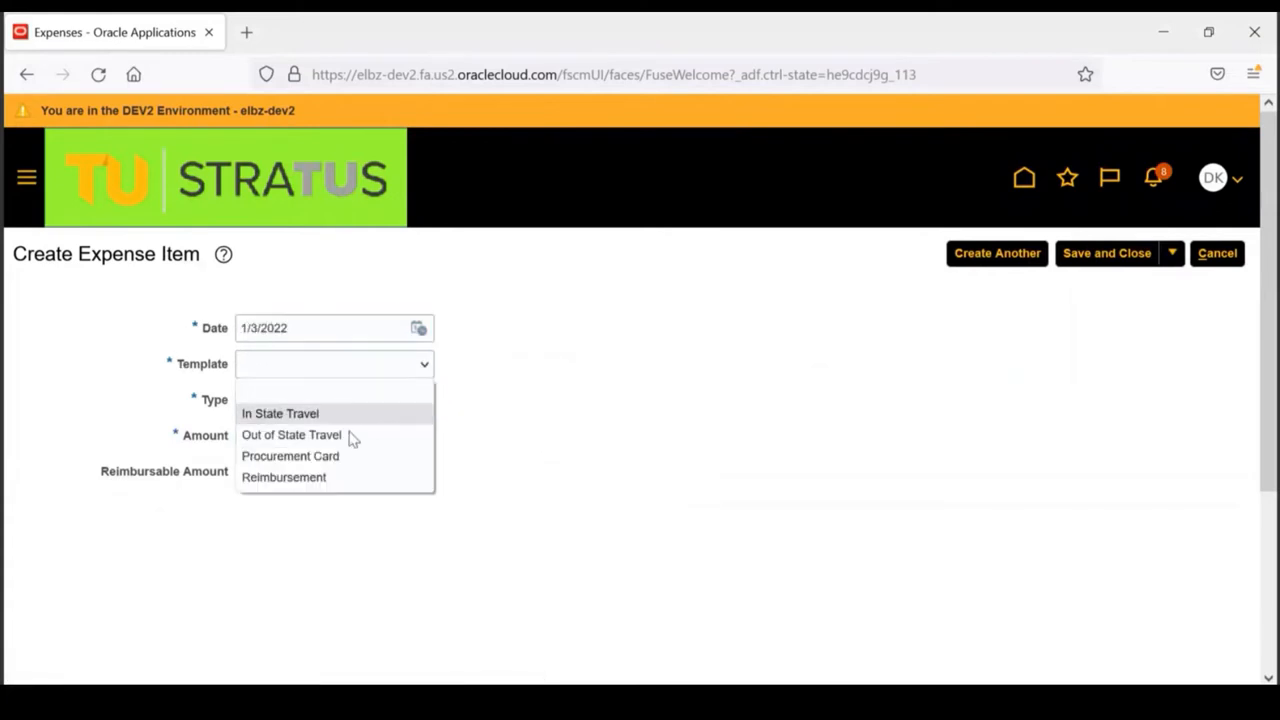
click(291, 434)
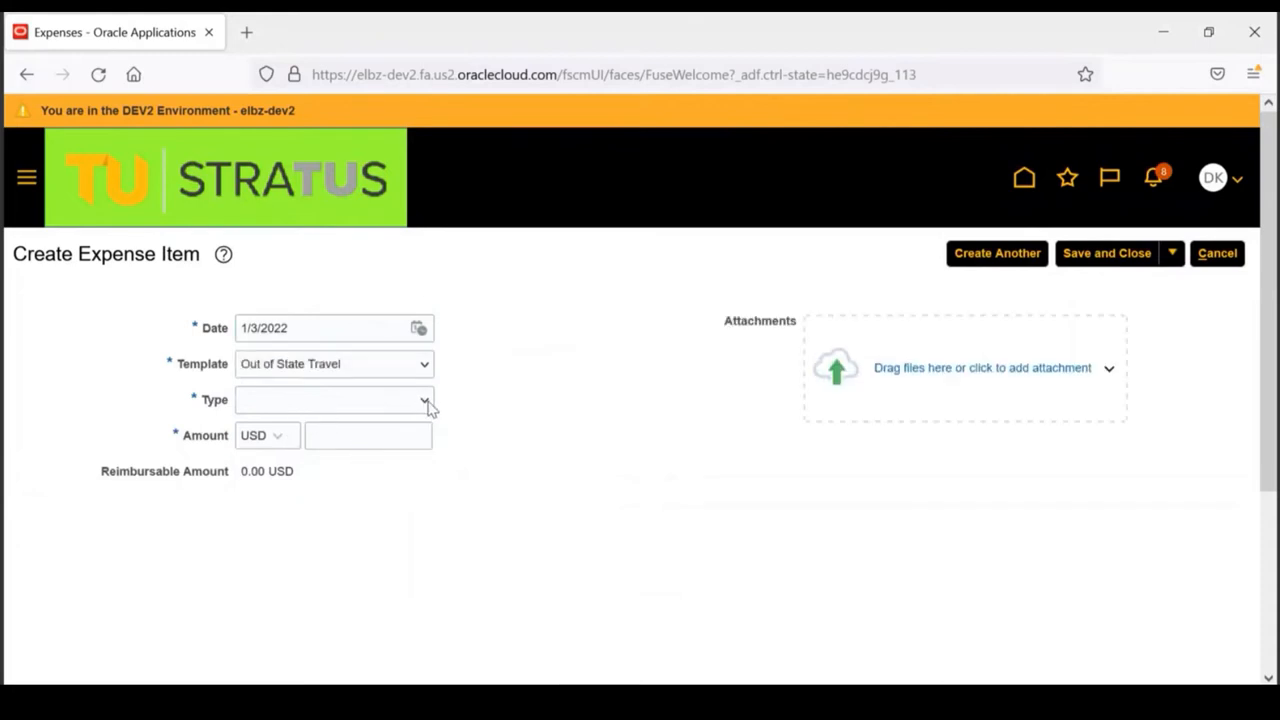
click(424, 399)
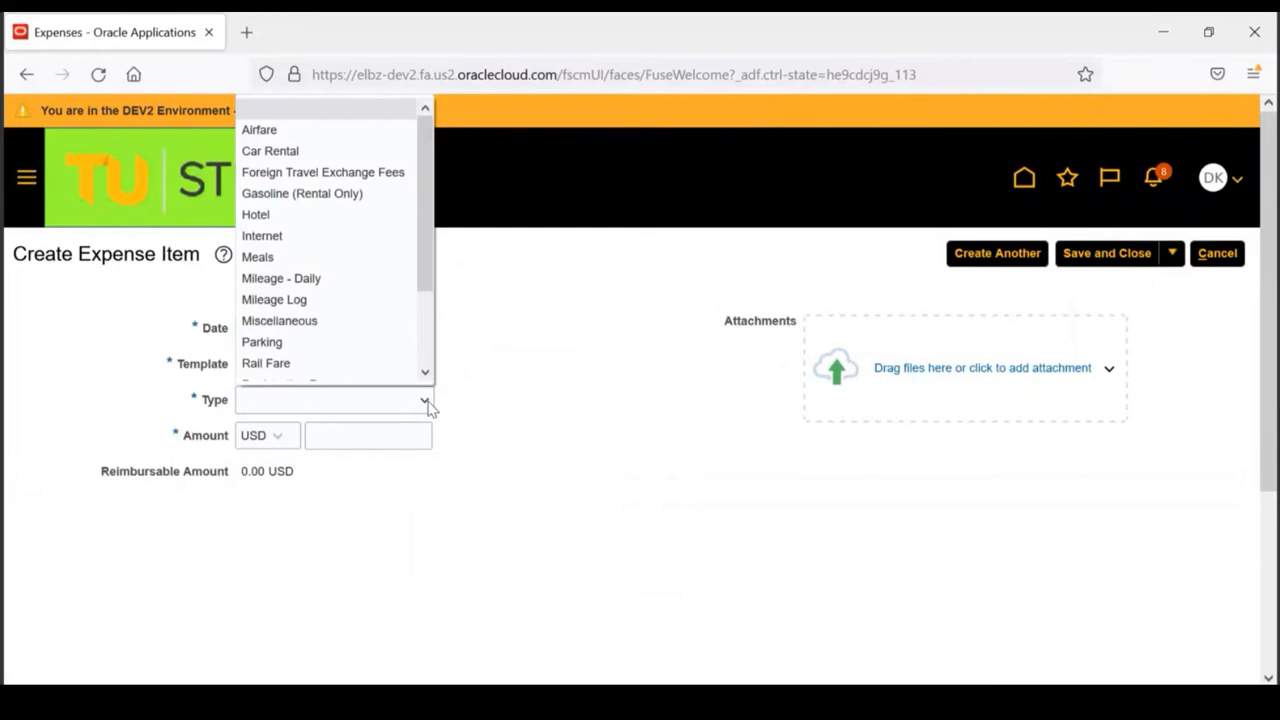
click(302, 193)
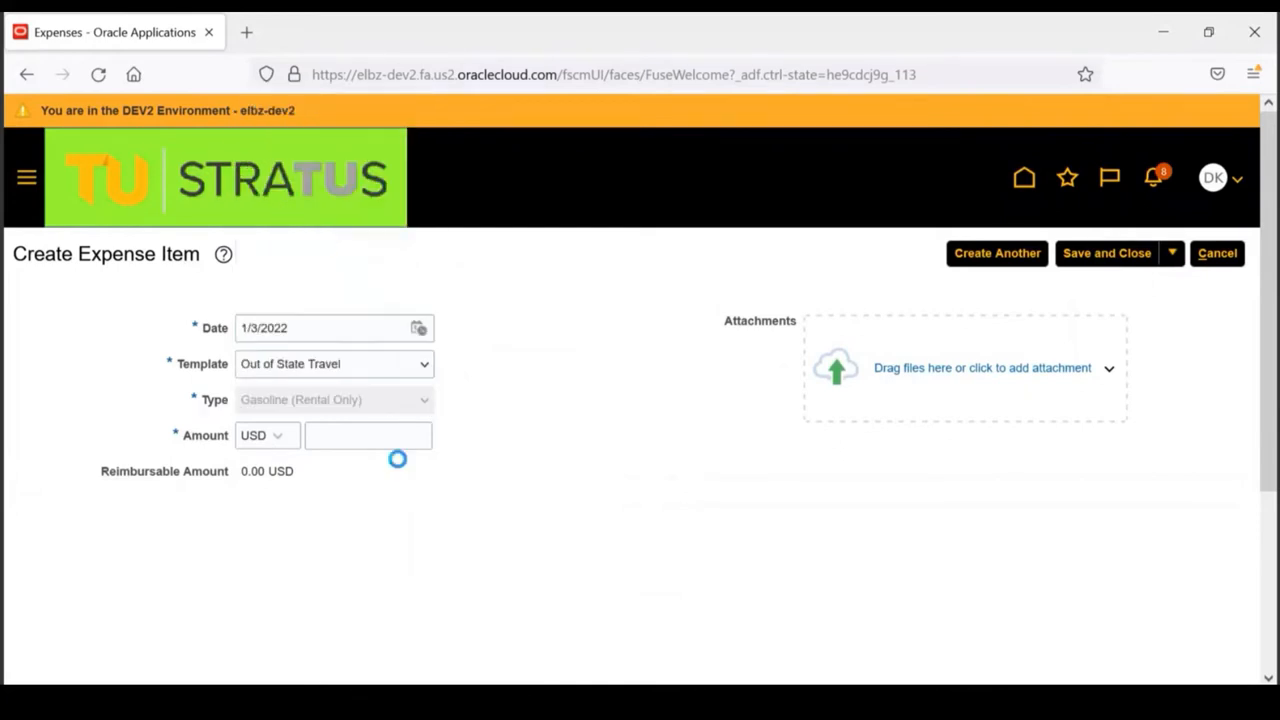
Set the expense location to Virginia Beach
scroll(down, 3)
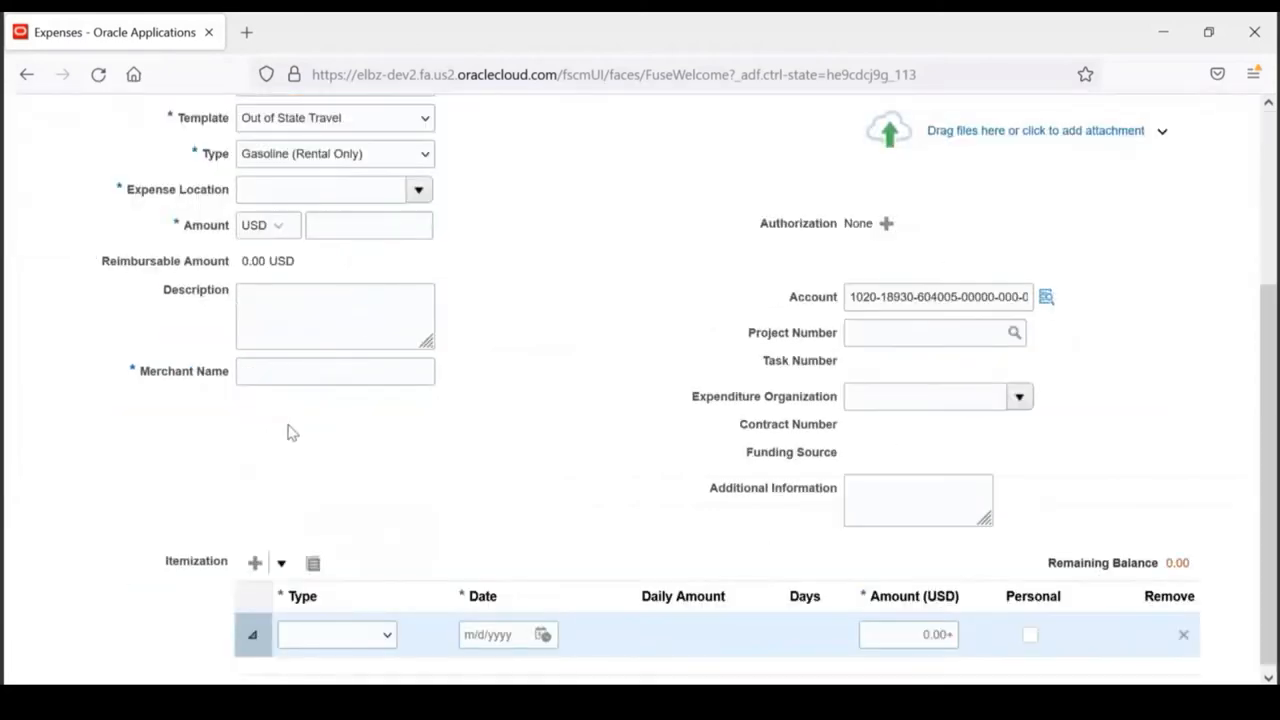
click(320, 189)
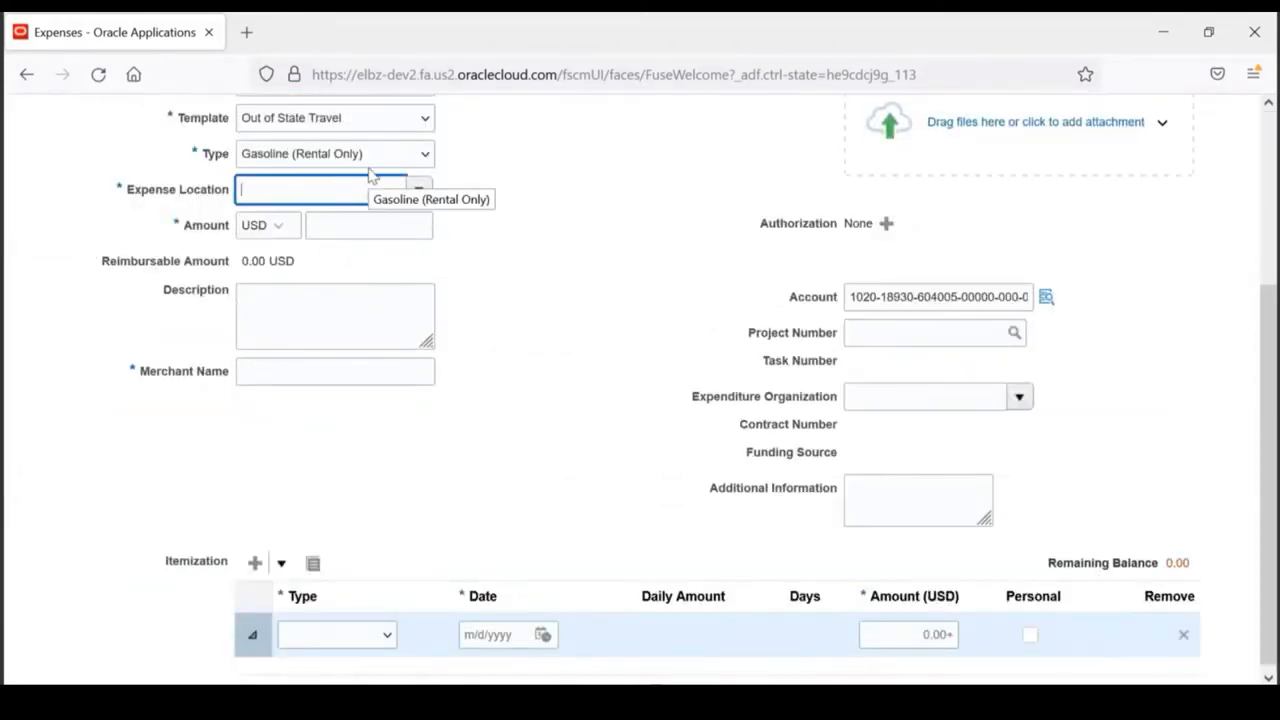
text(V)
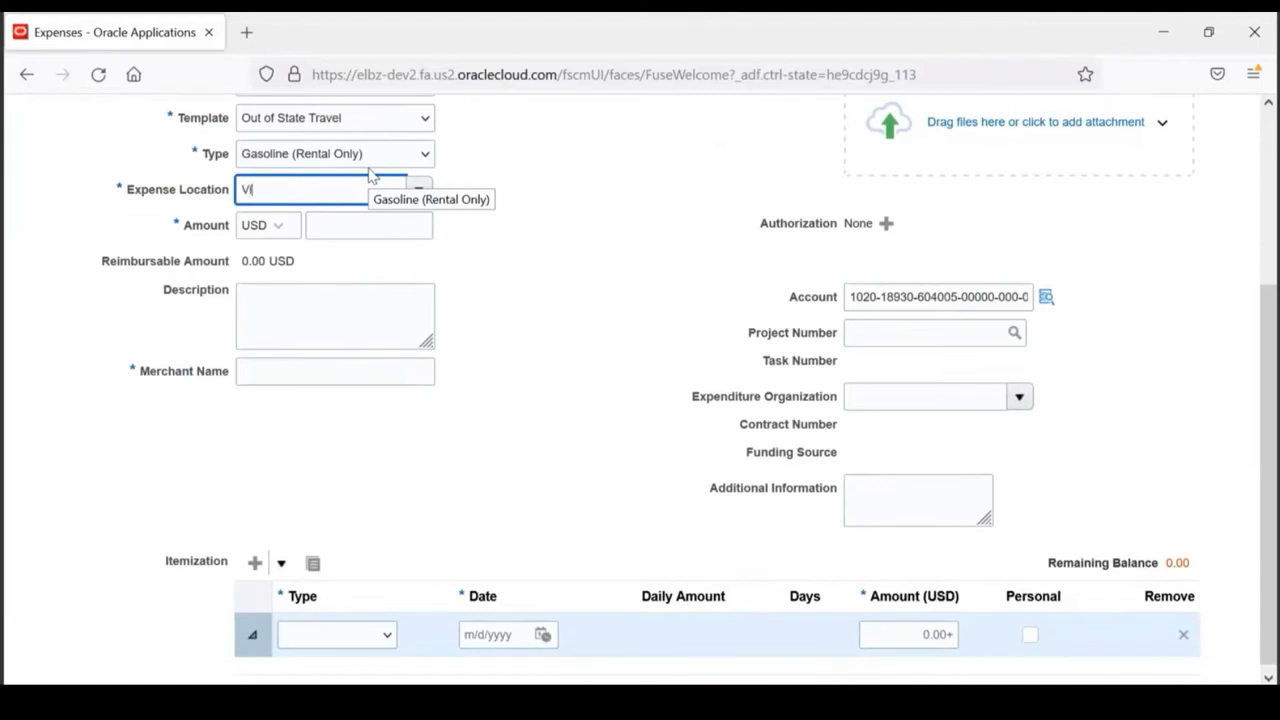
text(Virginia Beach)
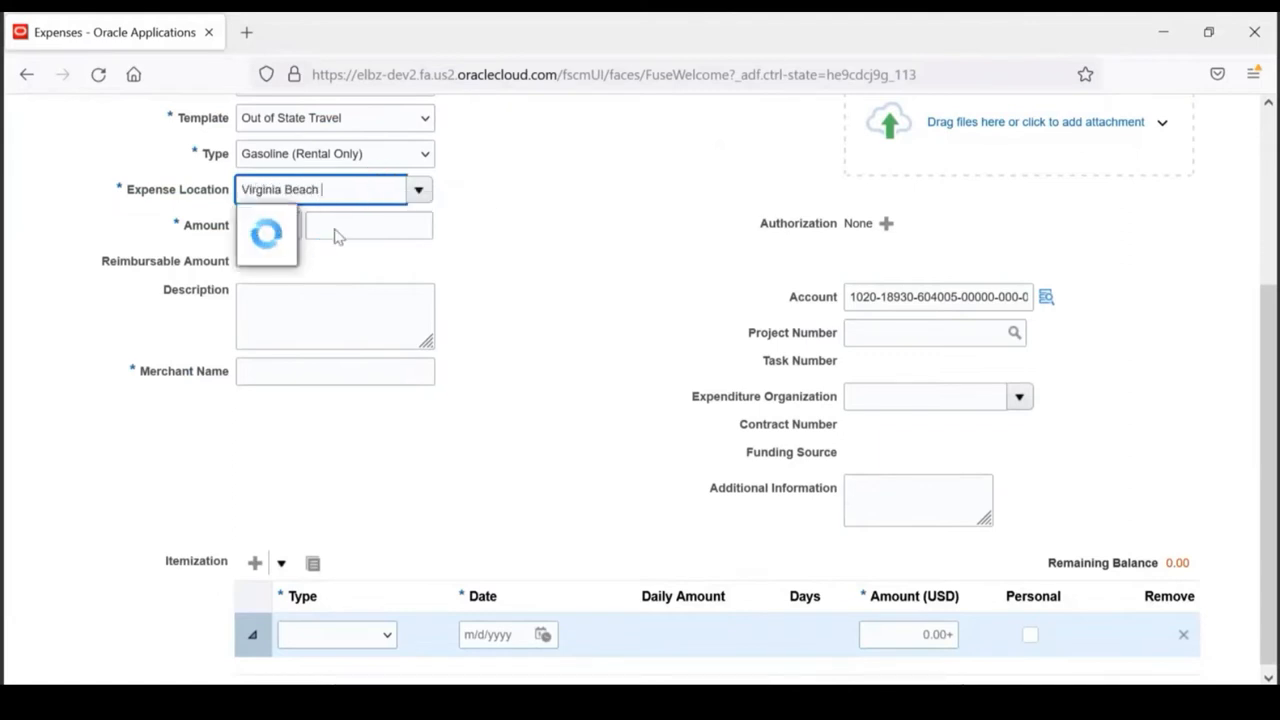
Enter amount 35.35 USD and merchant name Exxon
click(368, 225)
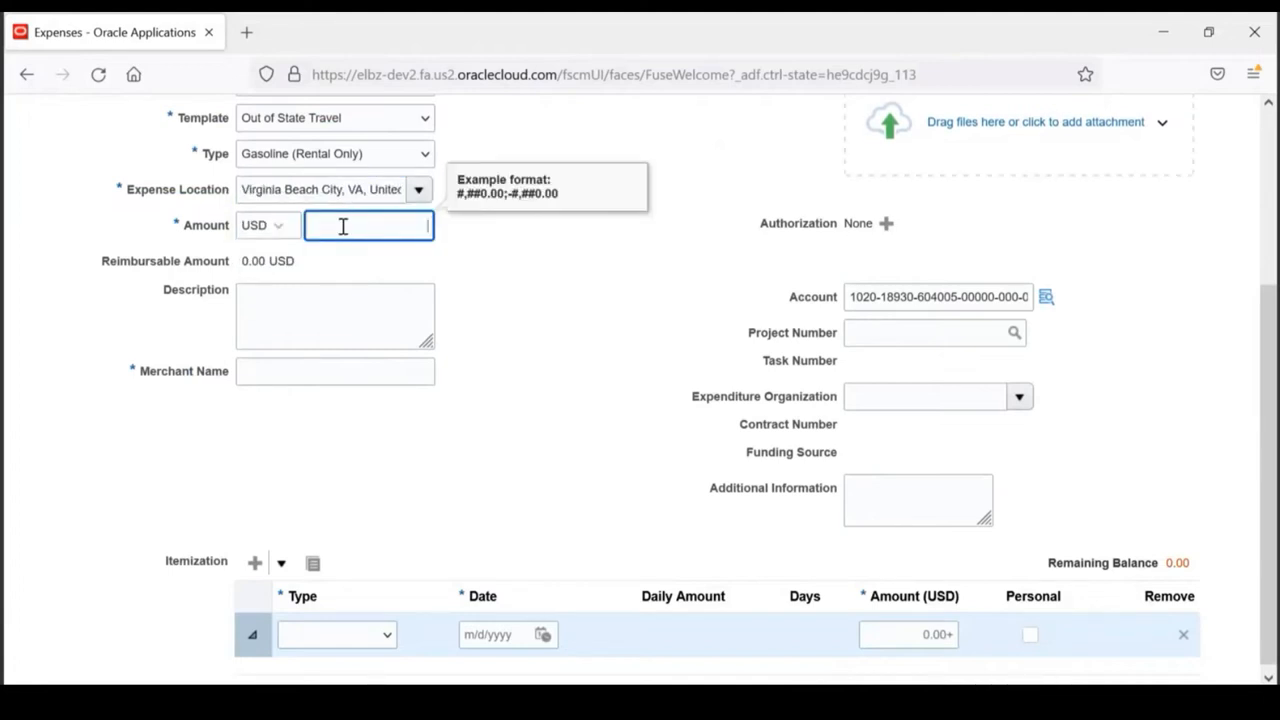
text(35.35)
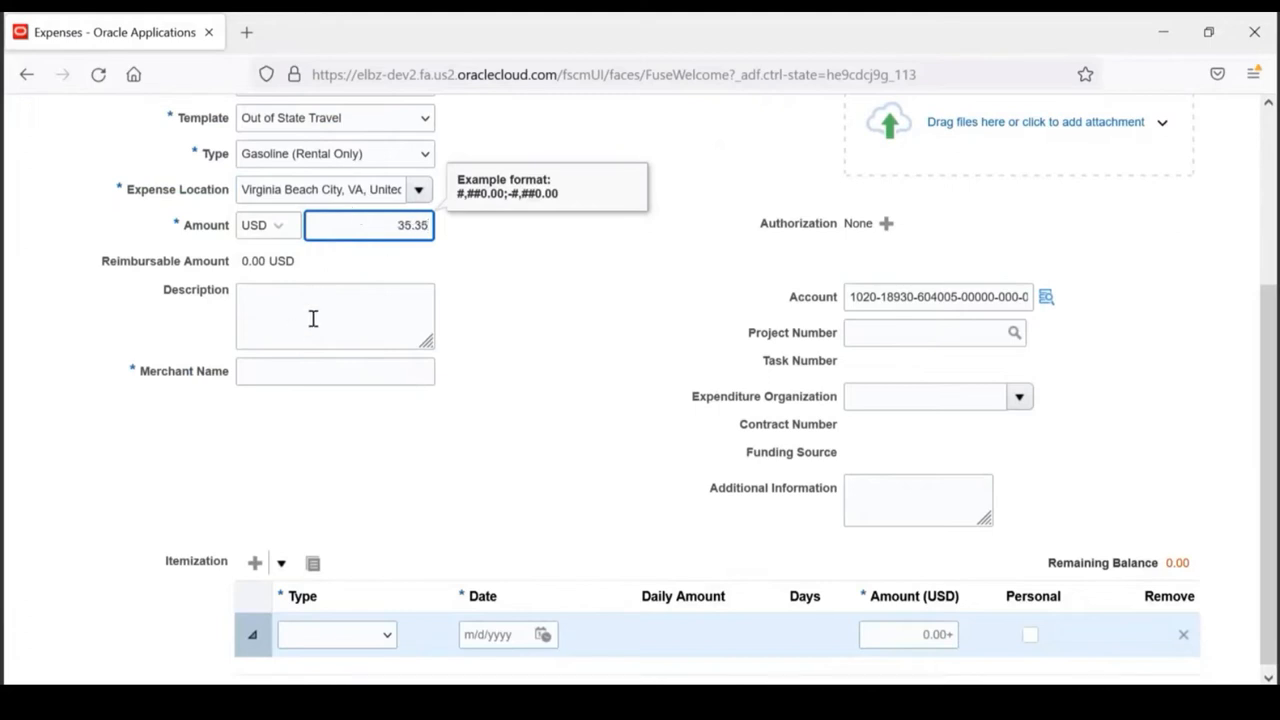
click(335, 316)
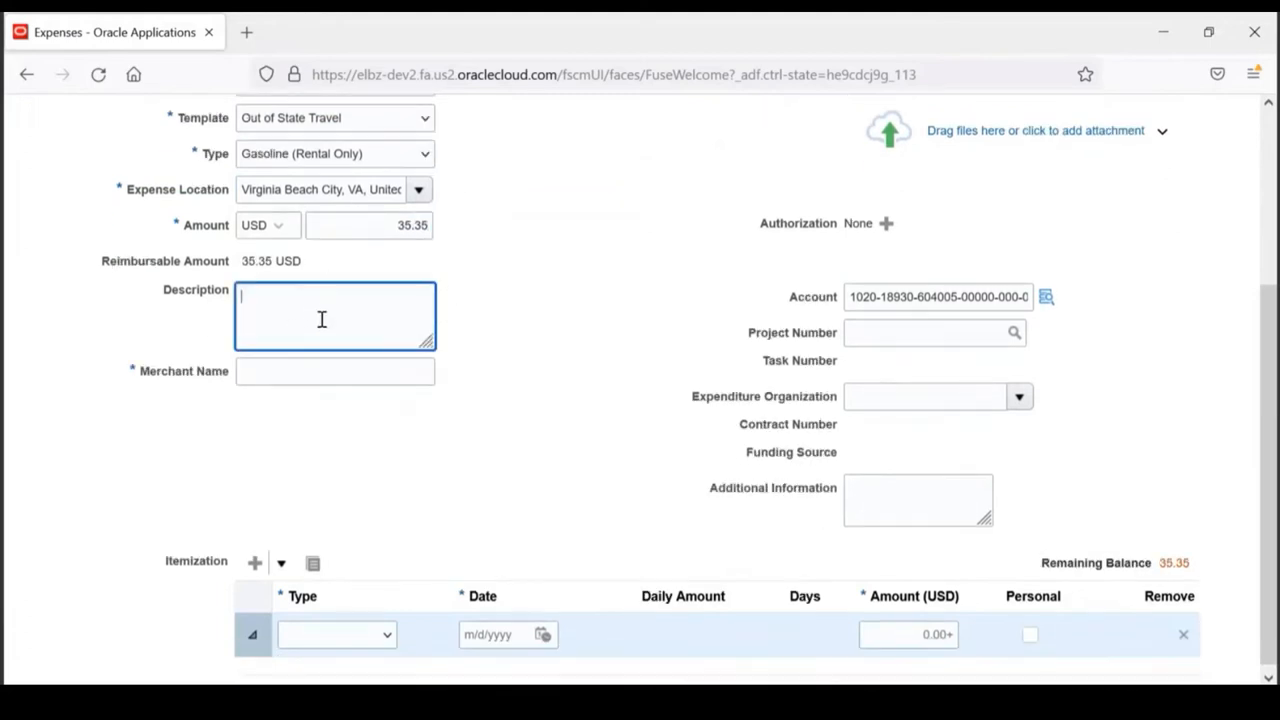
mouse_move(318, 323)
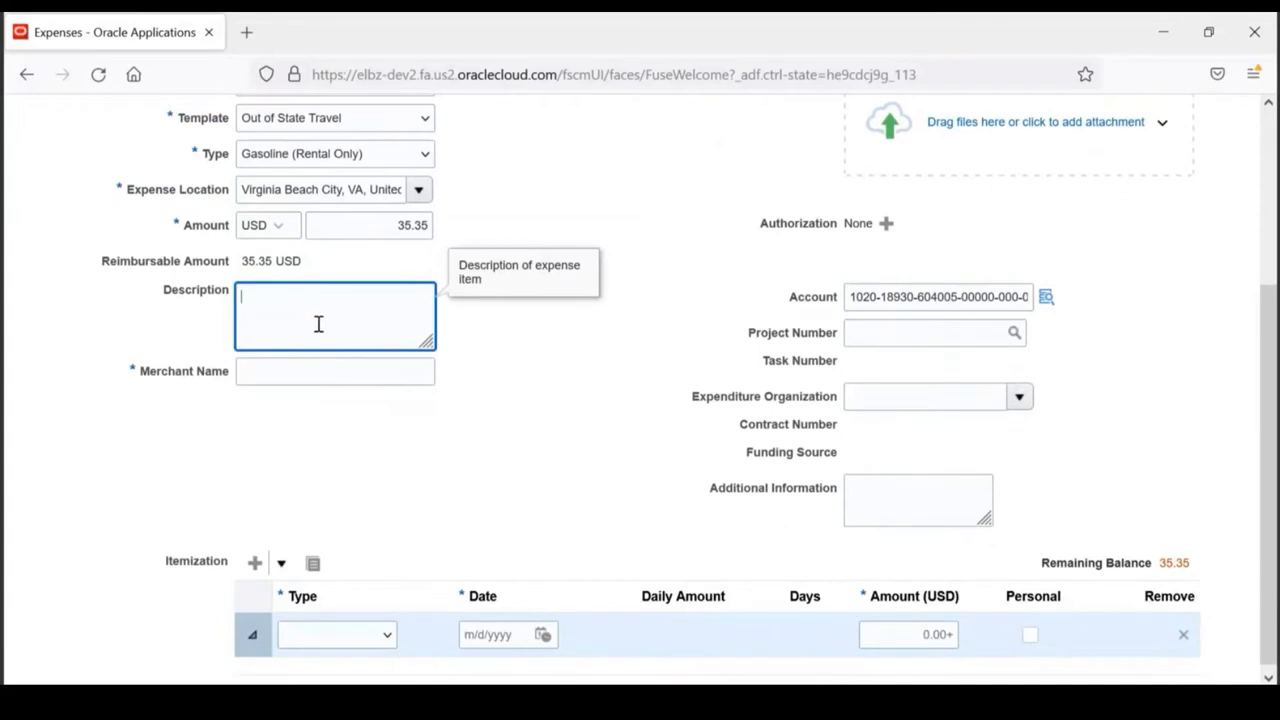
click(335, 371)
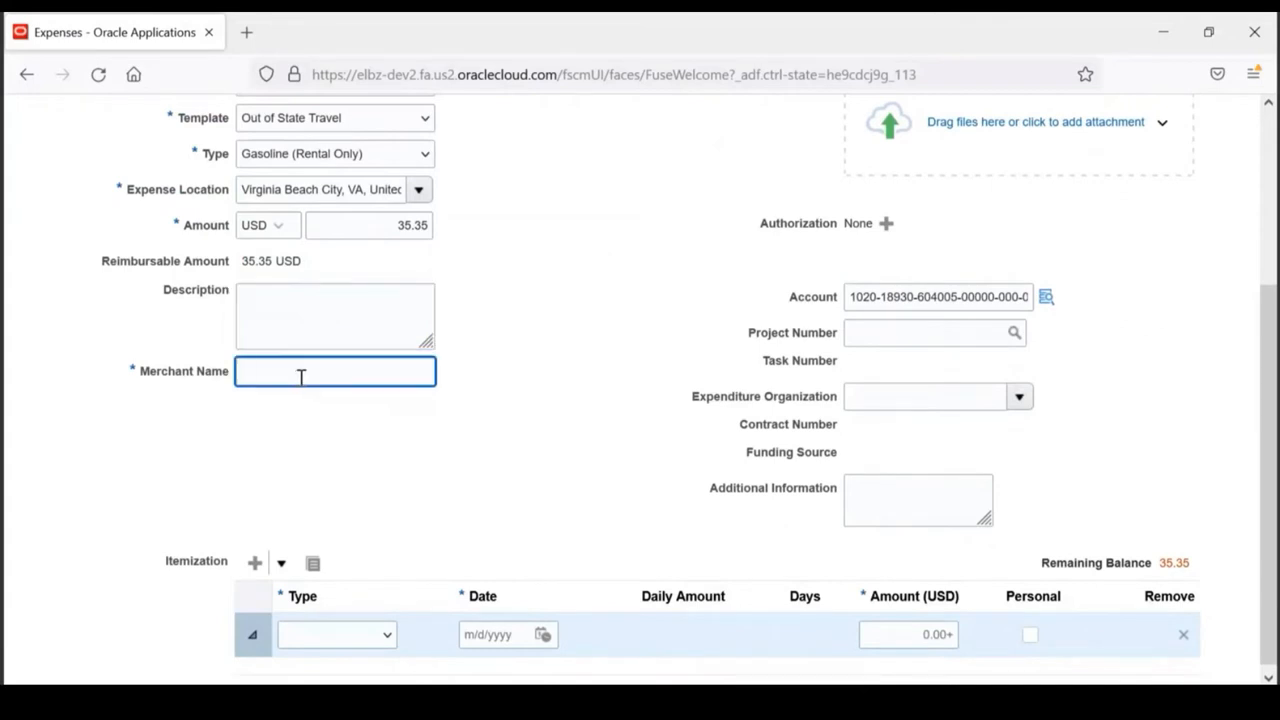
mouse_move(371, 298)
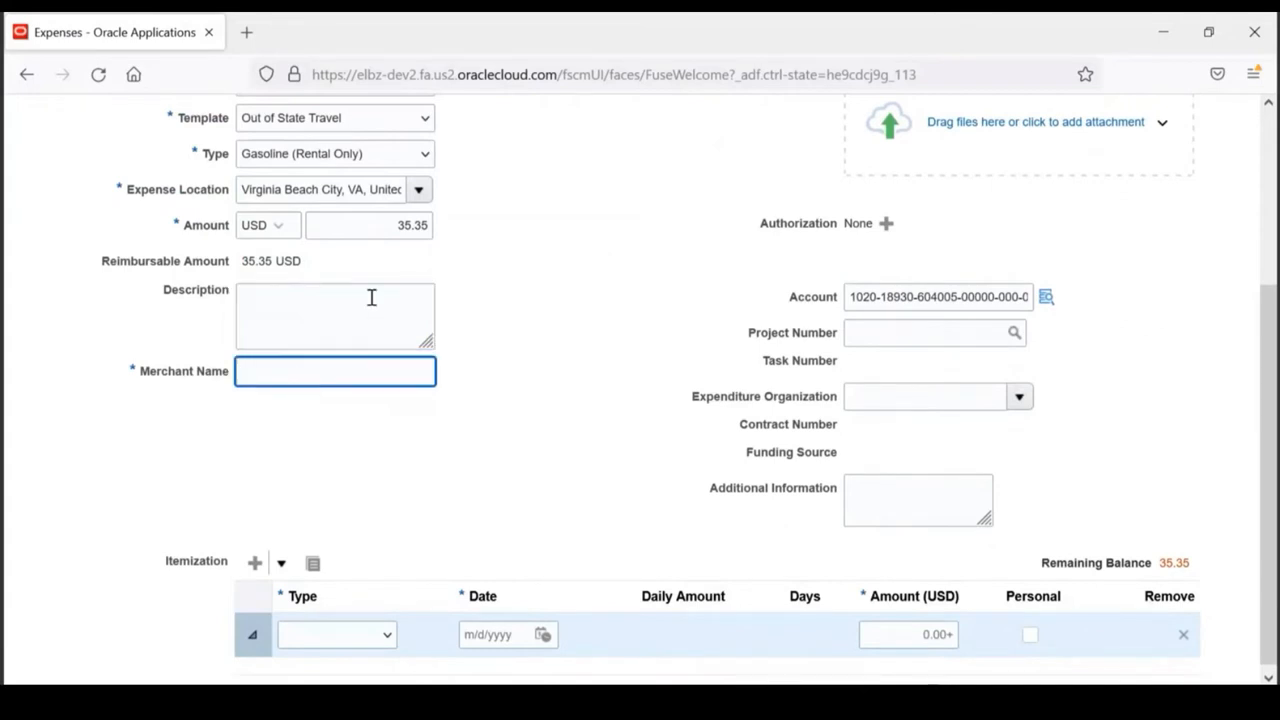
text(Exxon)
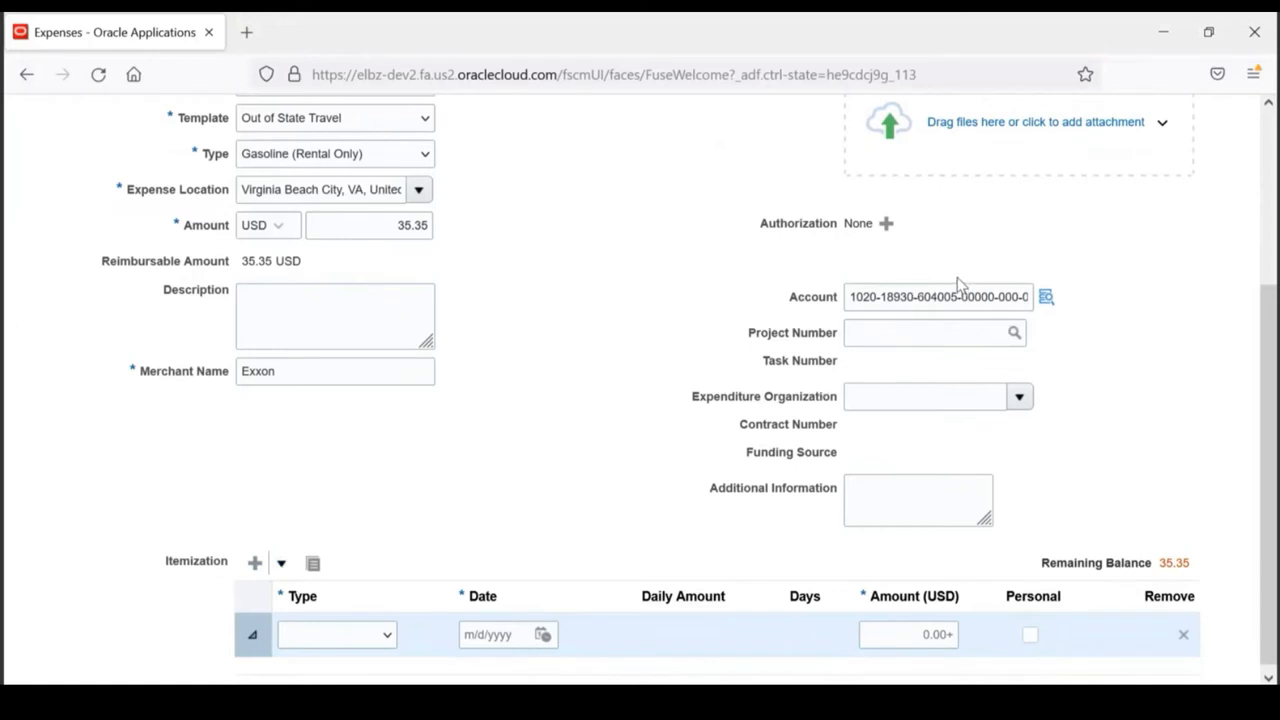
mouse_move(1046, 297)
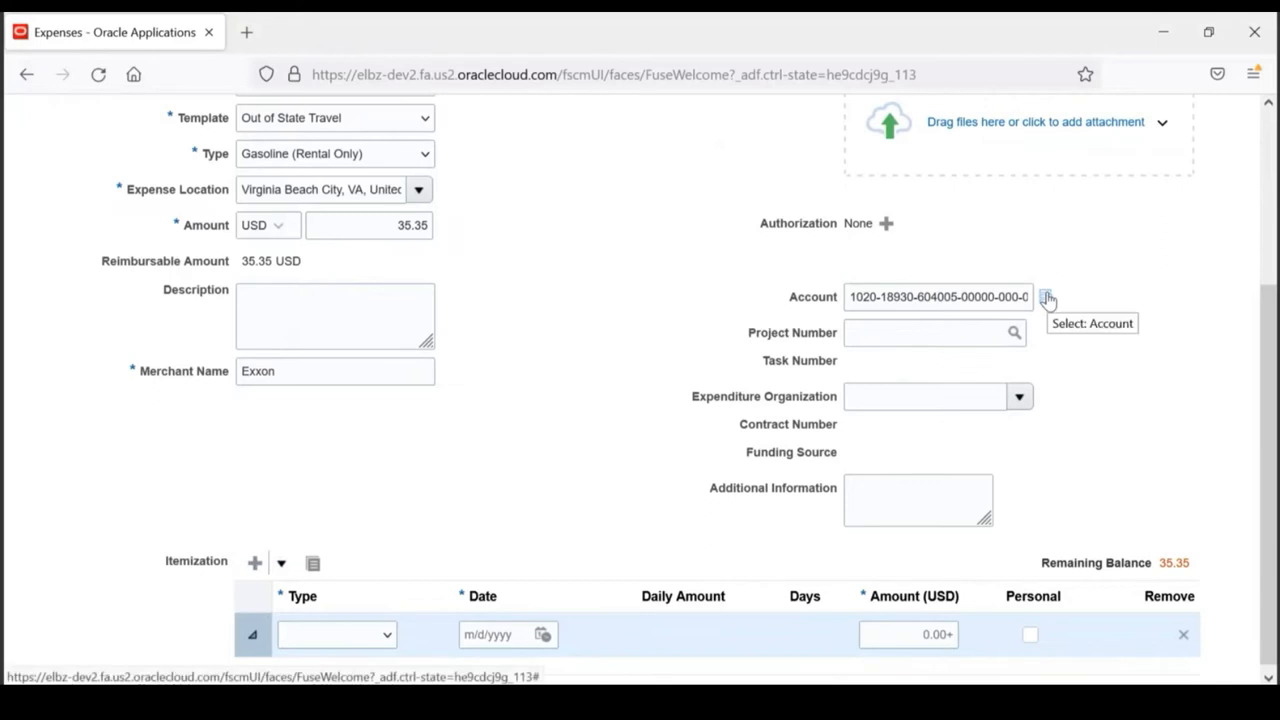
click(1047, 297)
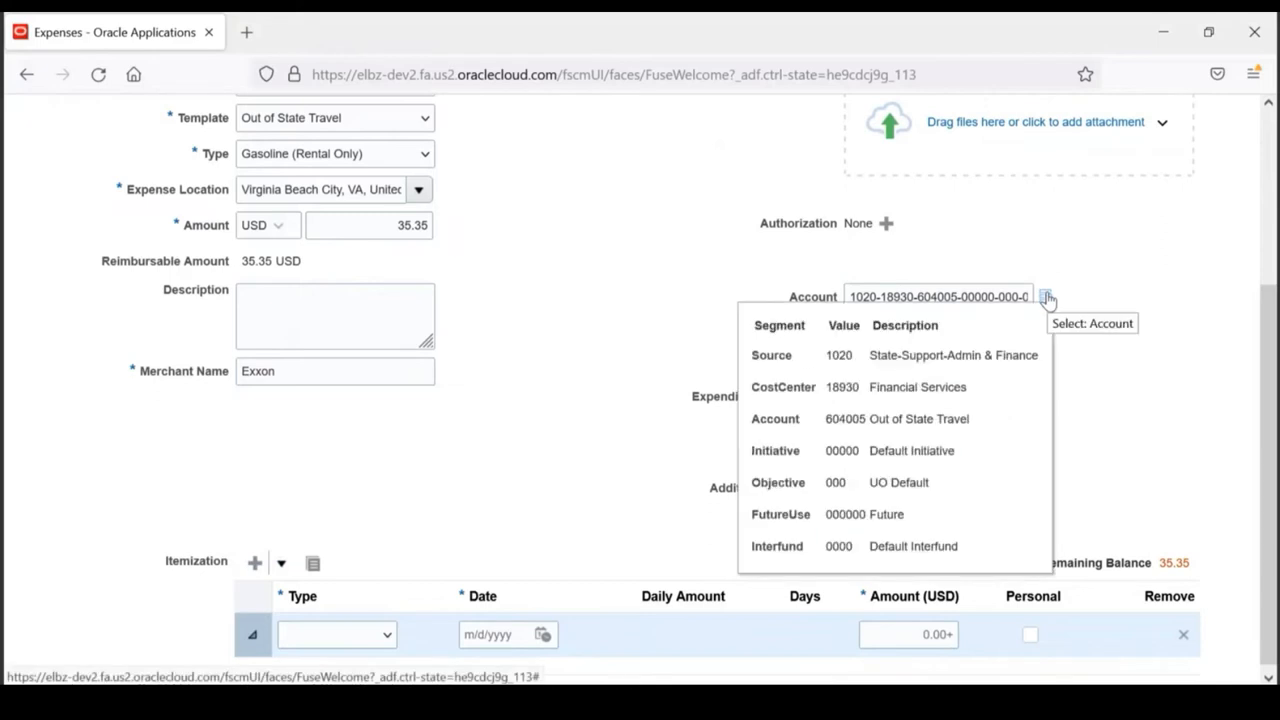
mouse_move(1070, 315)
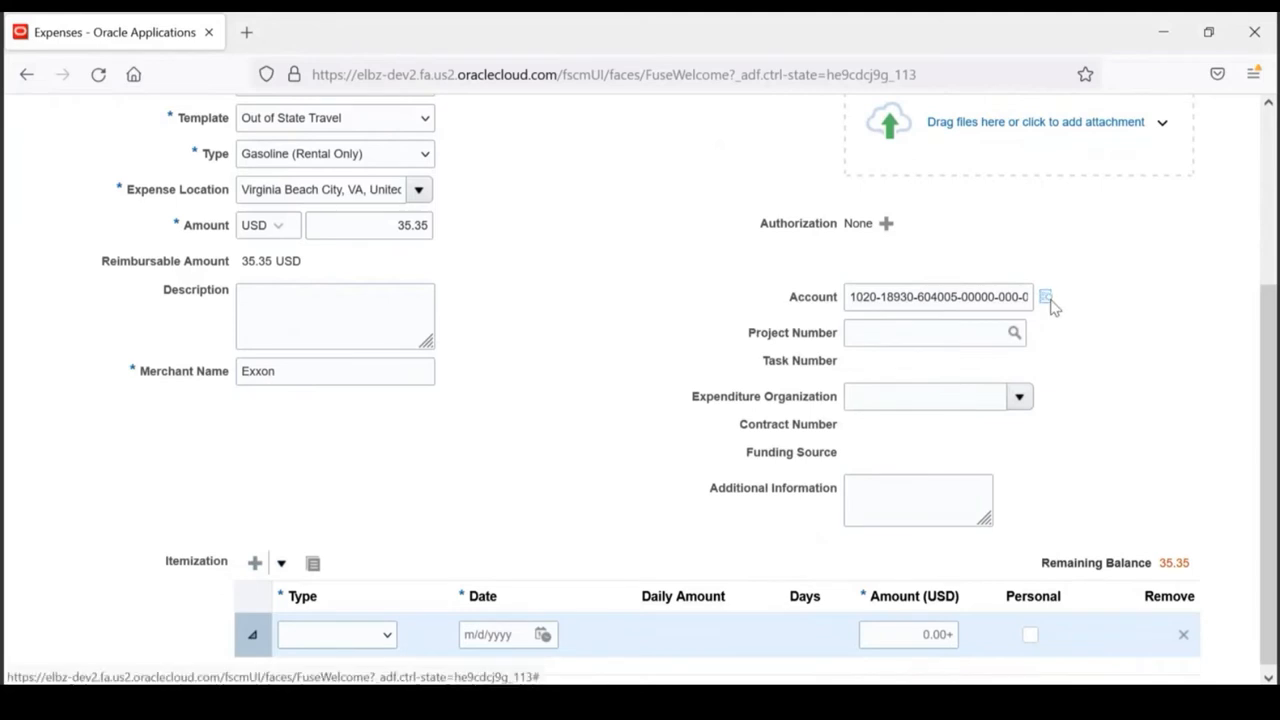
click(1046, 297)
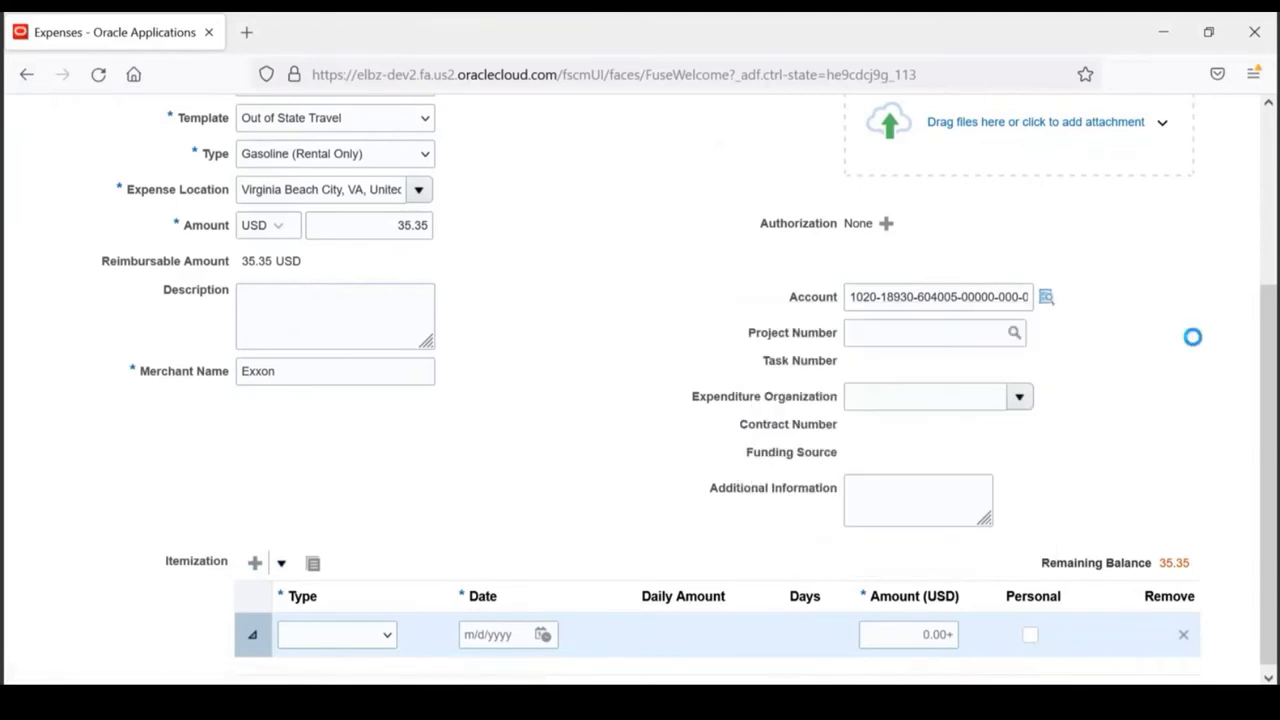
click(1046, 297)
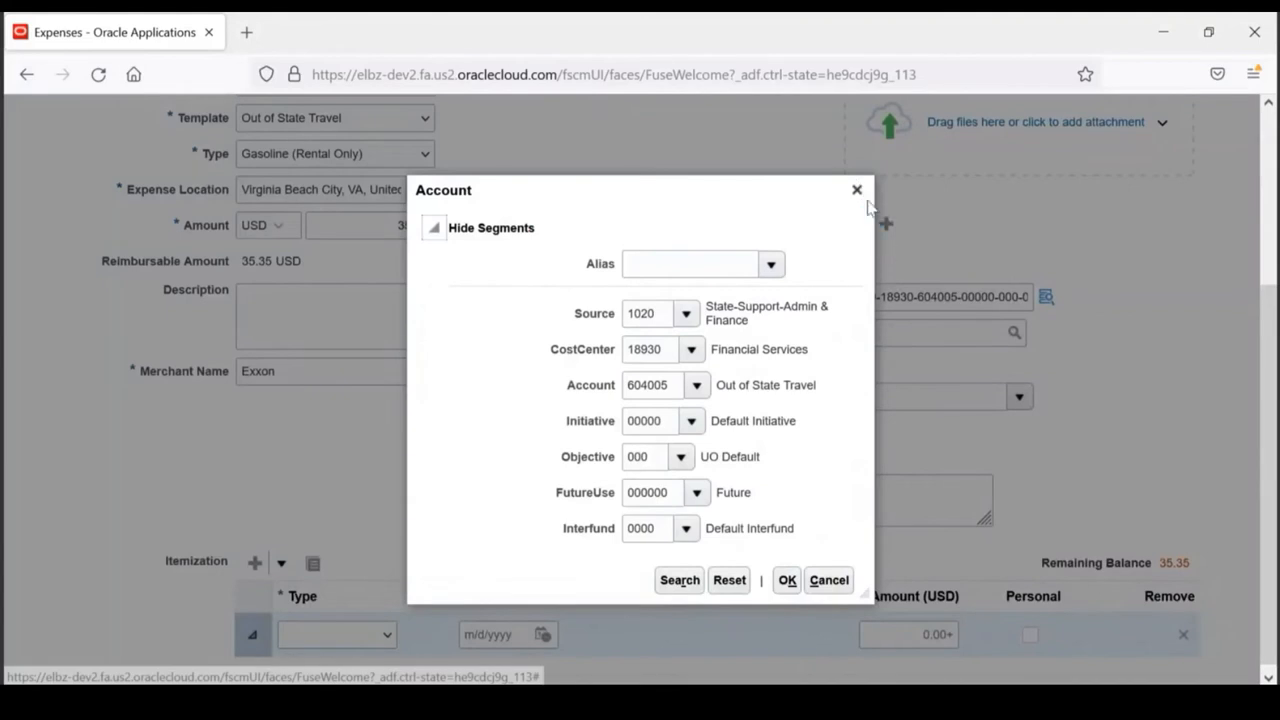
click(786, 580)
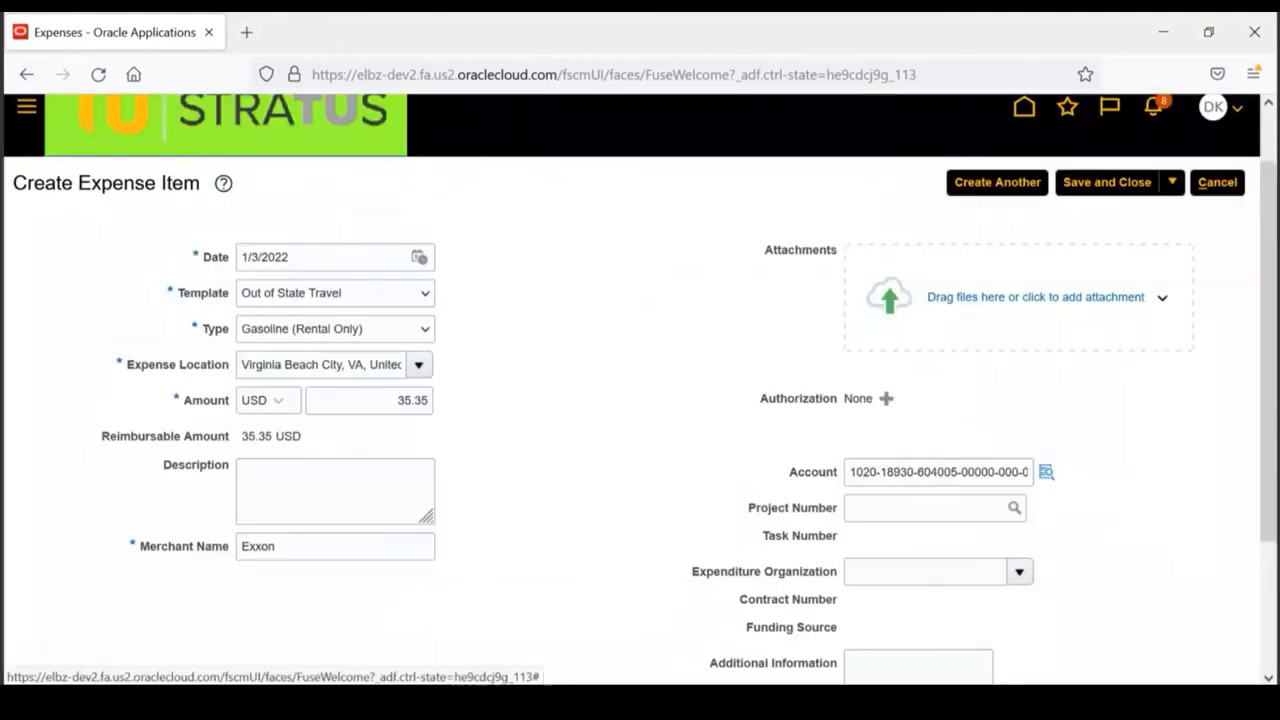
scroll(down, 3)
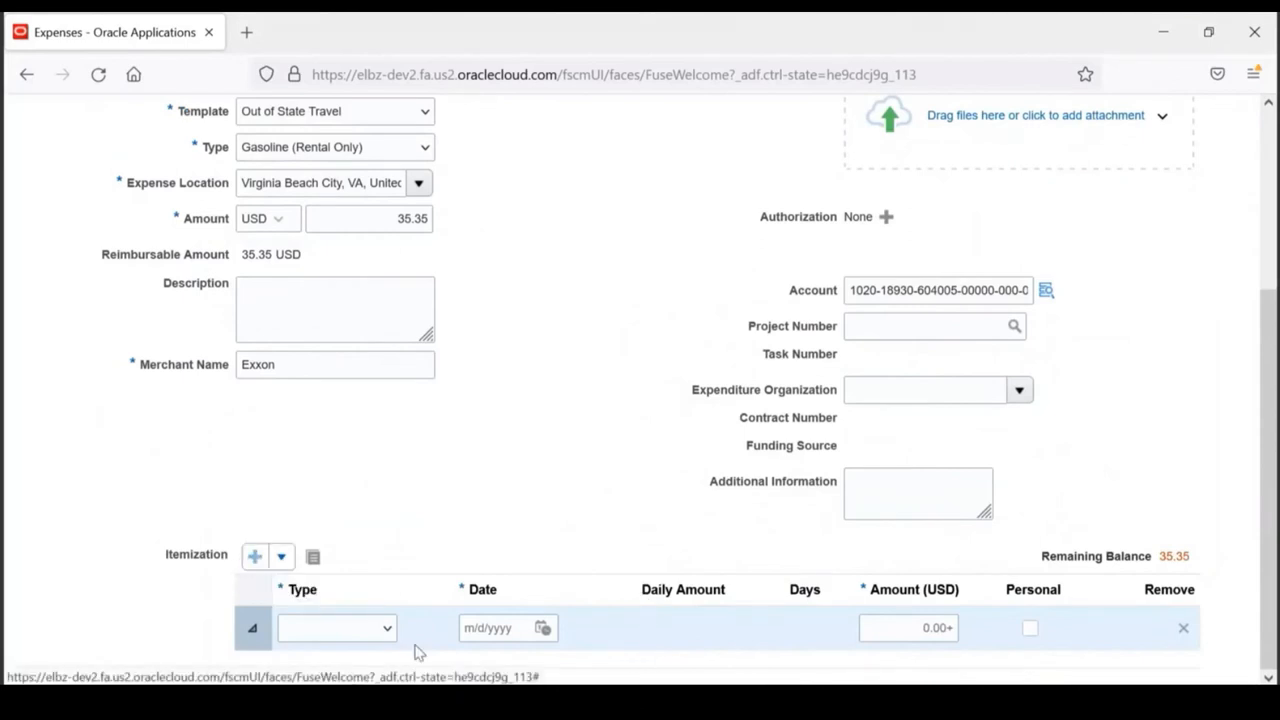
mouse_move(1060, 430)
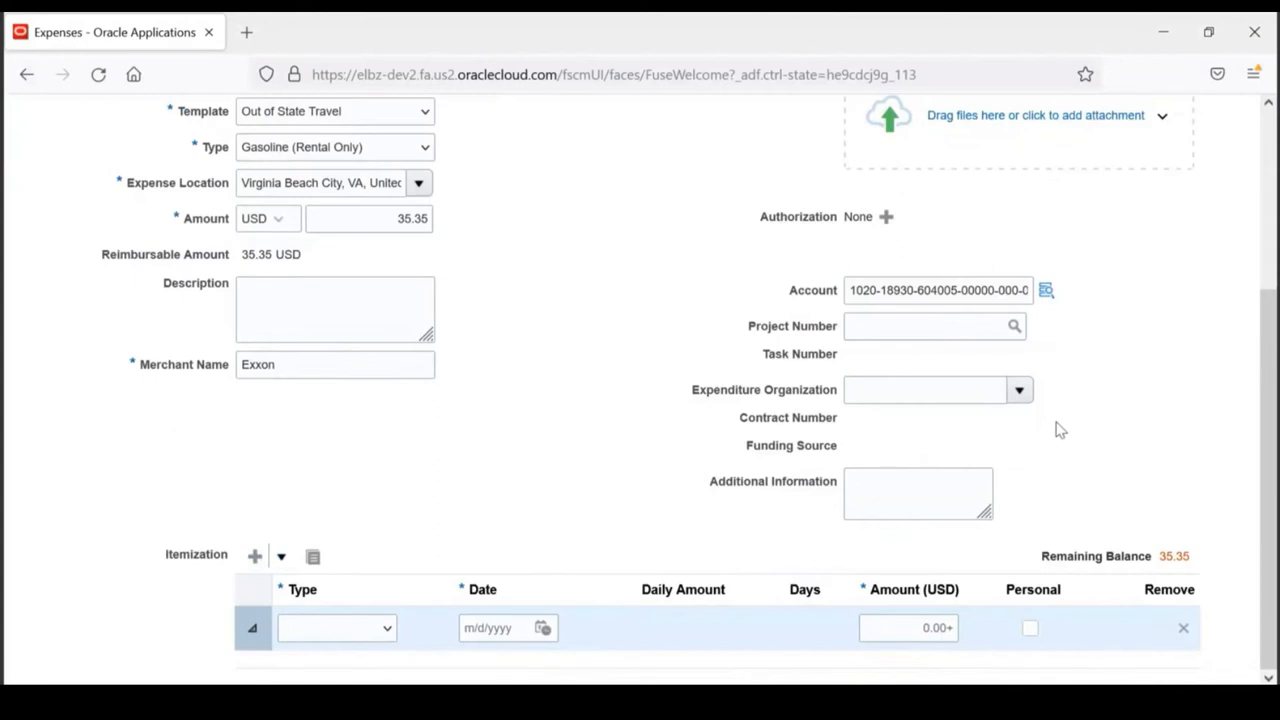
scroll(up, 3)
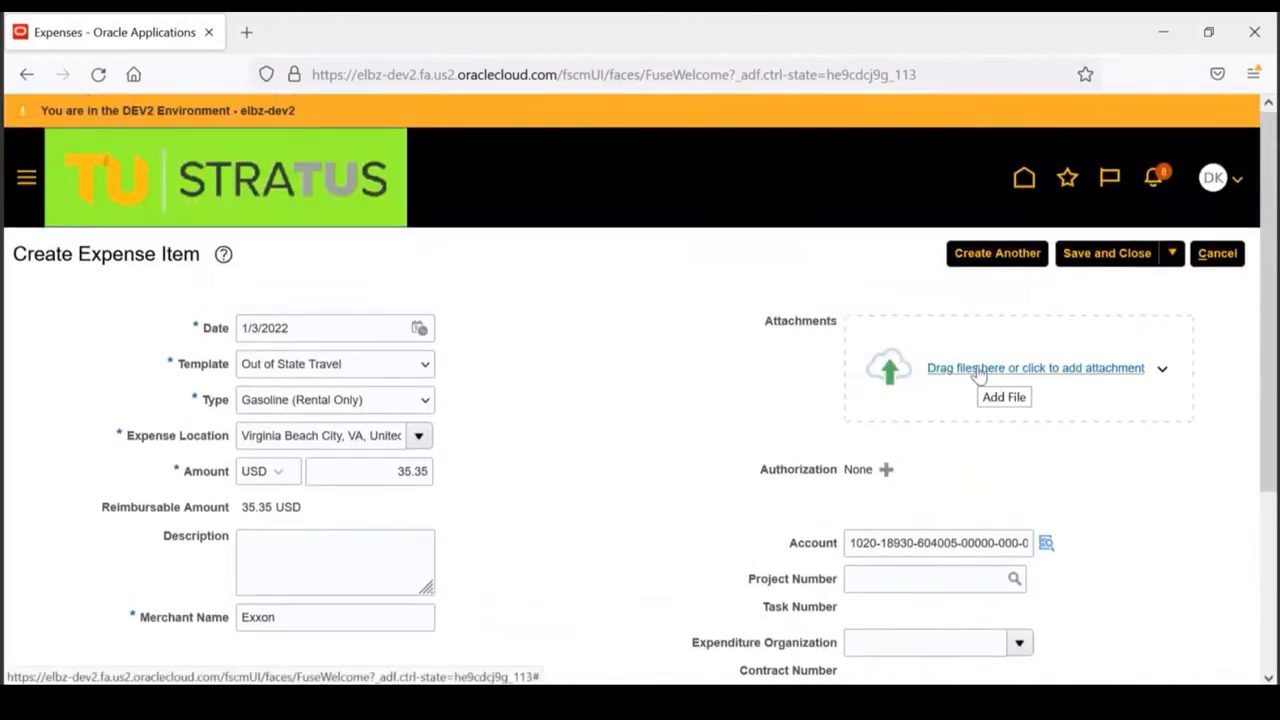
mouse_move(980, 367)
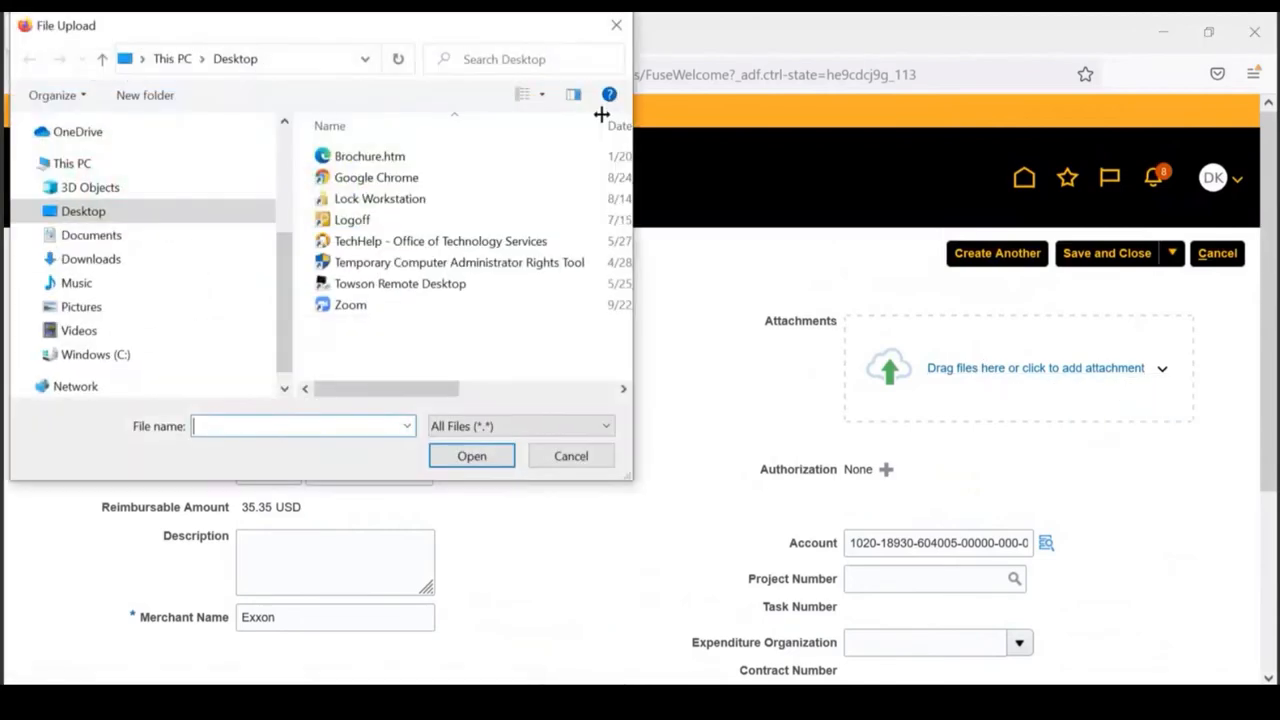
Upload Brochure.htm from the Desktop as the item's attachment
click(369, 156)
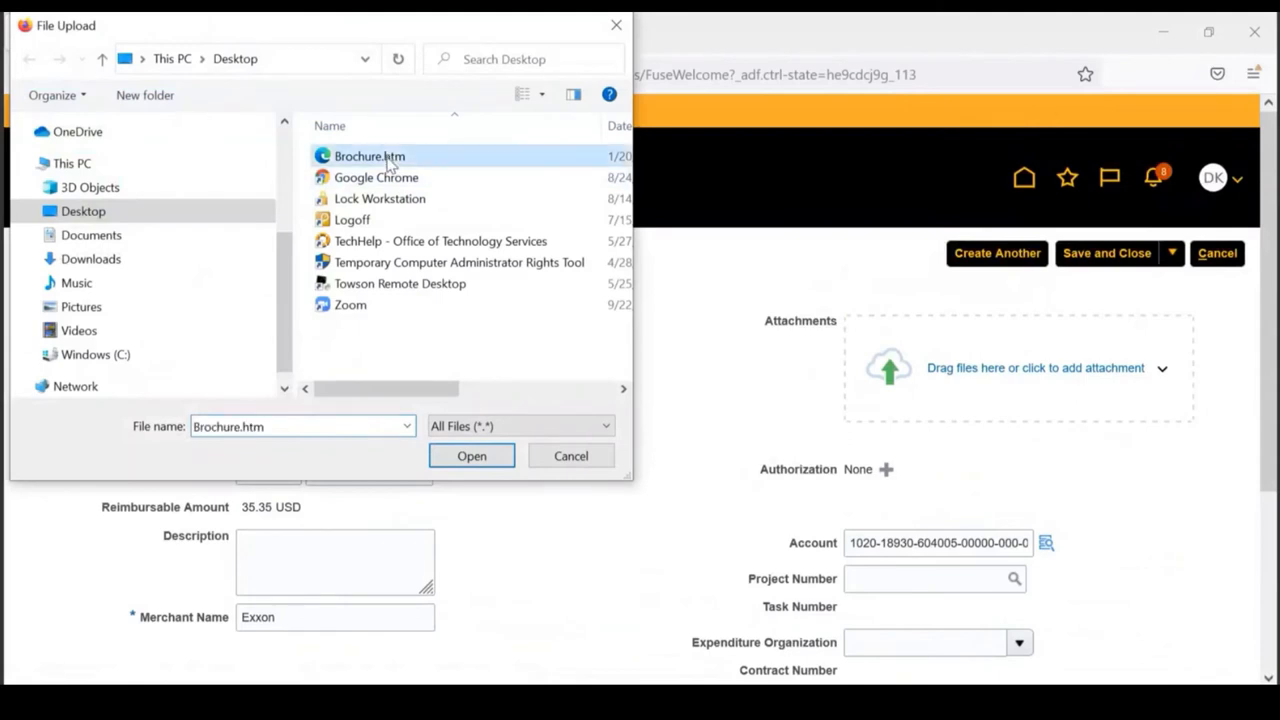
mouse_move(490, 470)
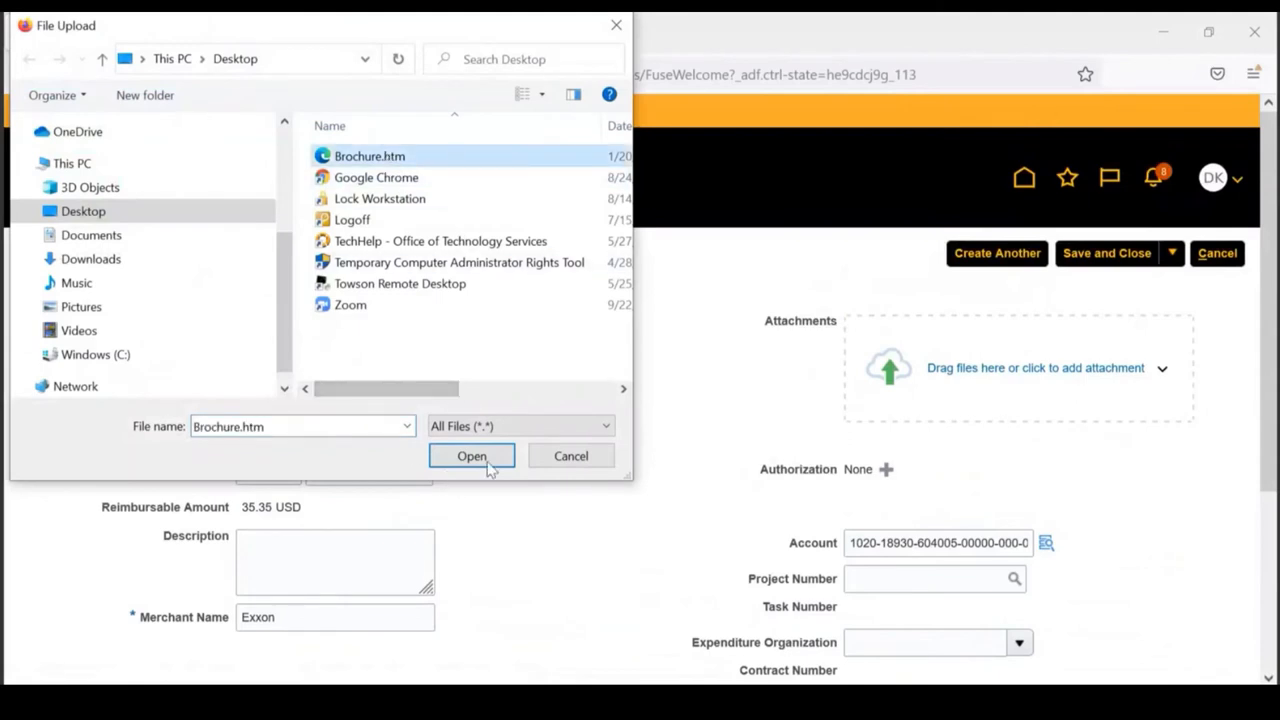
click(471, 456)
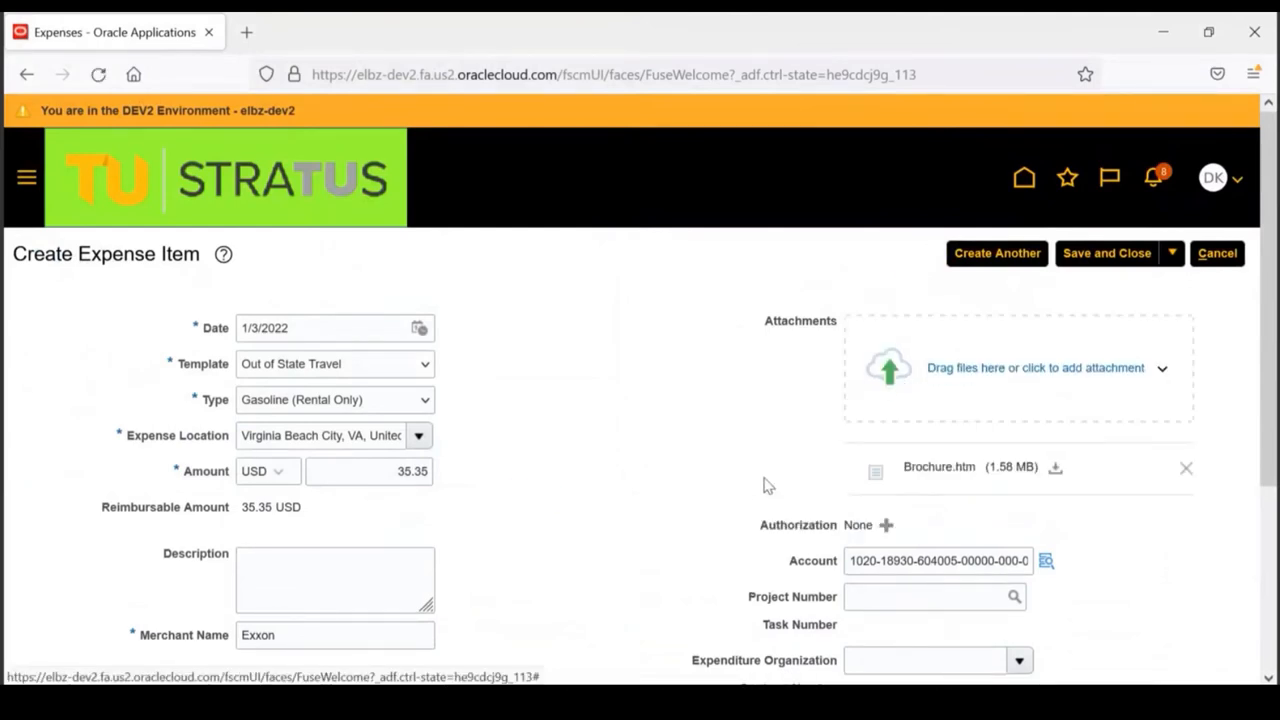
mouse_move(775, 504)
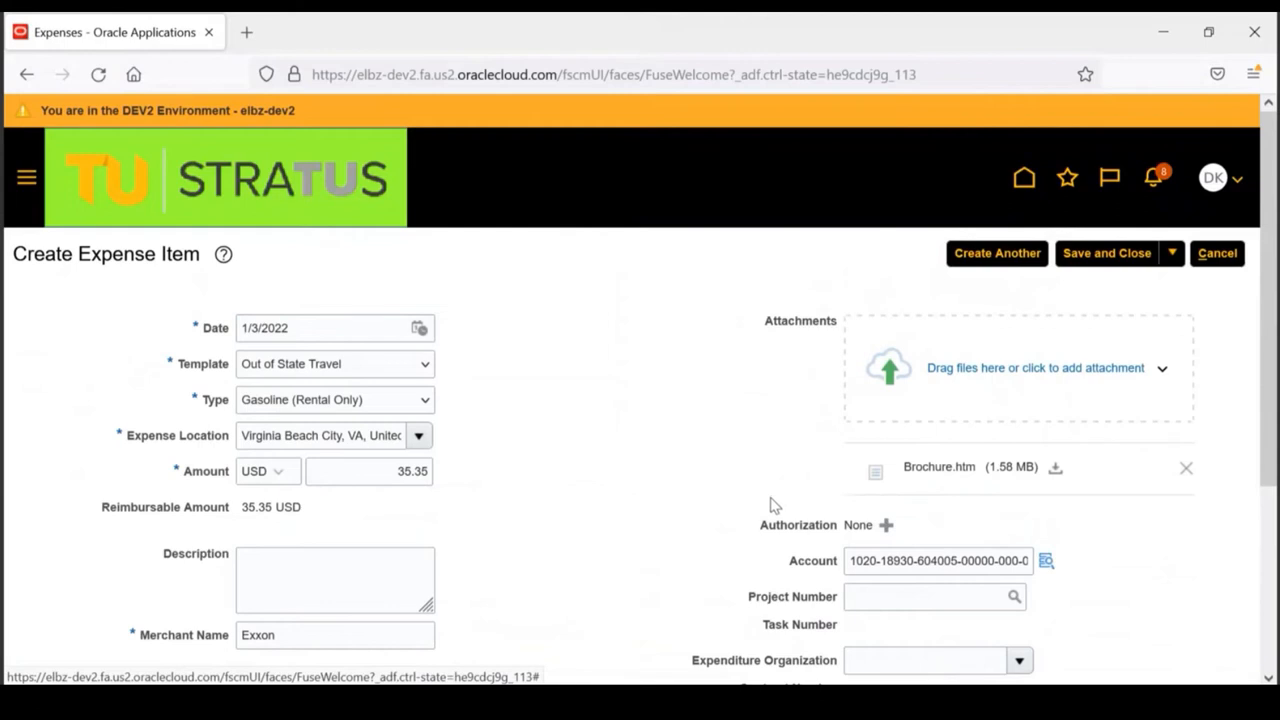
mouse_move(825, 545)
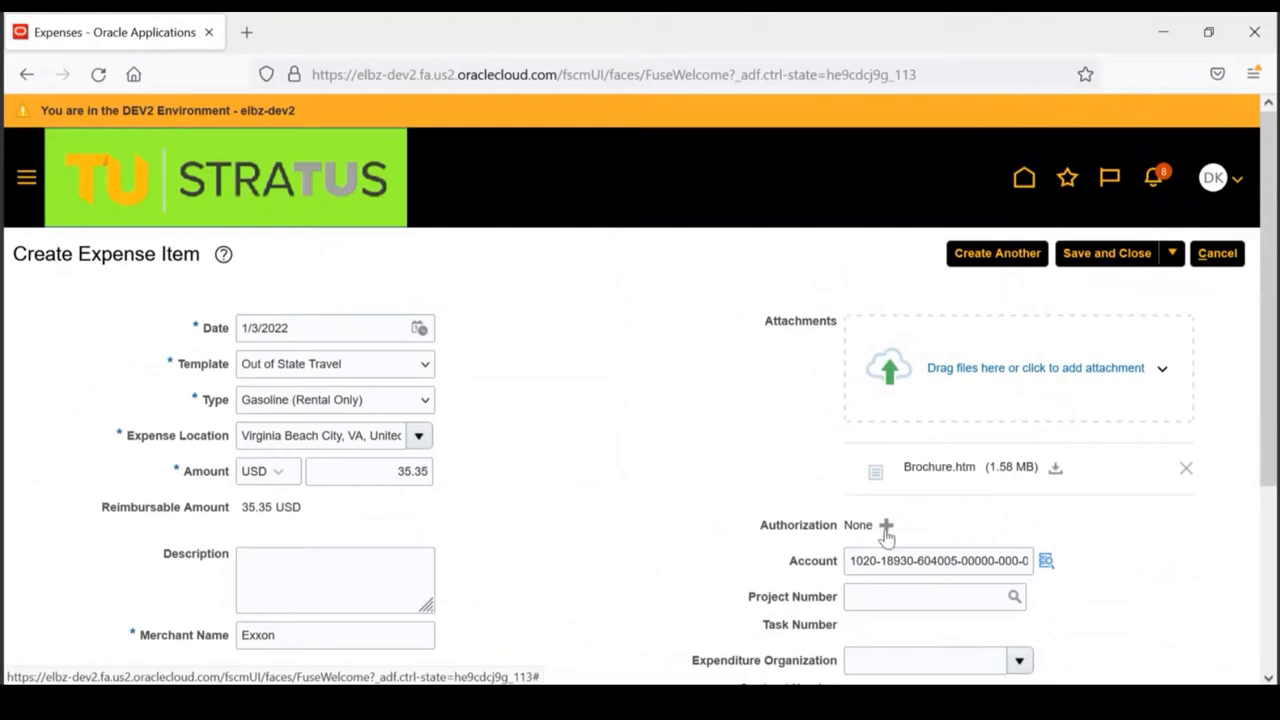
click(884, 525)
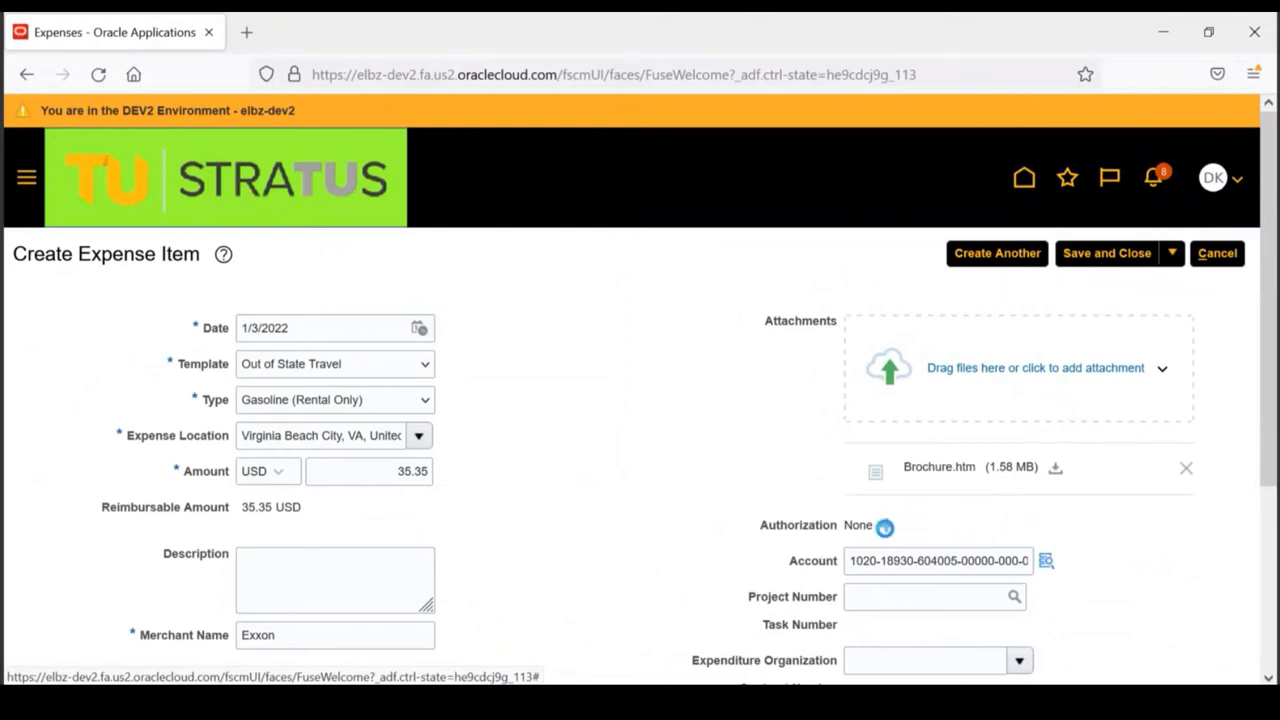
click(884, 526)
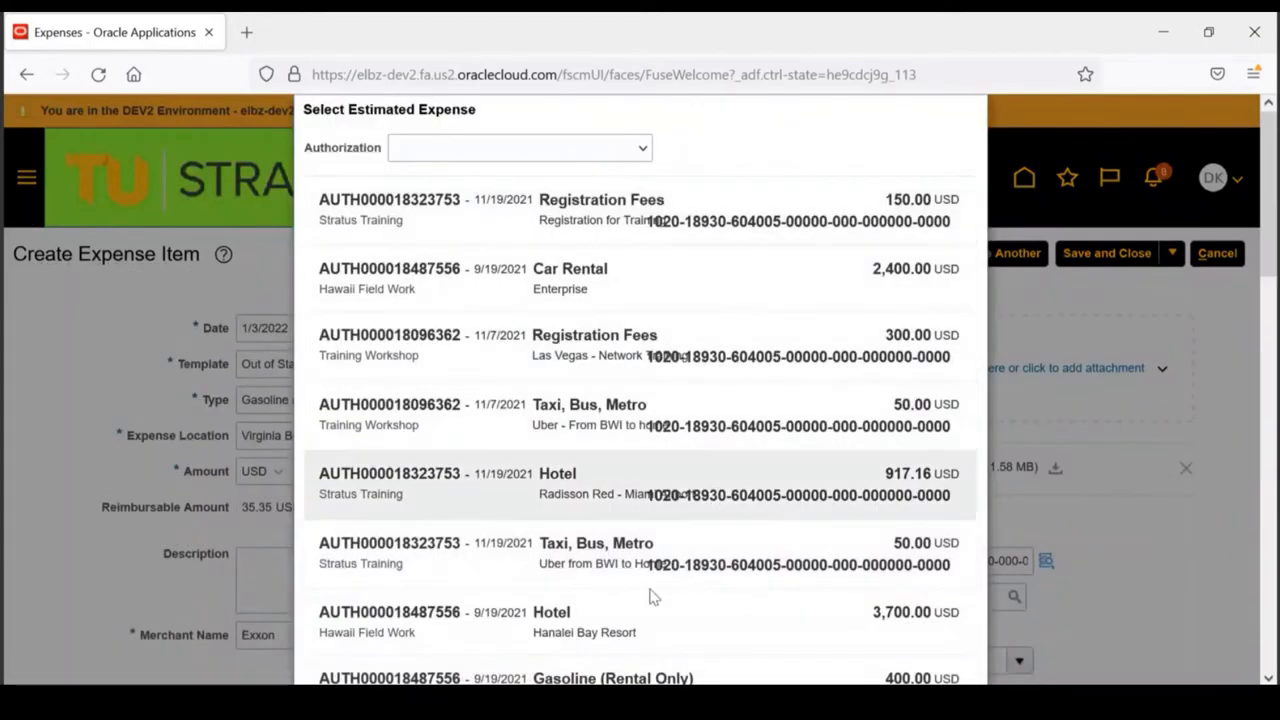
scroll(down, 3)
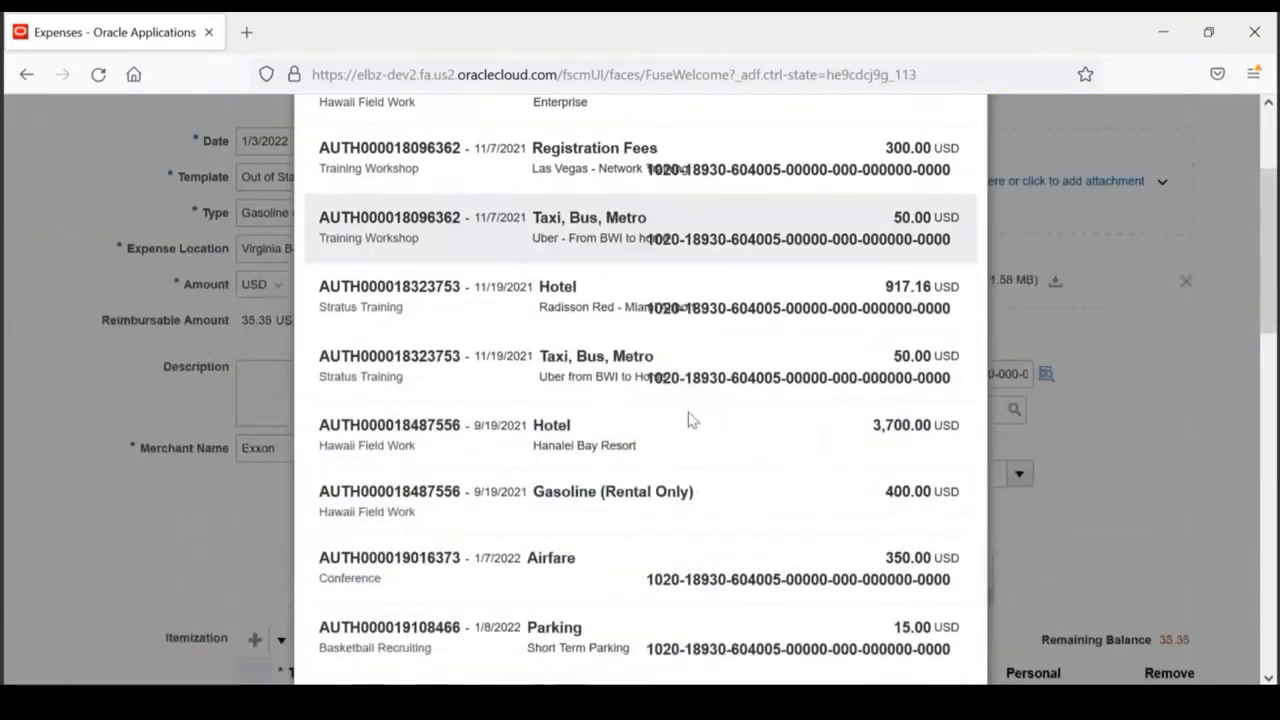
scroll(down, 3)
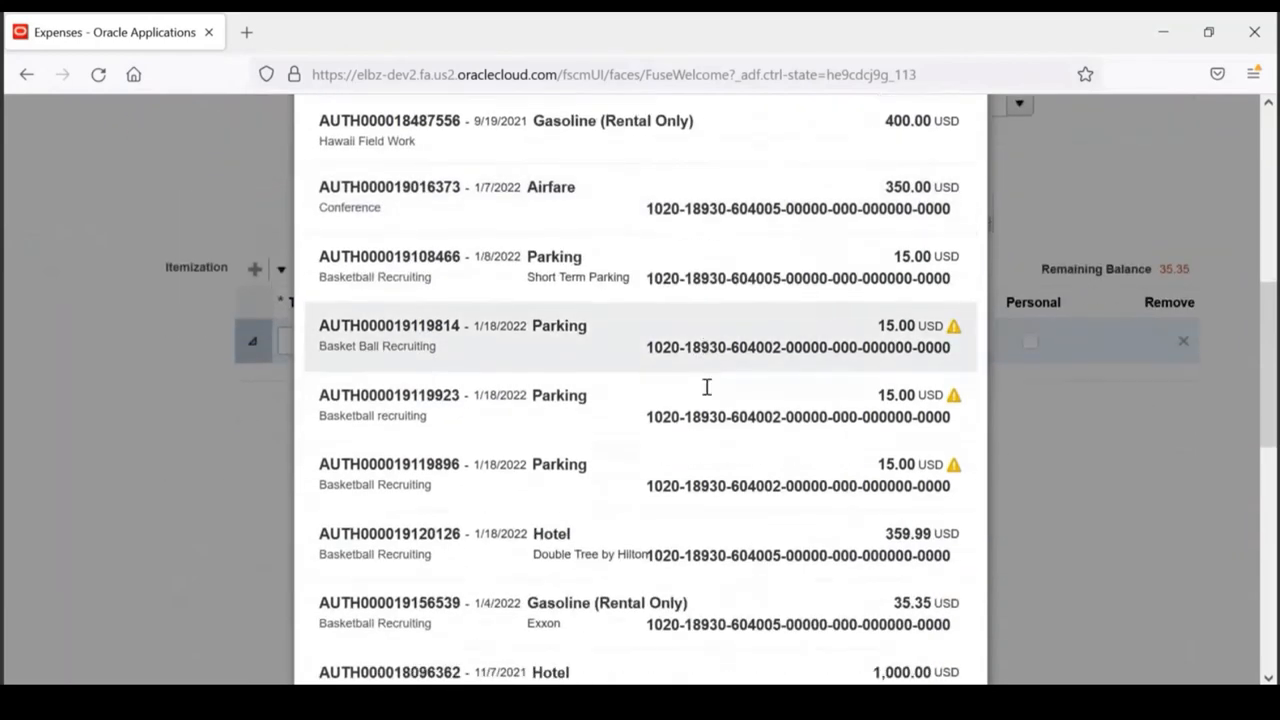
scroll(down, 3)
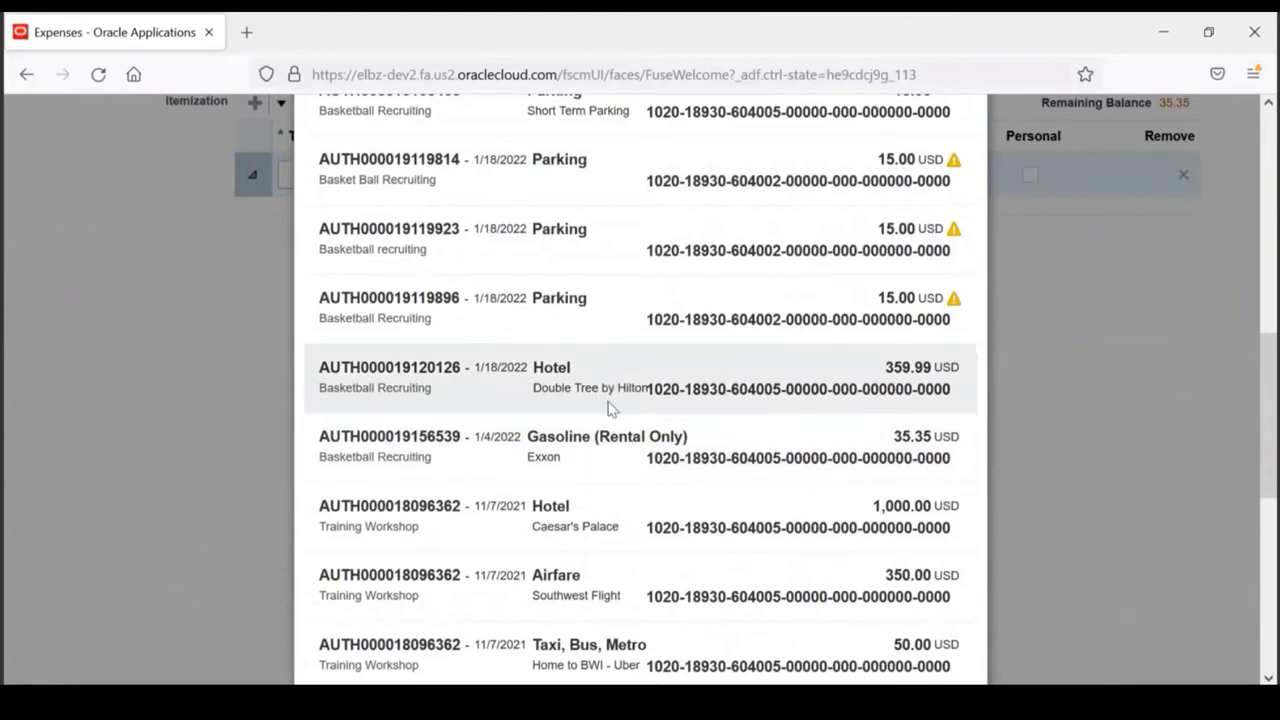
mouse_move(473, 458)
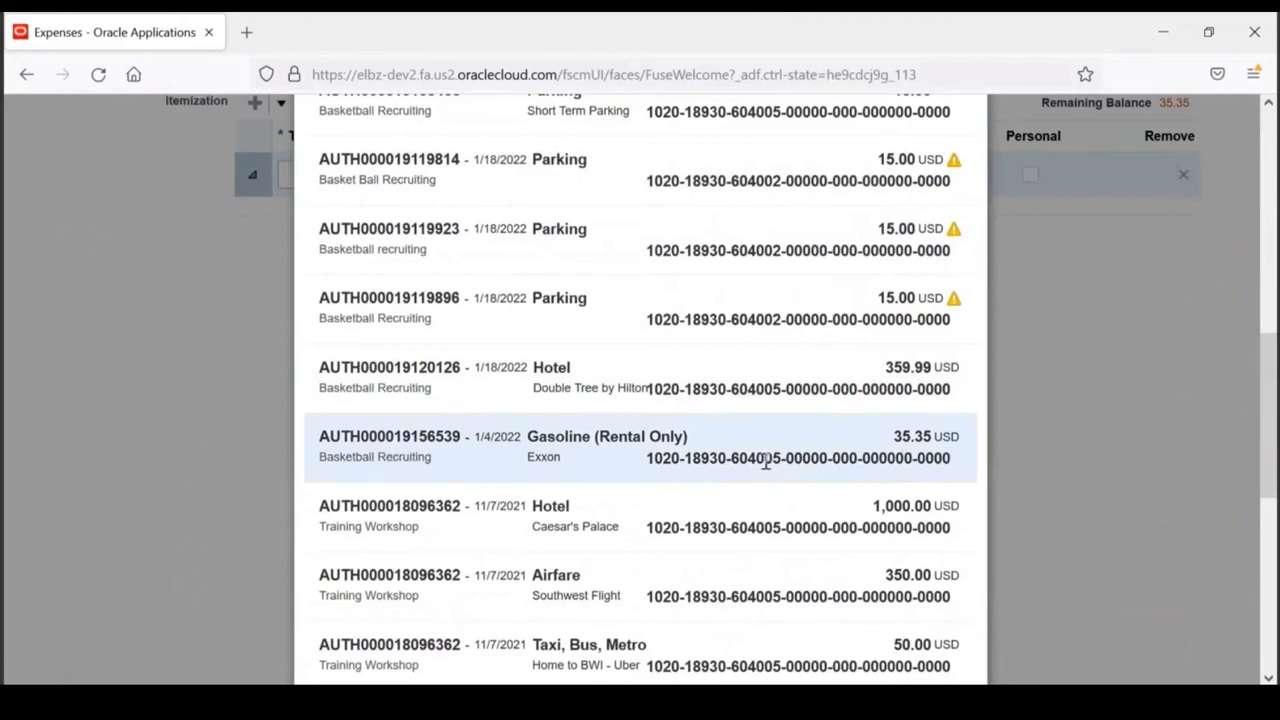
scroll(down, 3)
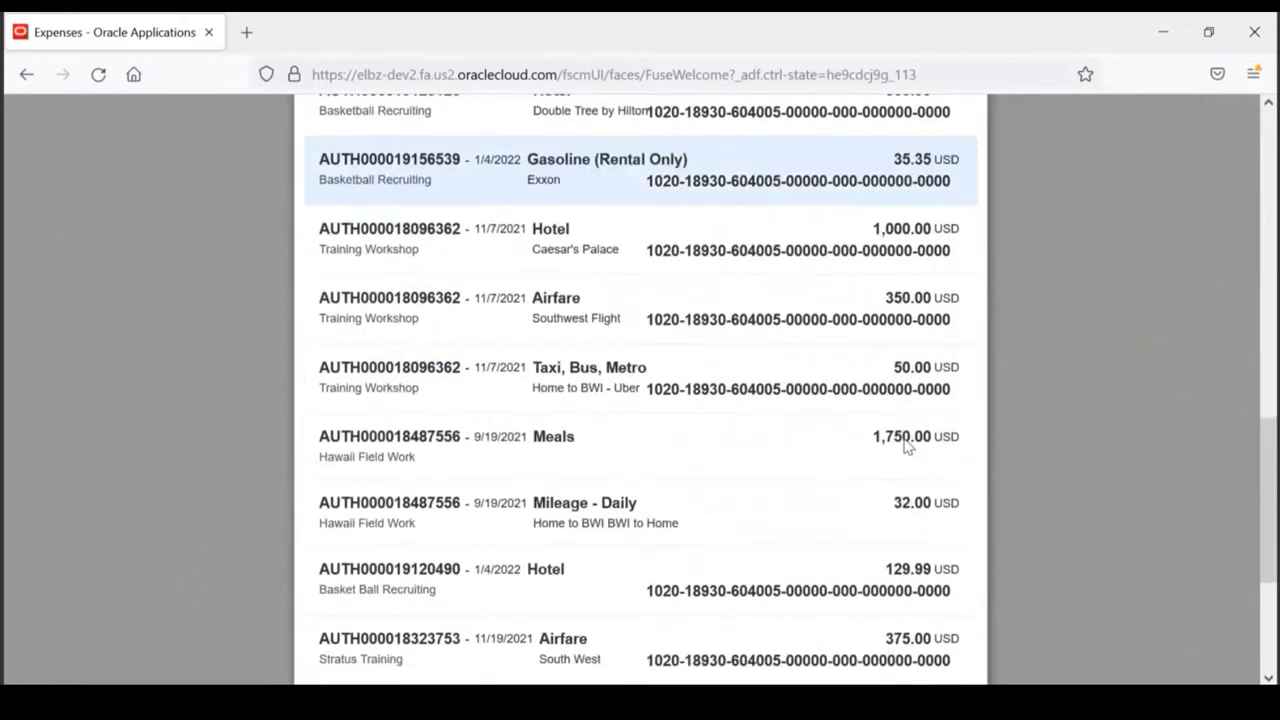
scroll(down, 3)
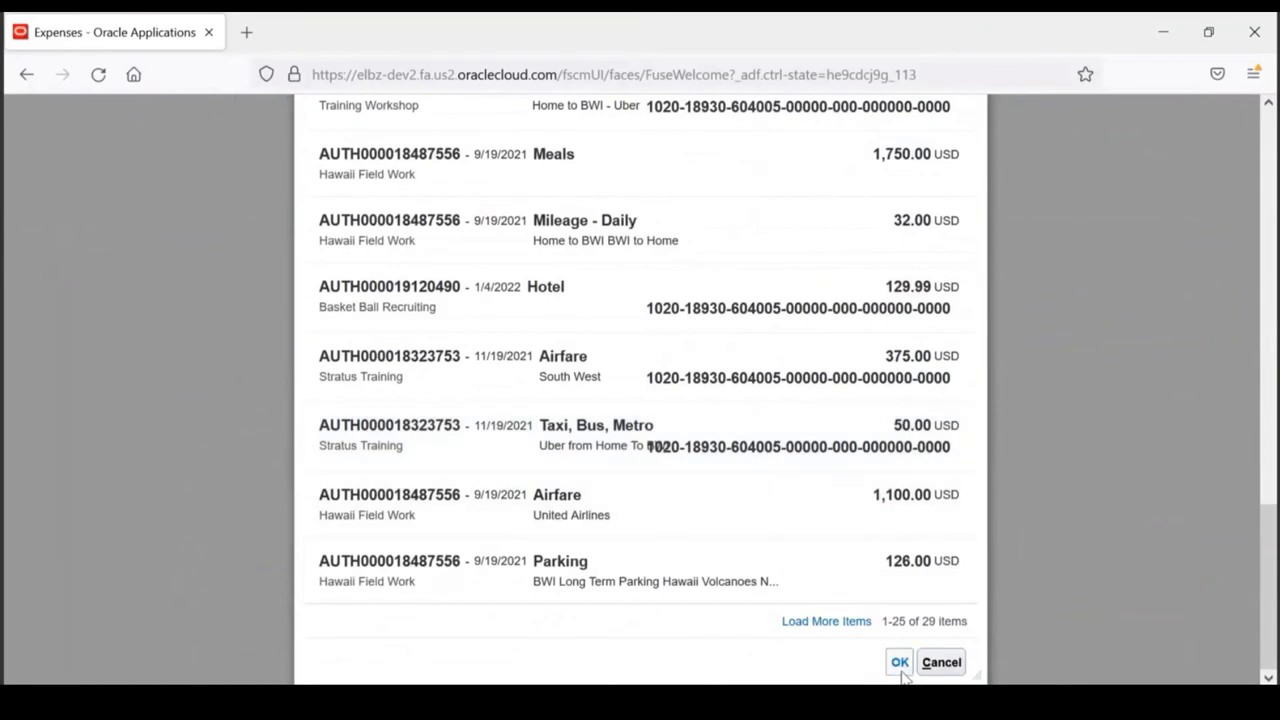
click(898, 662)
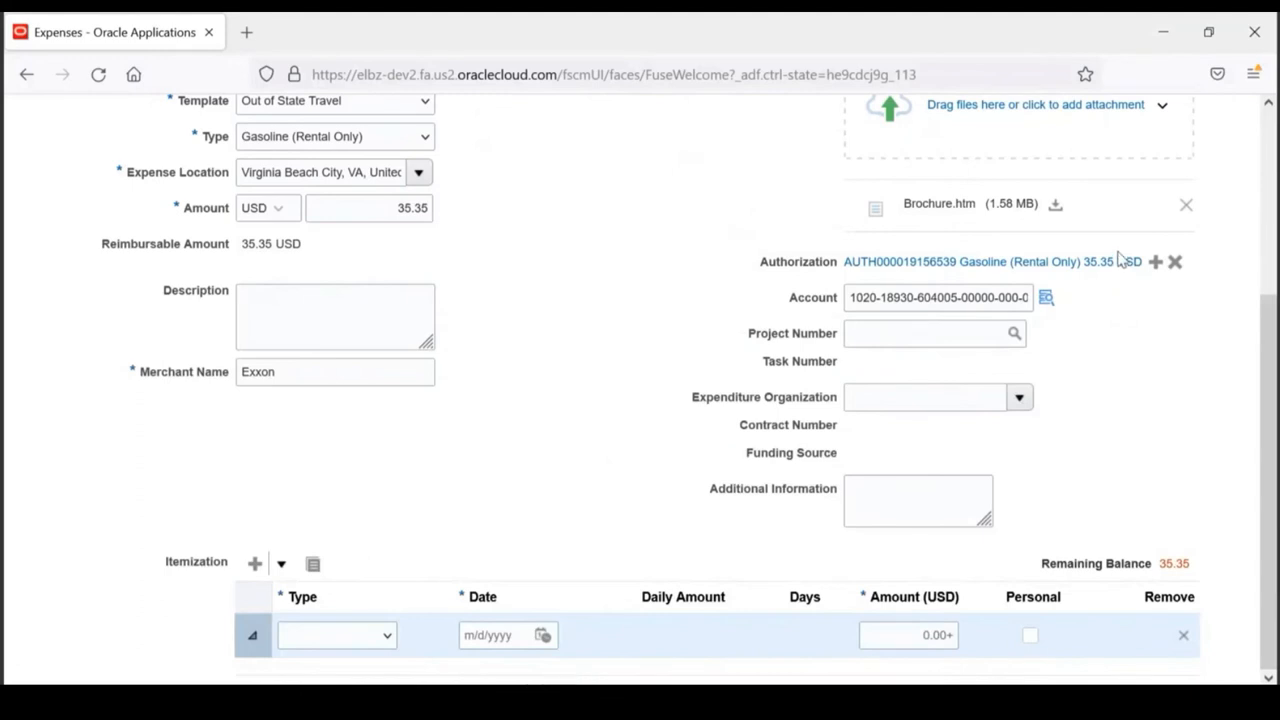
mouse_move(440, 337)
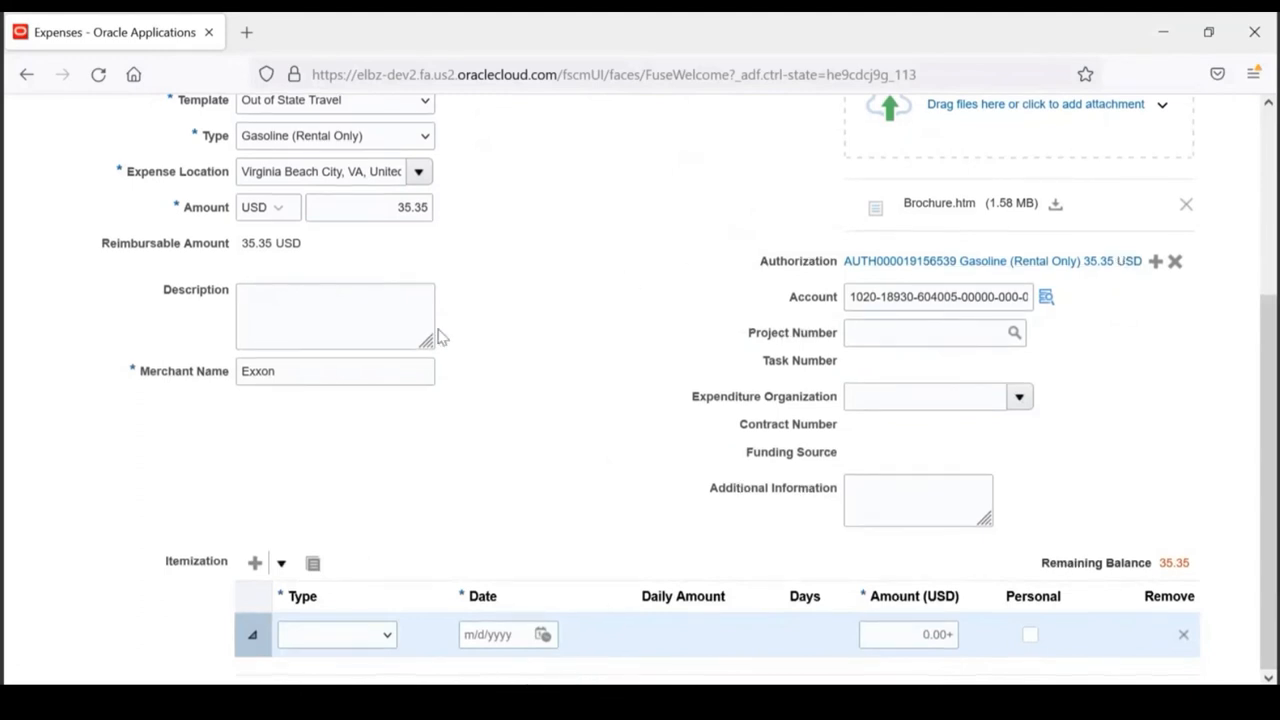
mouse_move(1059, 400)
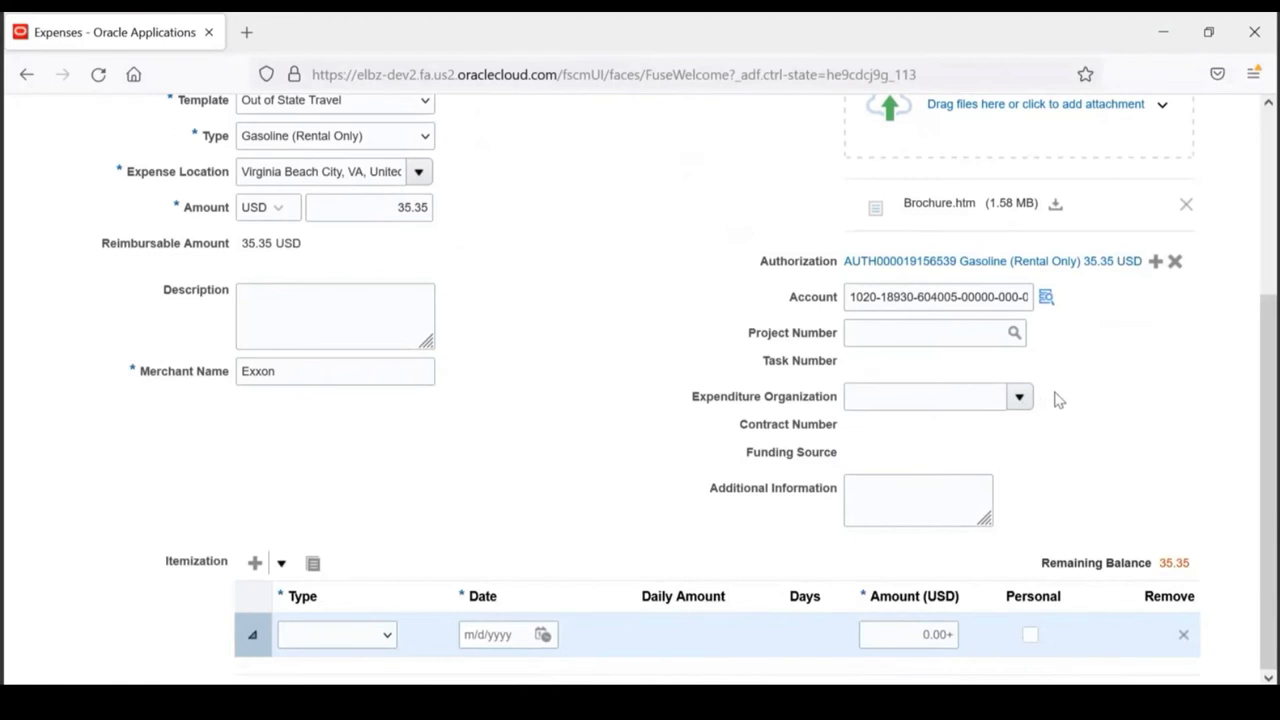
scroll(up, 3)
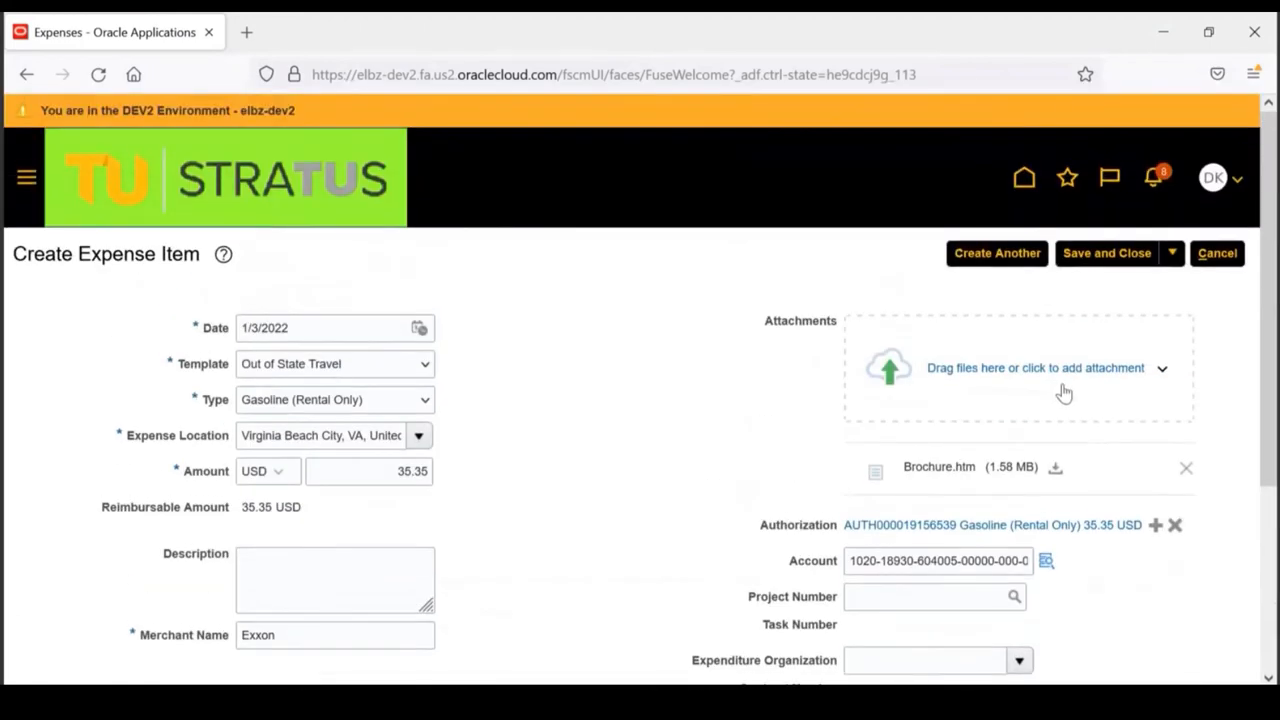
mouse_move(1065, 390)
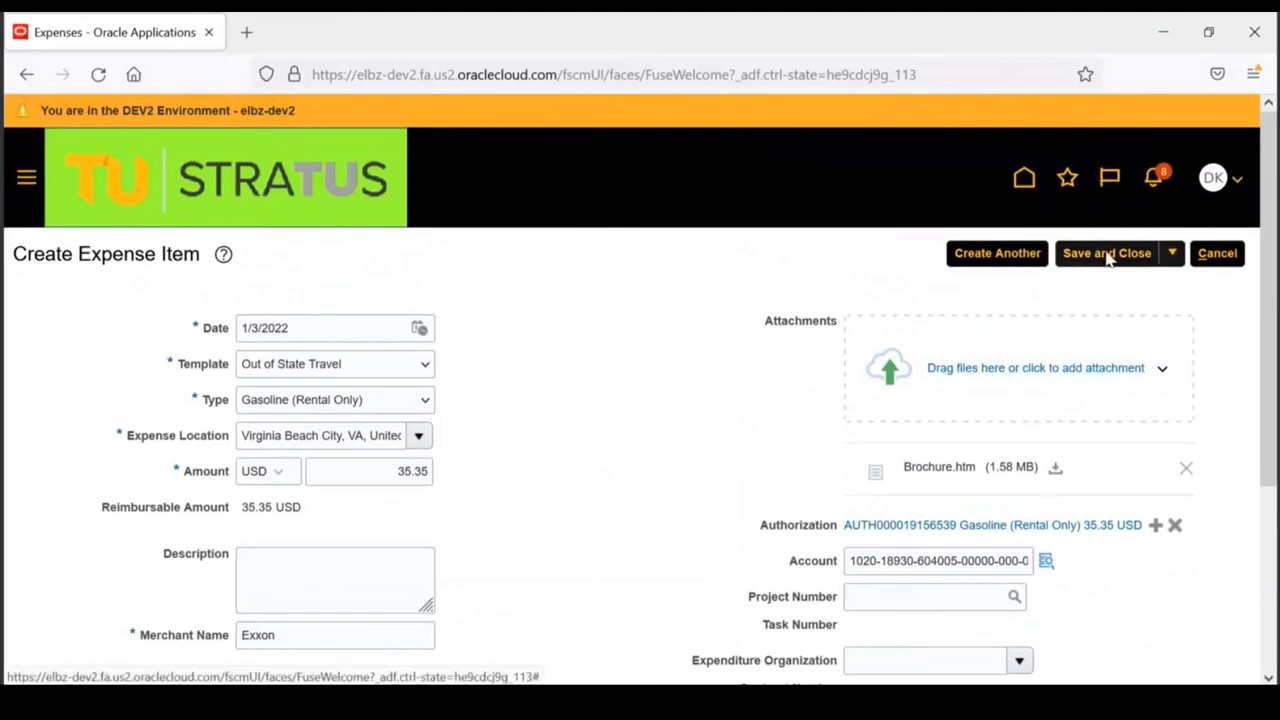
click(1107, 253)
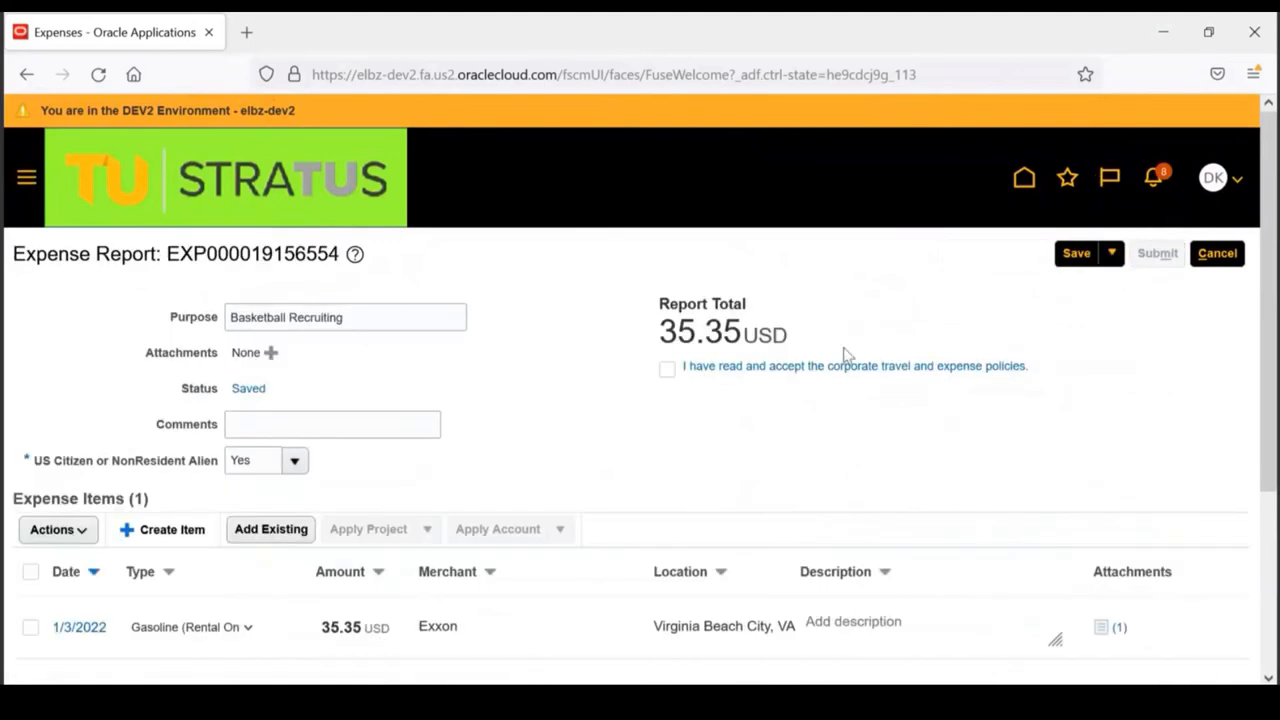
mouse_move(795, 377)
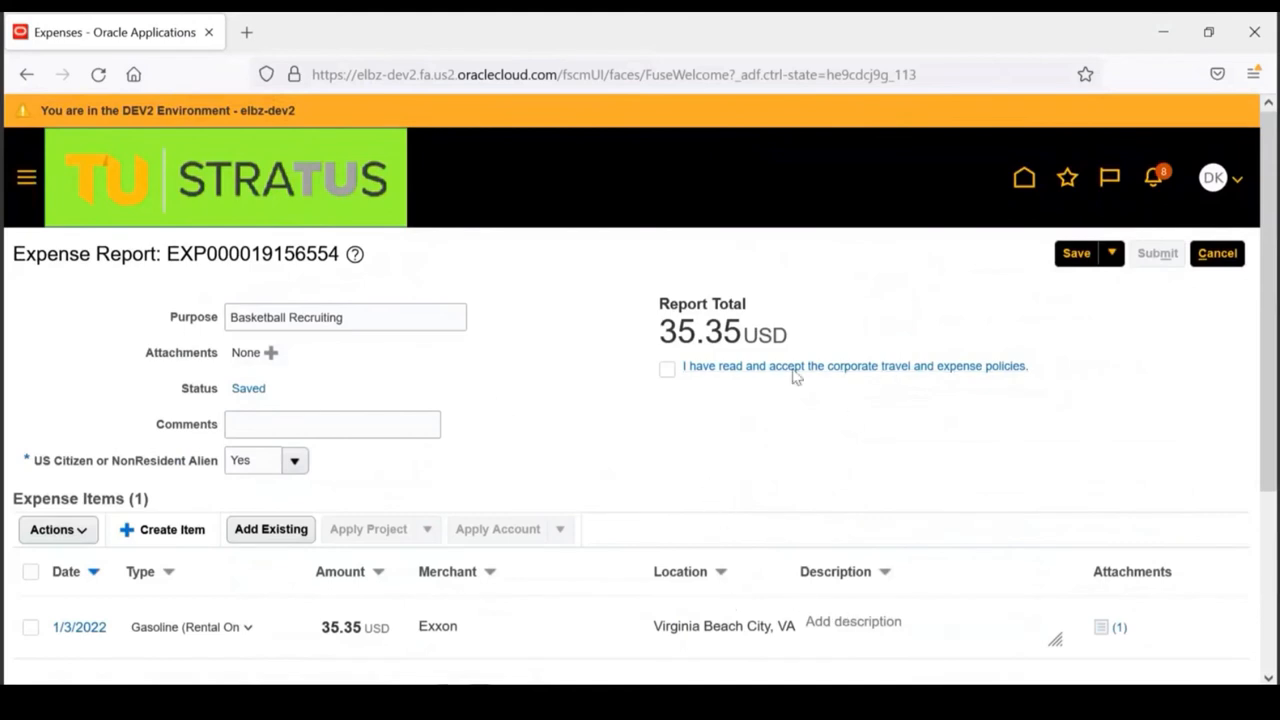
scroll(down, 3)
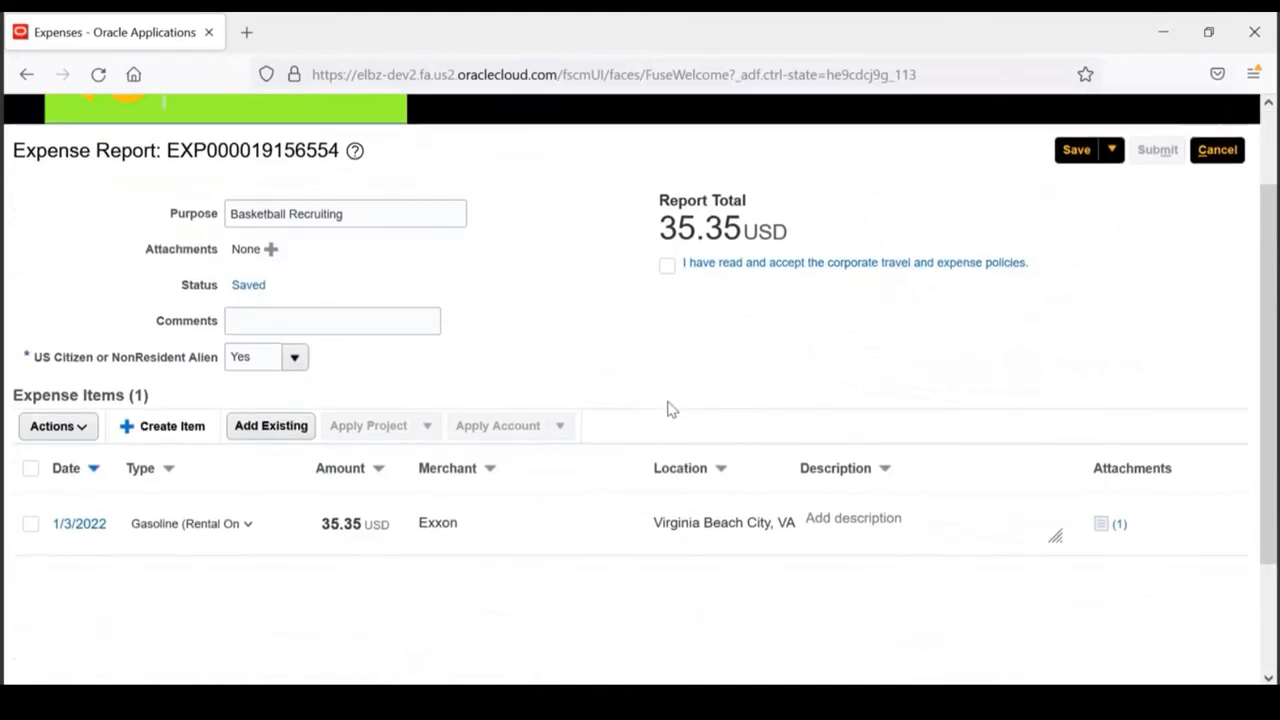
mouse_move(477, 355)
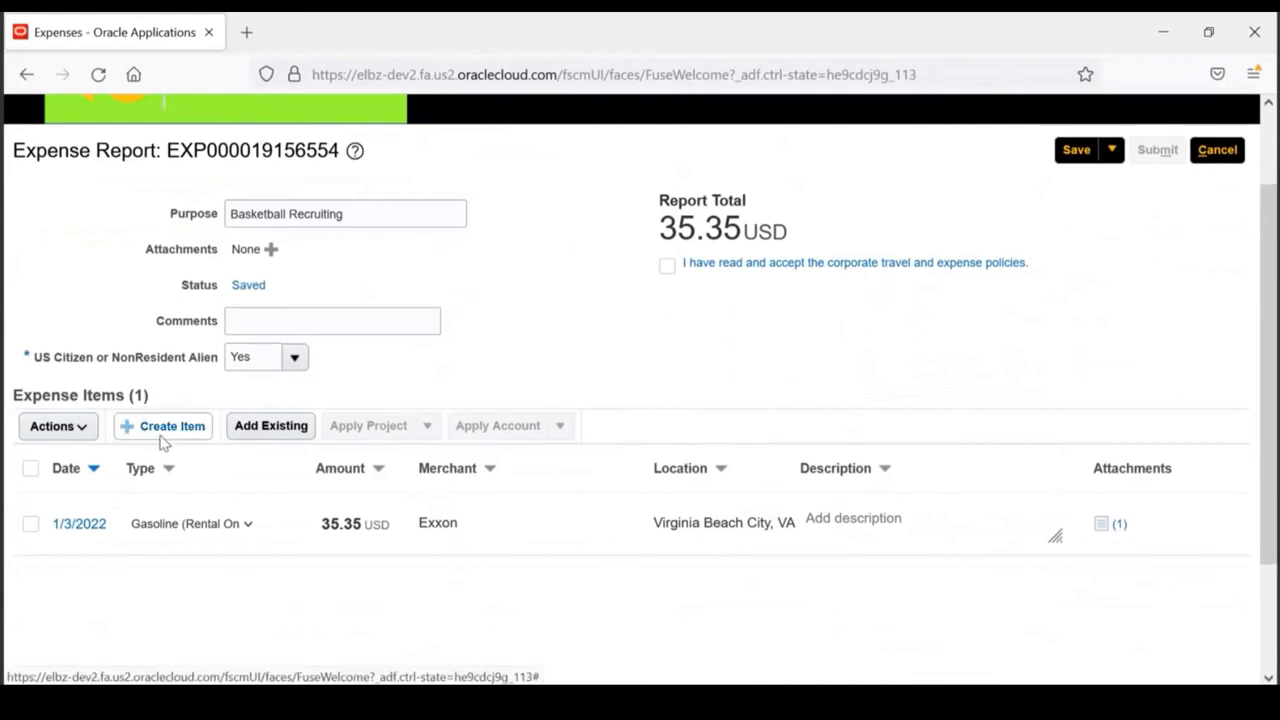
mouse_move(205, 571)
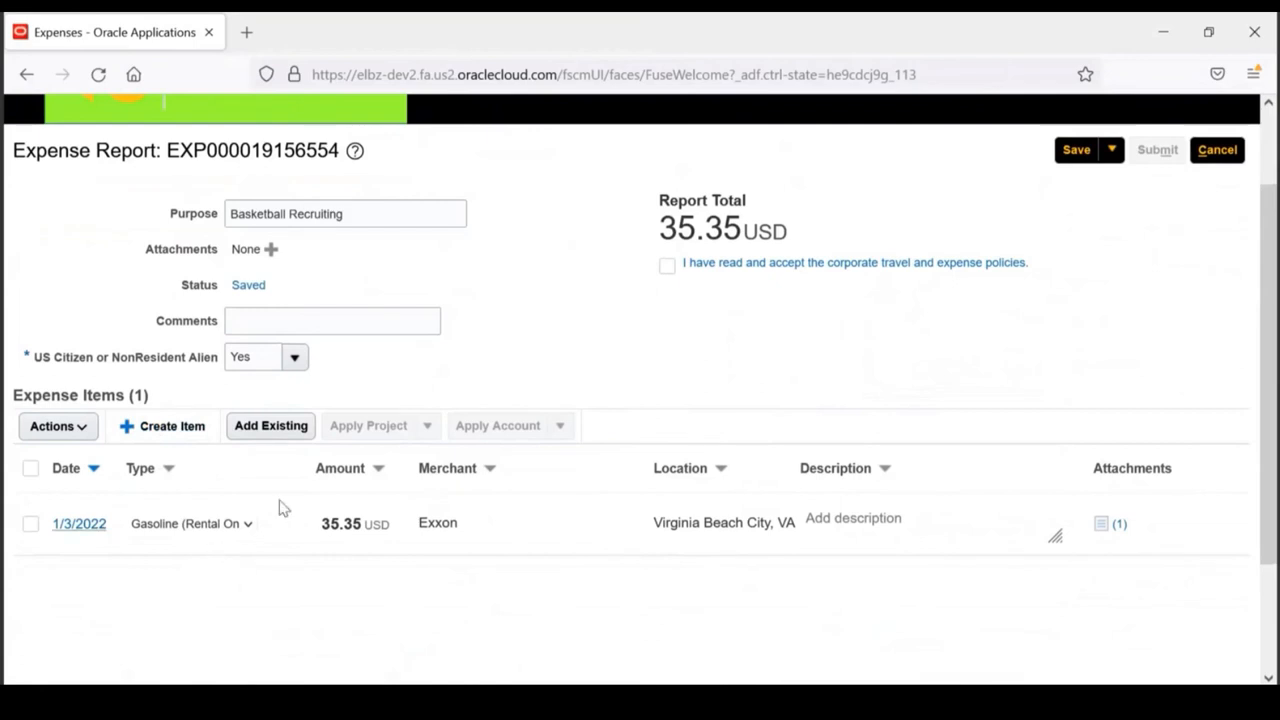
mouse_move(613, 469)
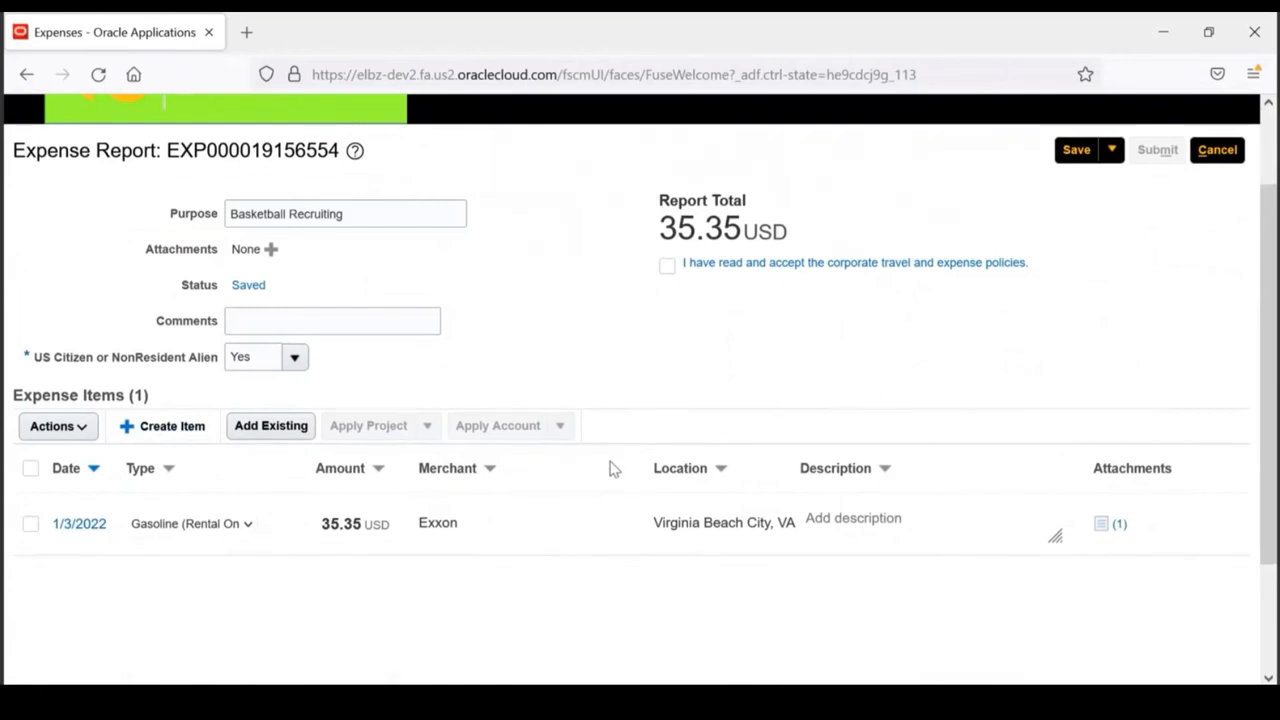
mouse_move(765, 485)
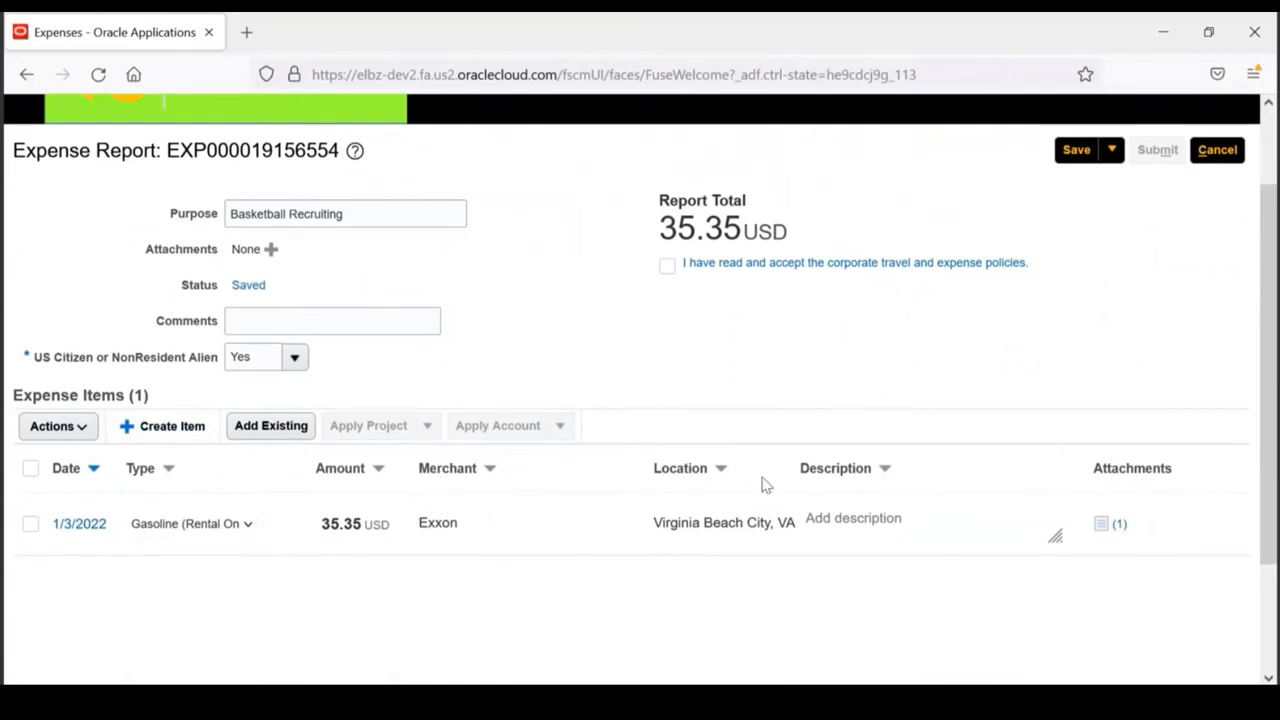
mouse_move(735, 468)
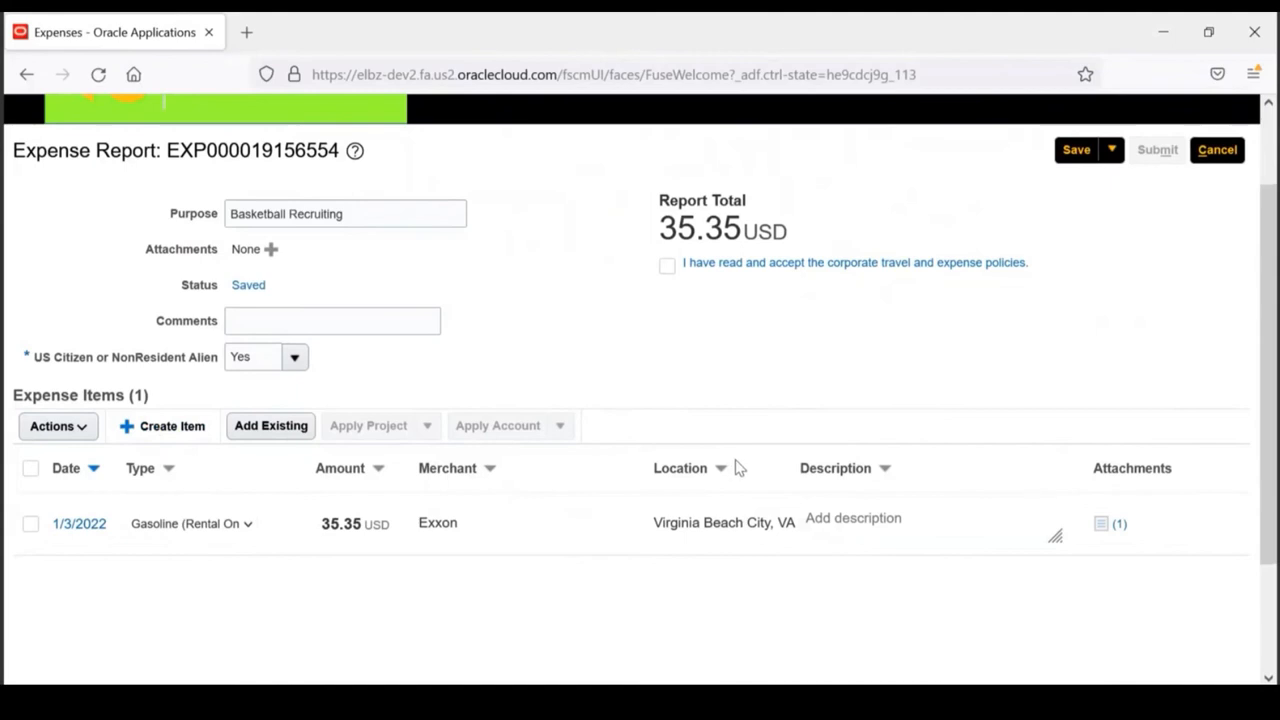
mouse_move(779, 234)
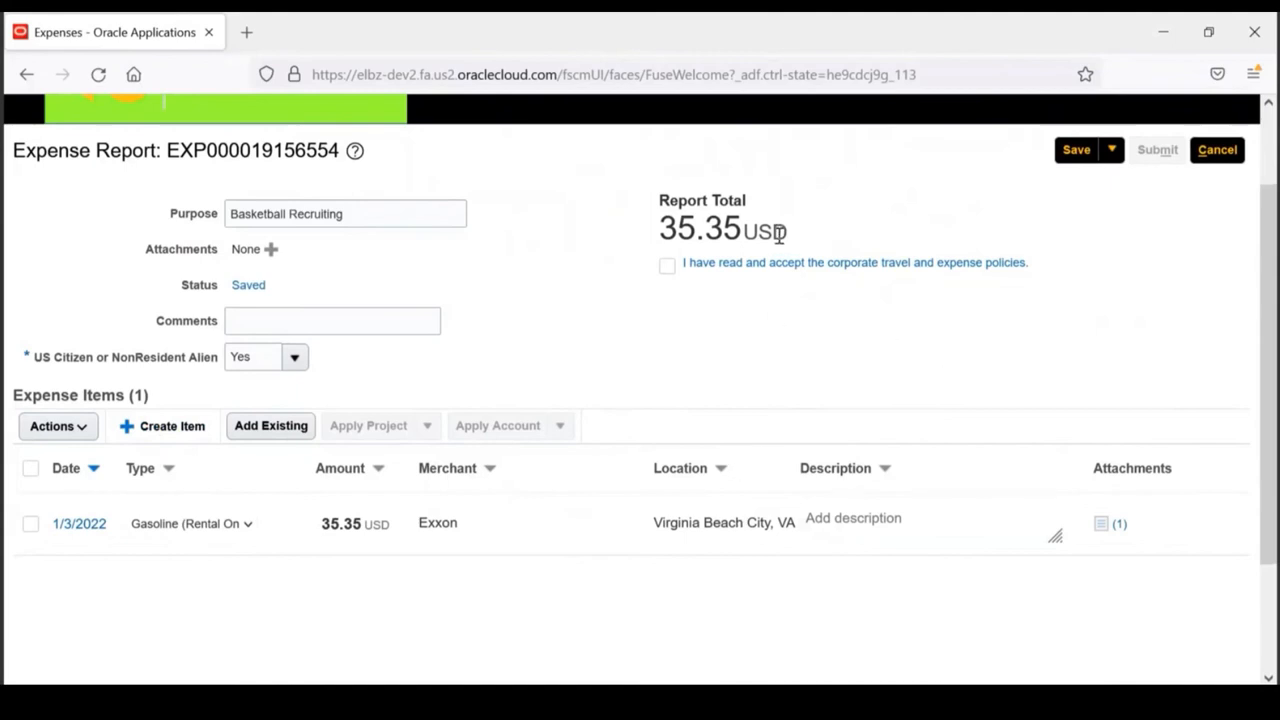
mouse_move(885, 268)
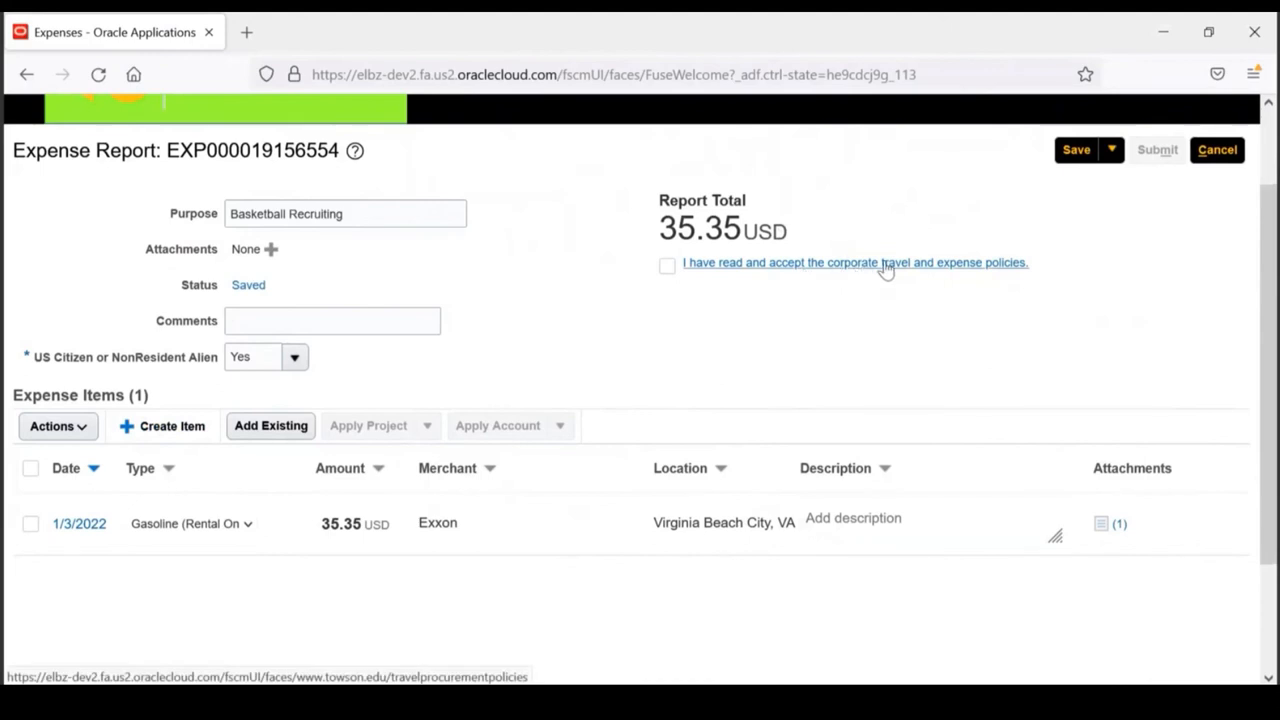
mouse_move(672, 280)
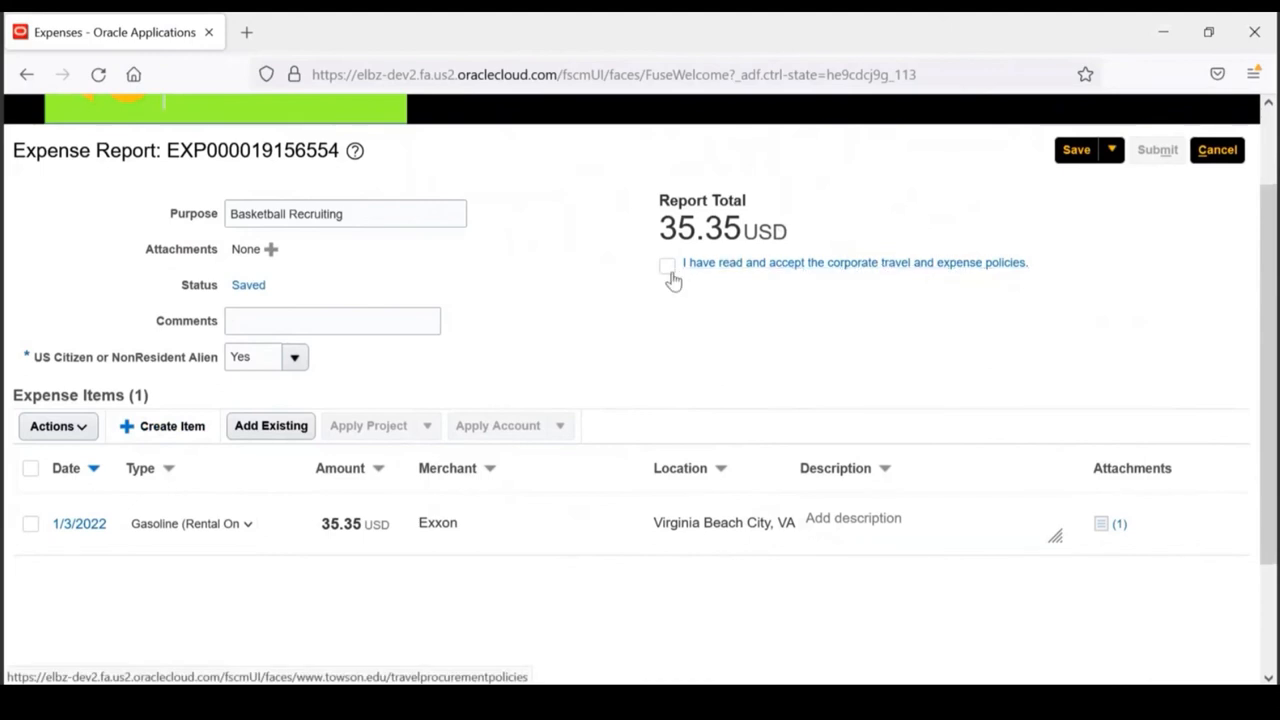
click(668, 265)
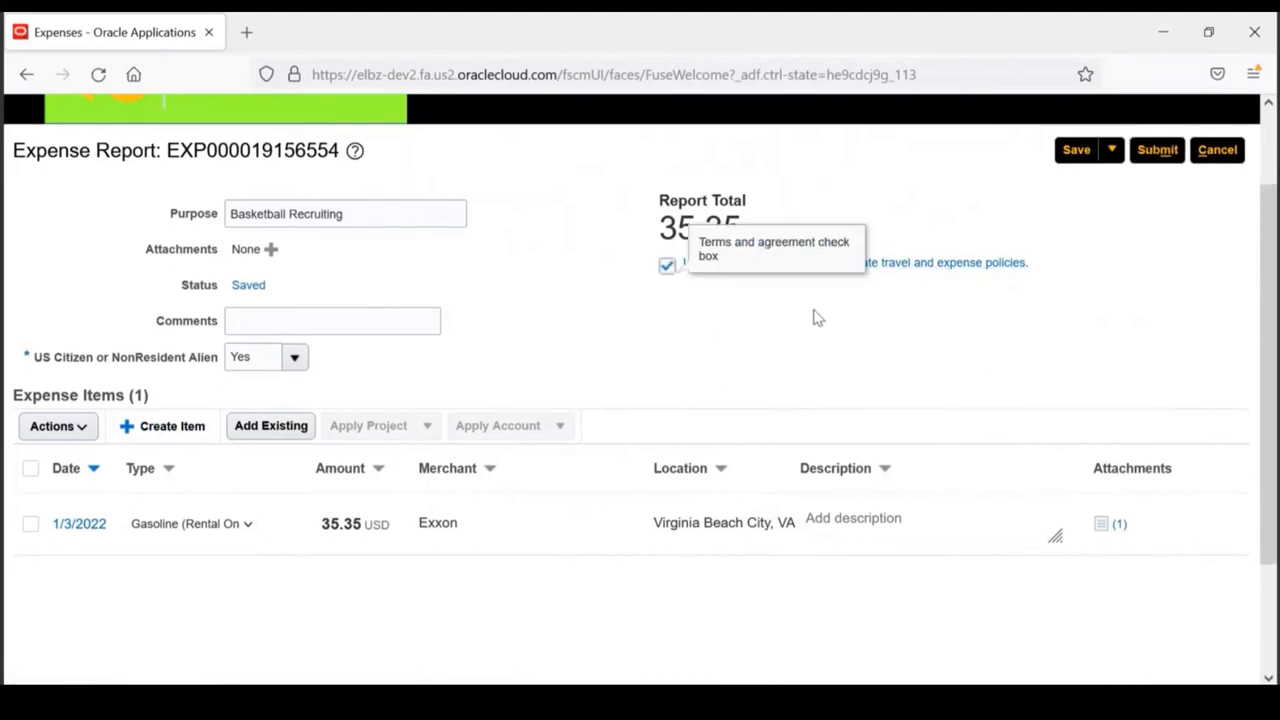
mouse_move(1262, 140)
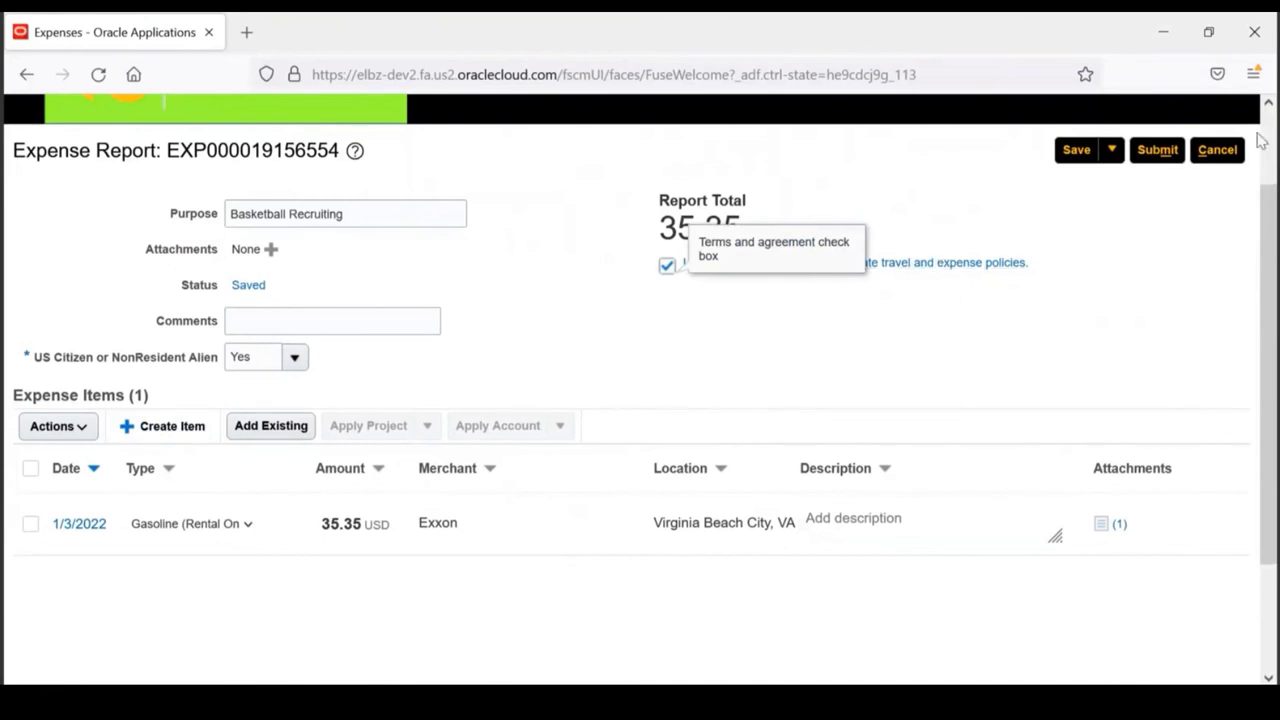
click(1157, 149)
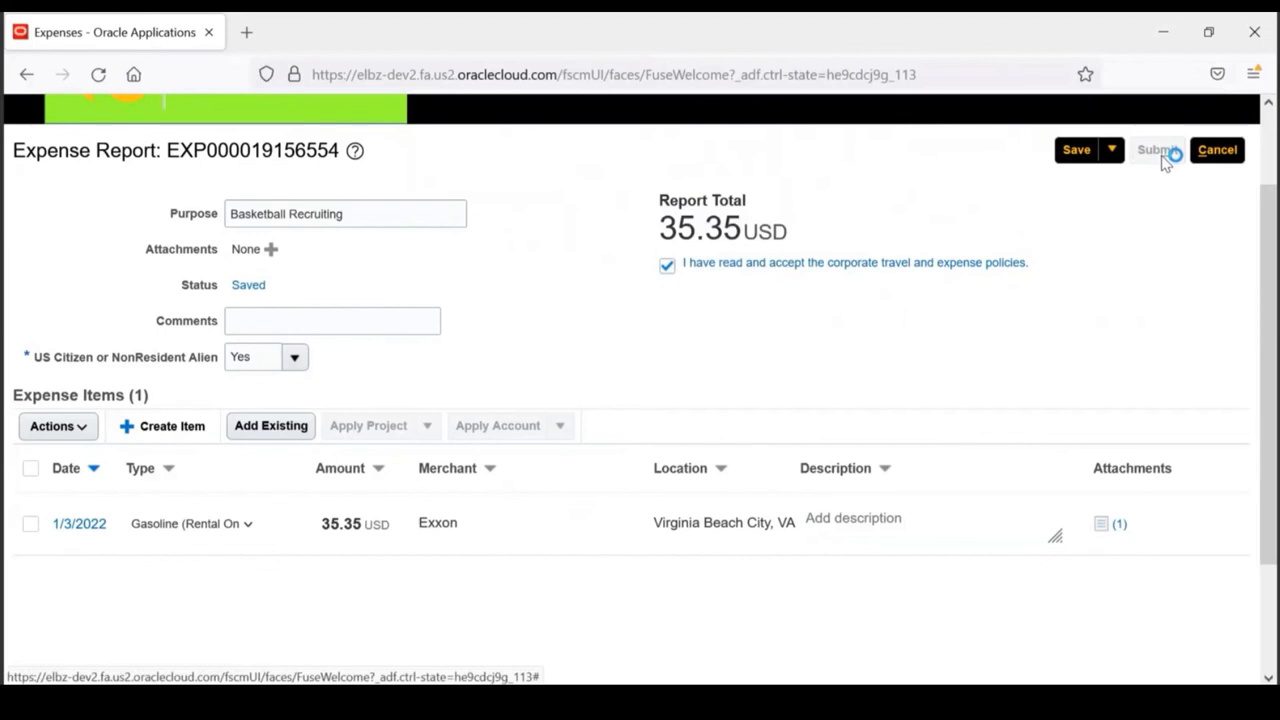
click(1156, 149)
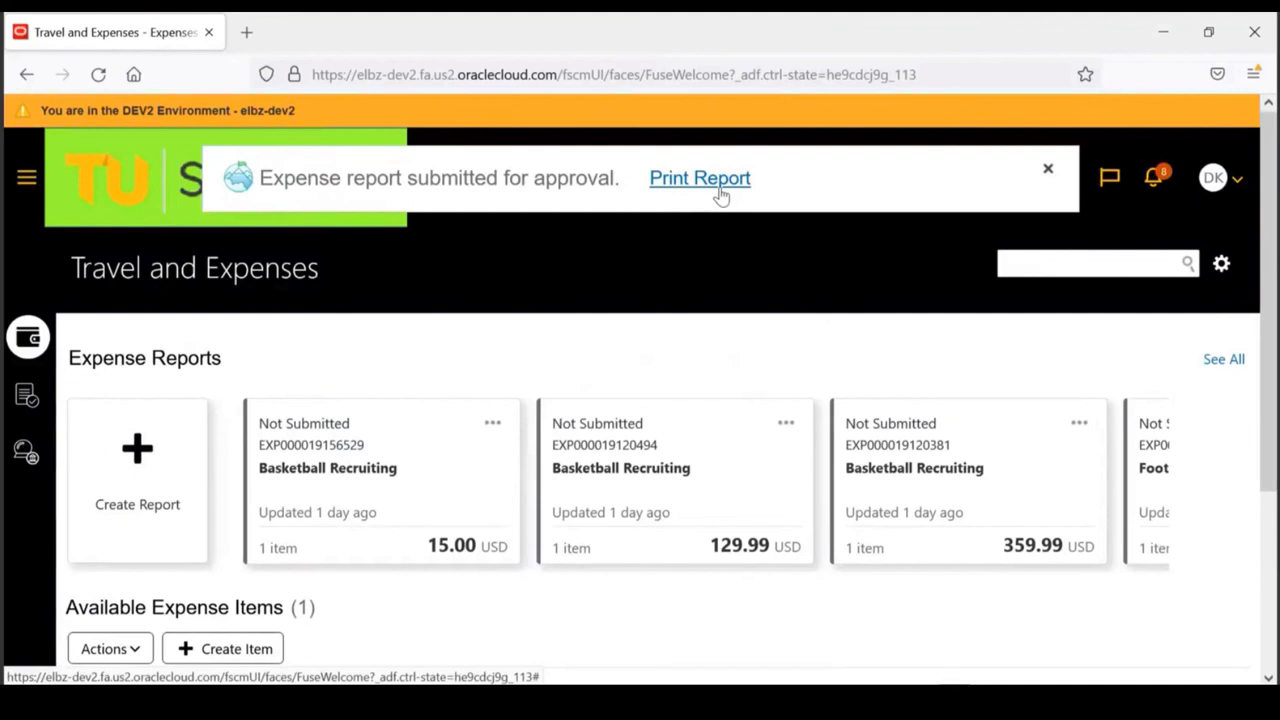
click(1048, 168)
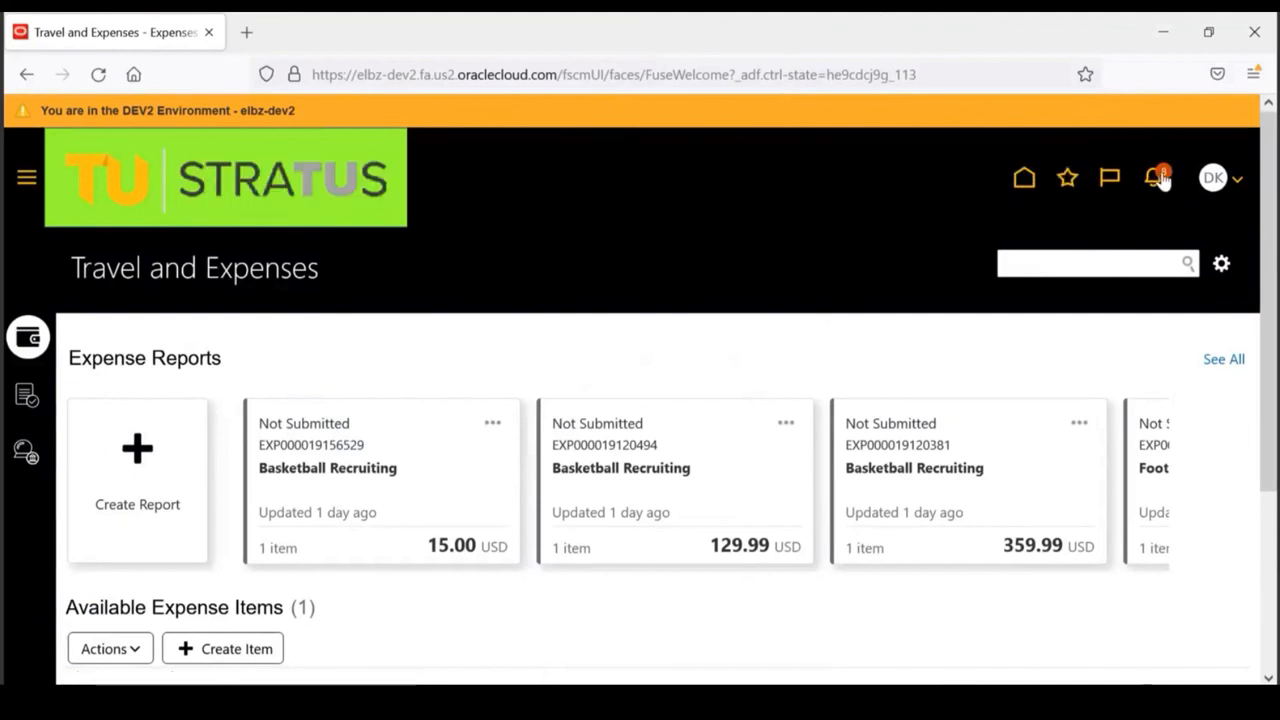
click(1157, 177)
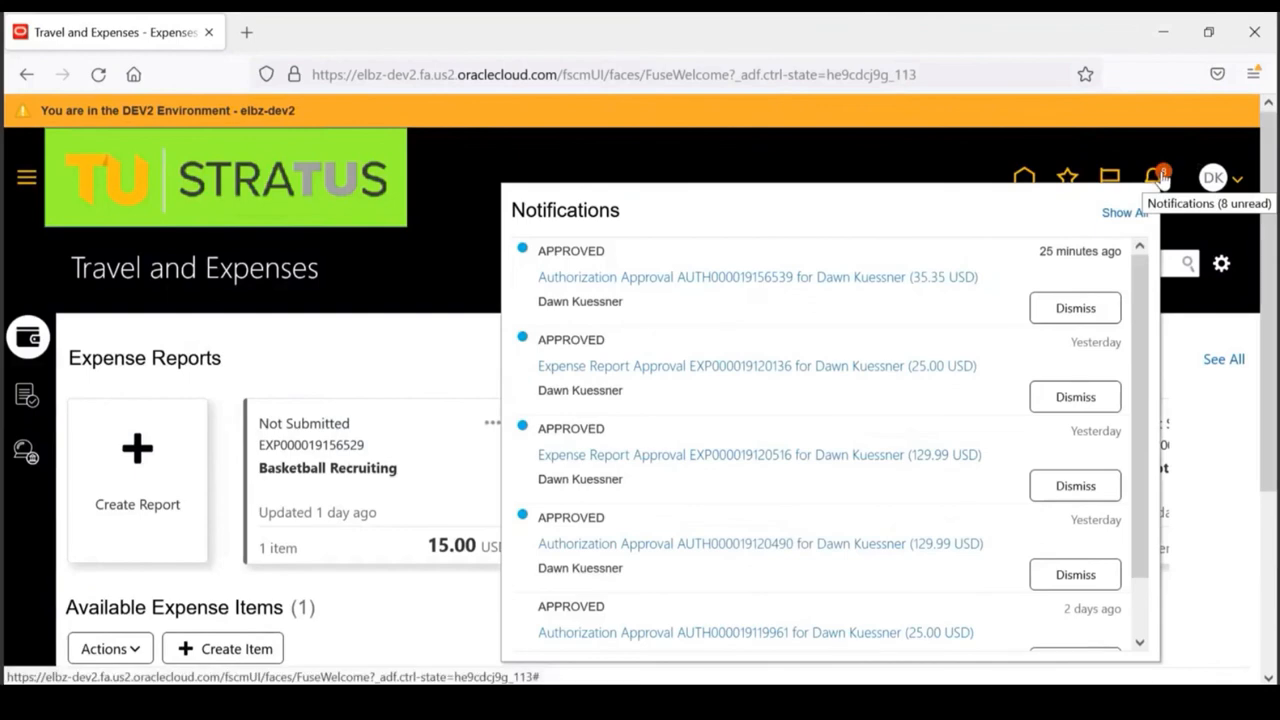
mouse_move(1035, 243)
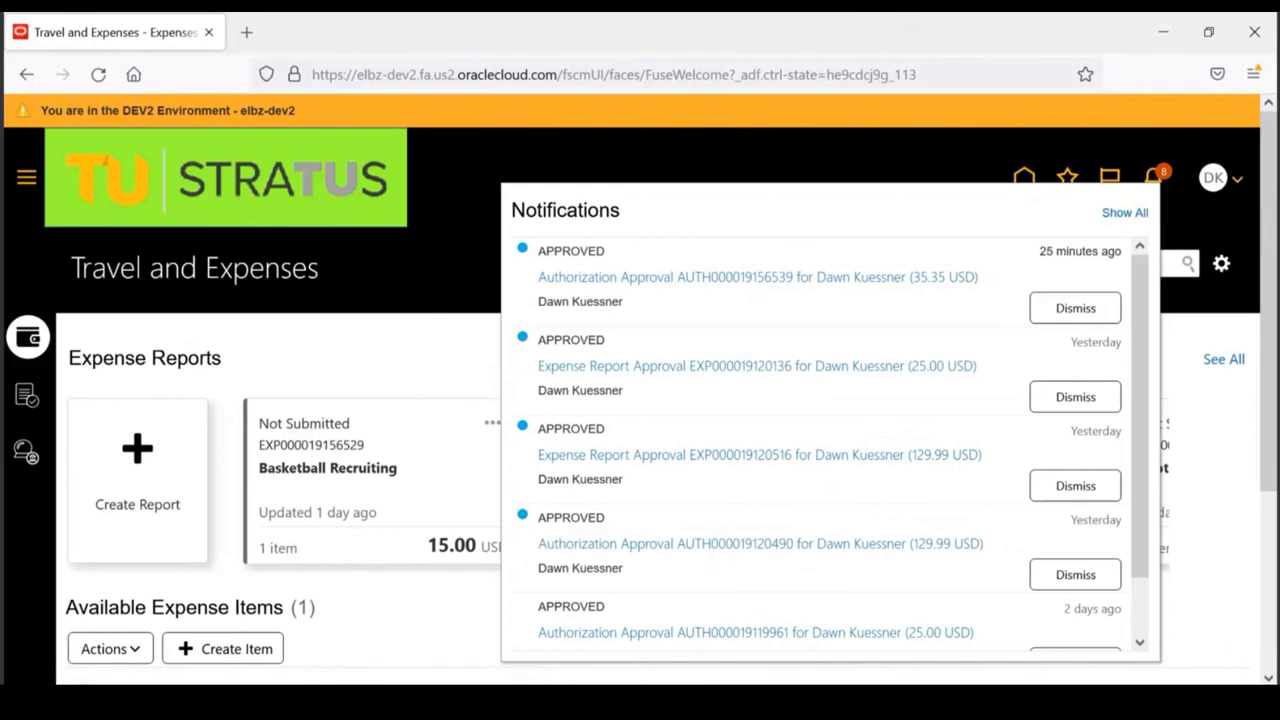
mouse_move(779, 245)
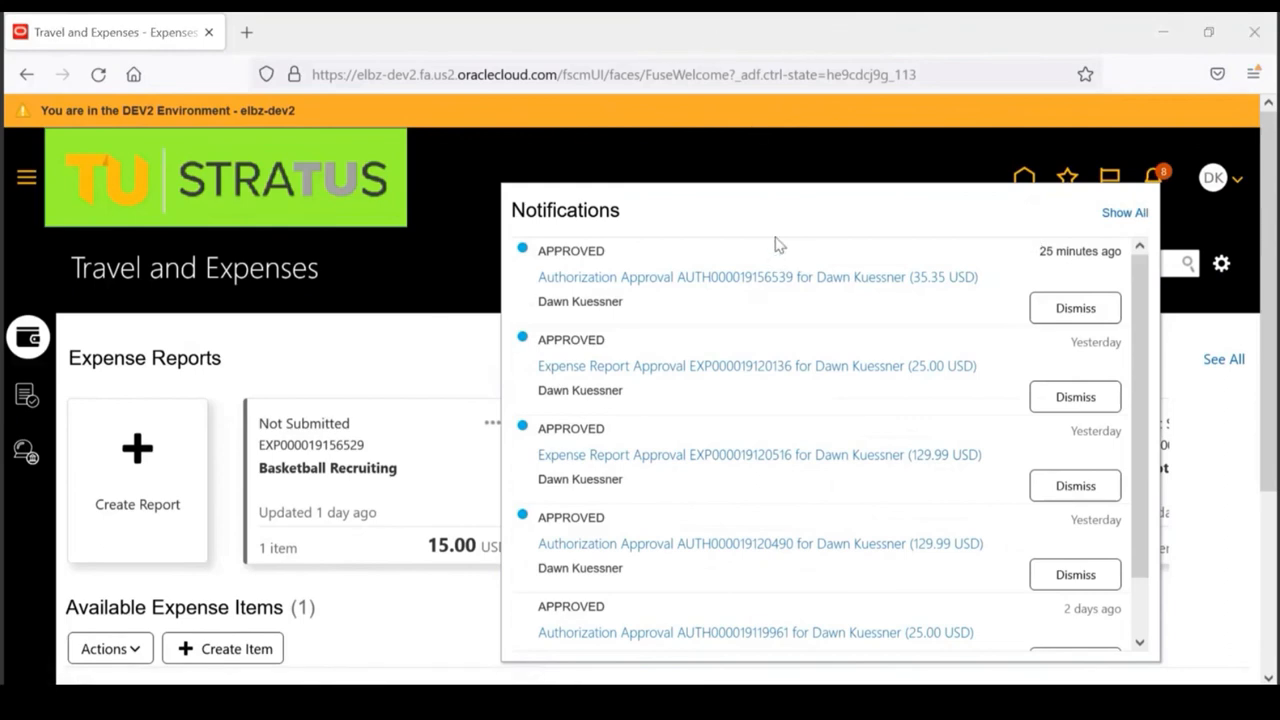